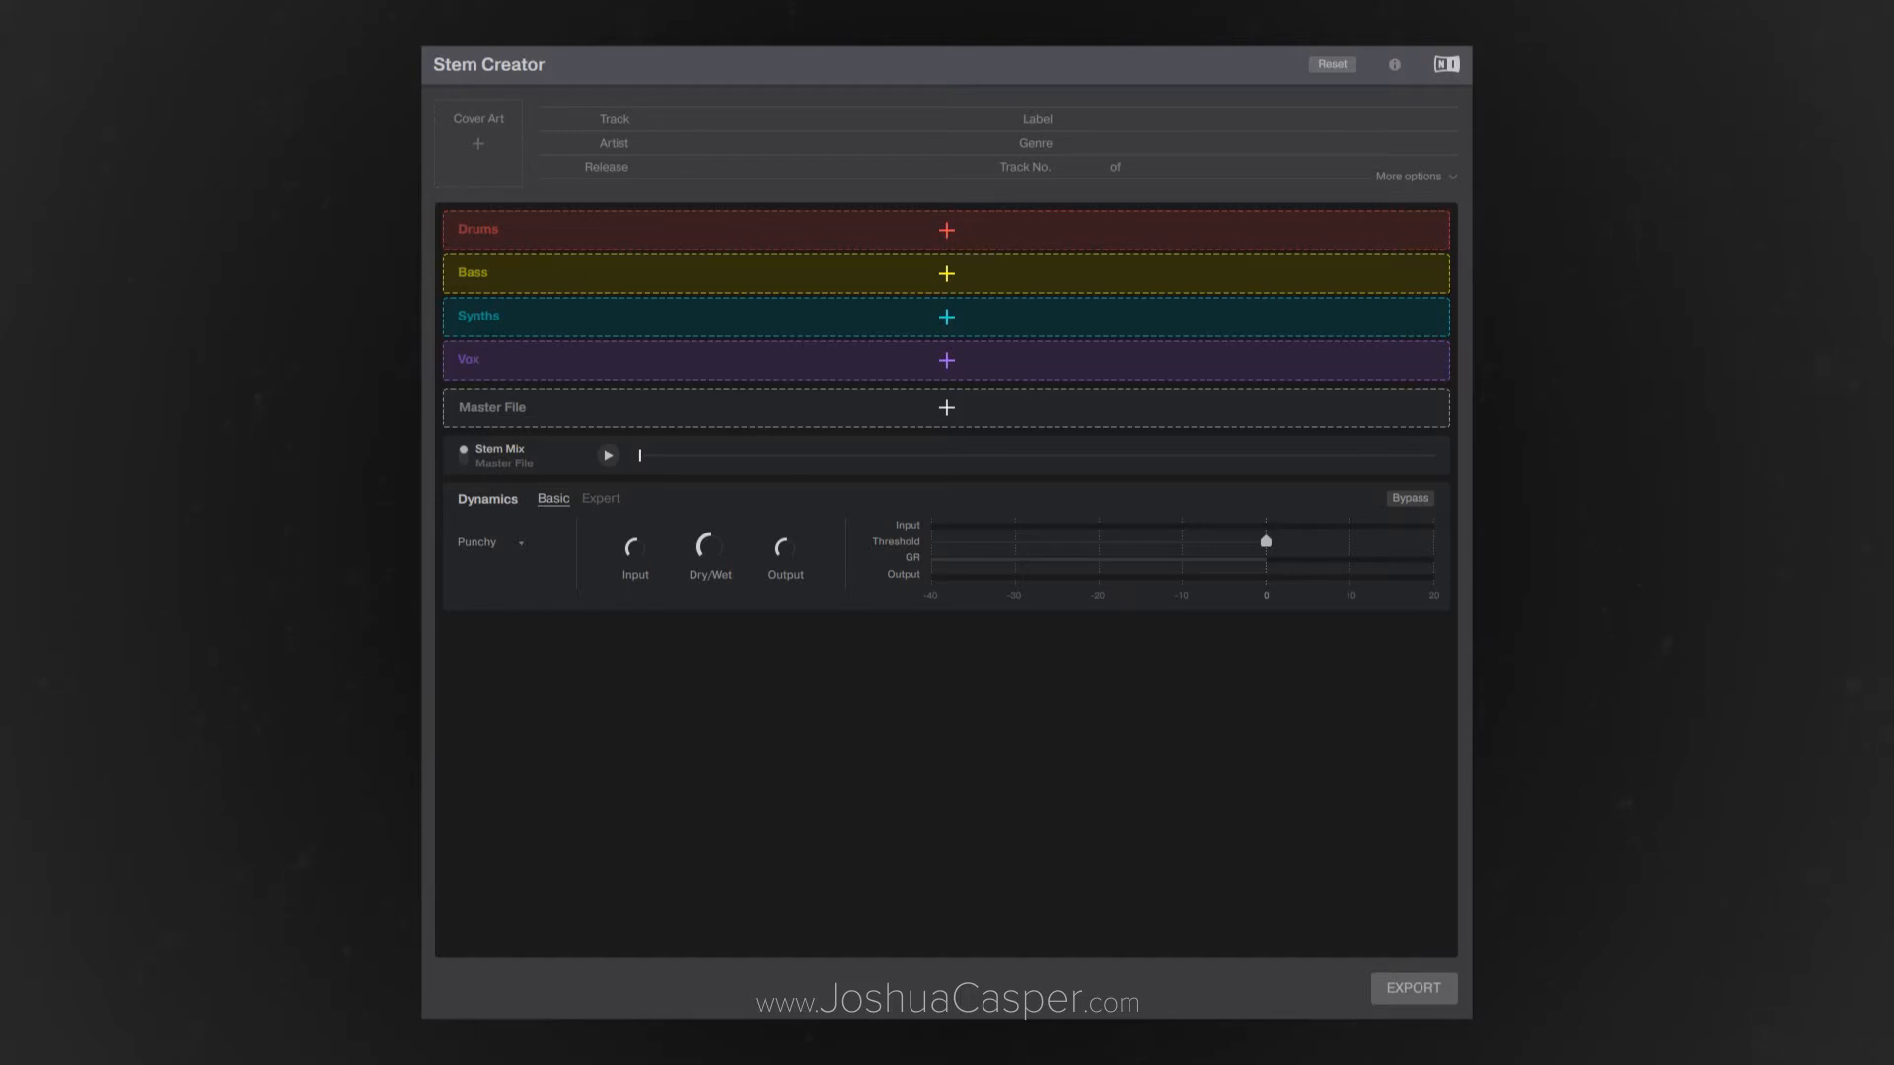
mouse_move(574, 223)
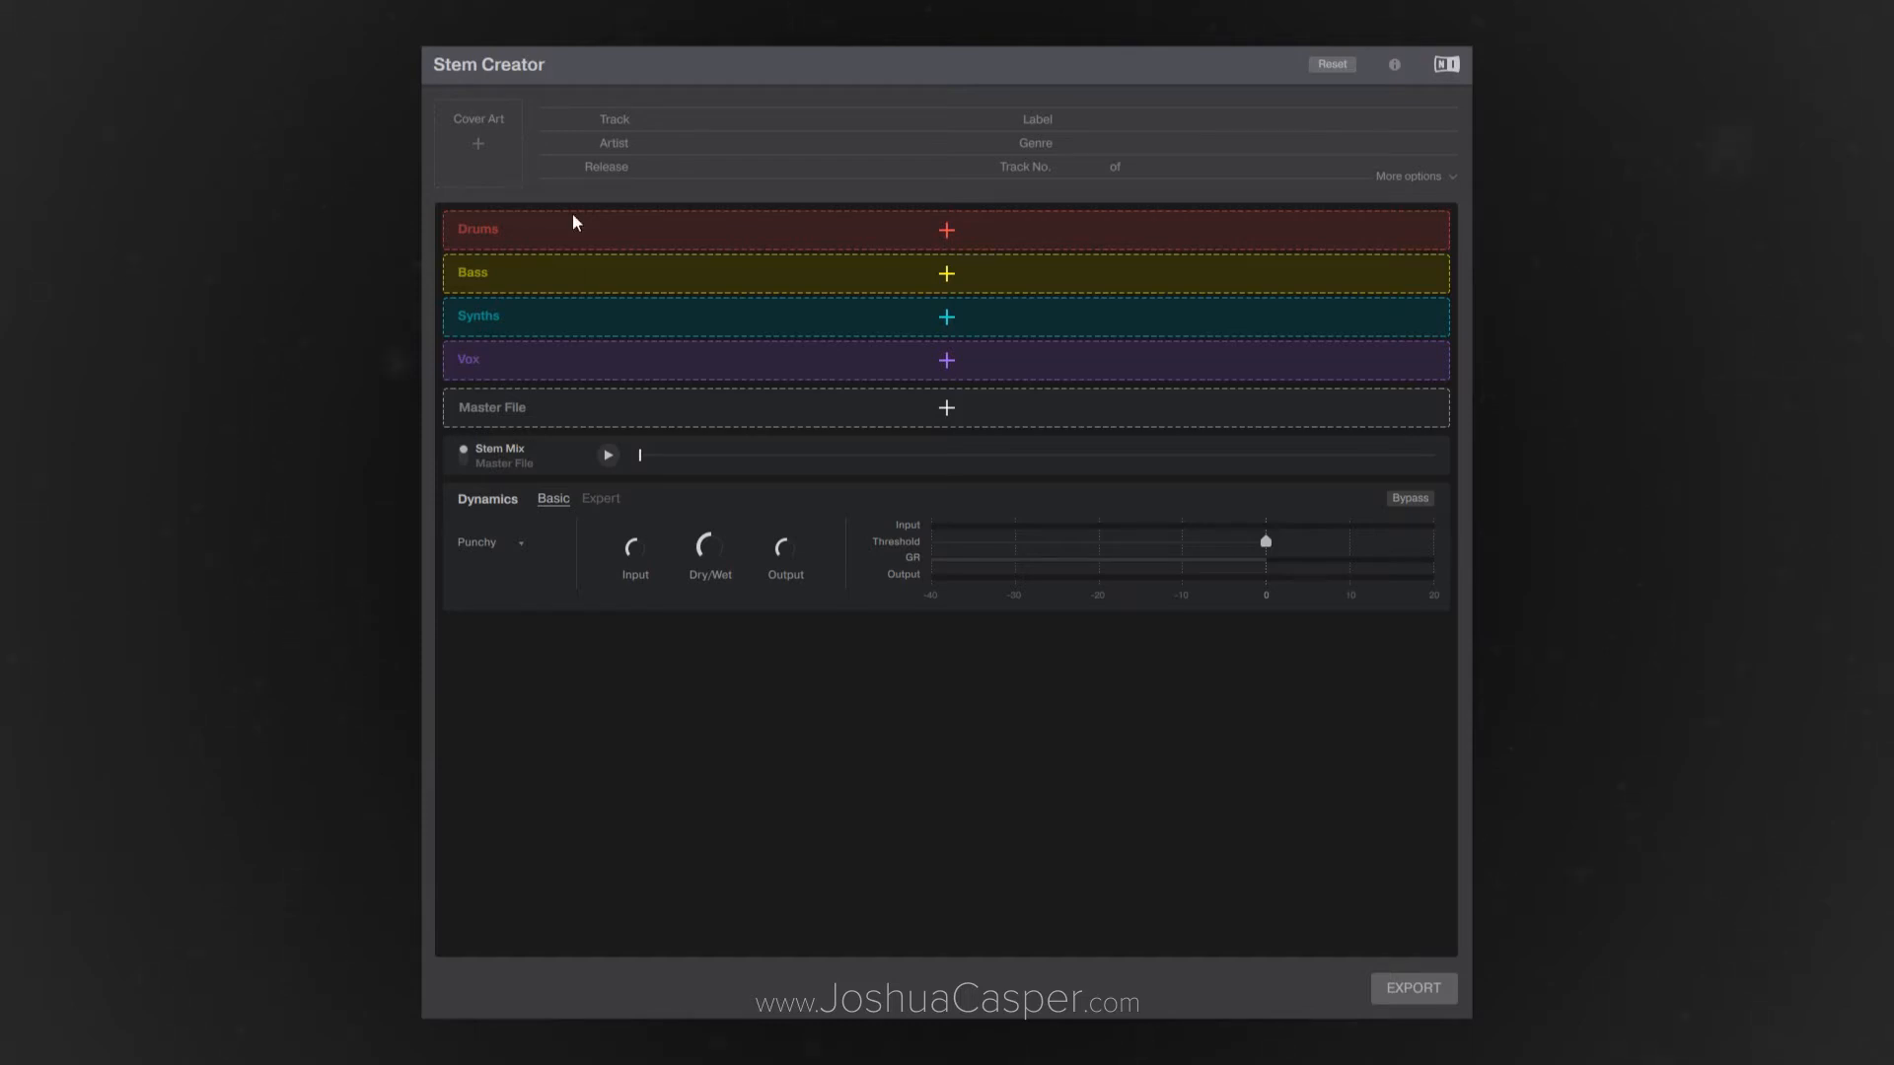
mouse_move(481, 161)
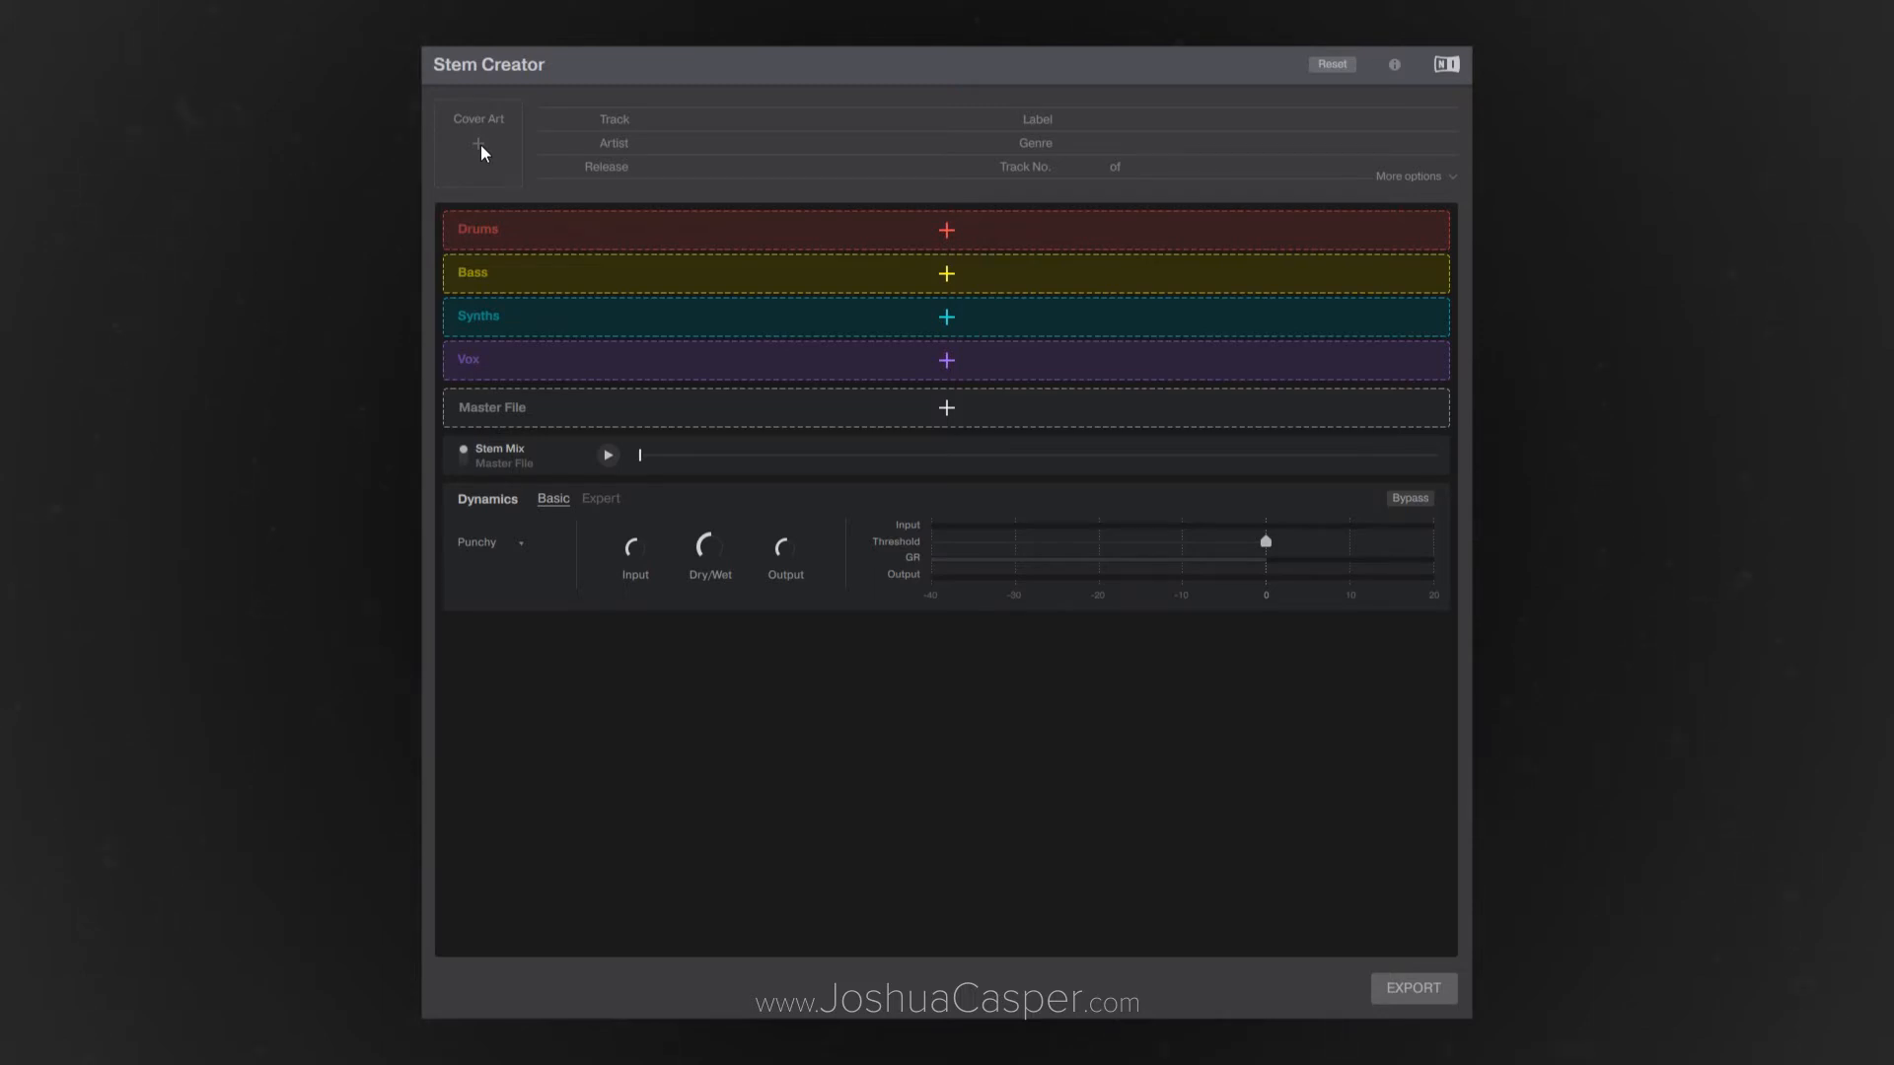
Load mondays-melody.png from the Images folder as the track's cover art
left_click(477, 148)
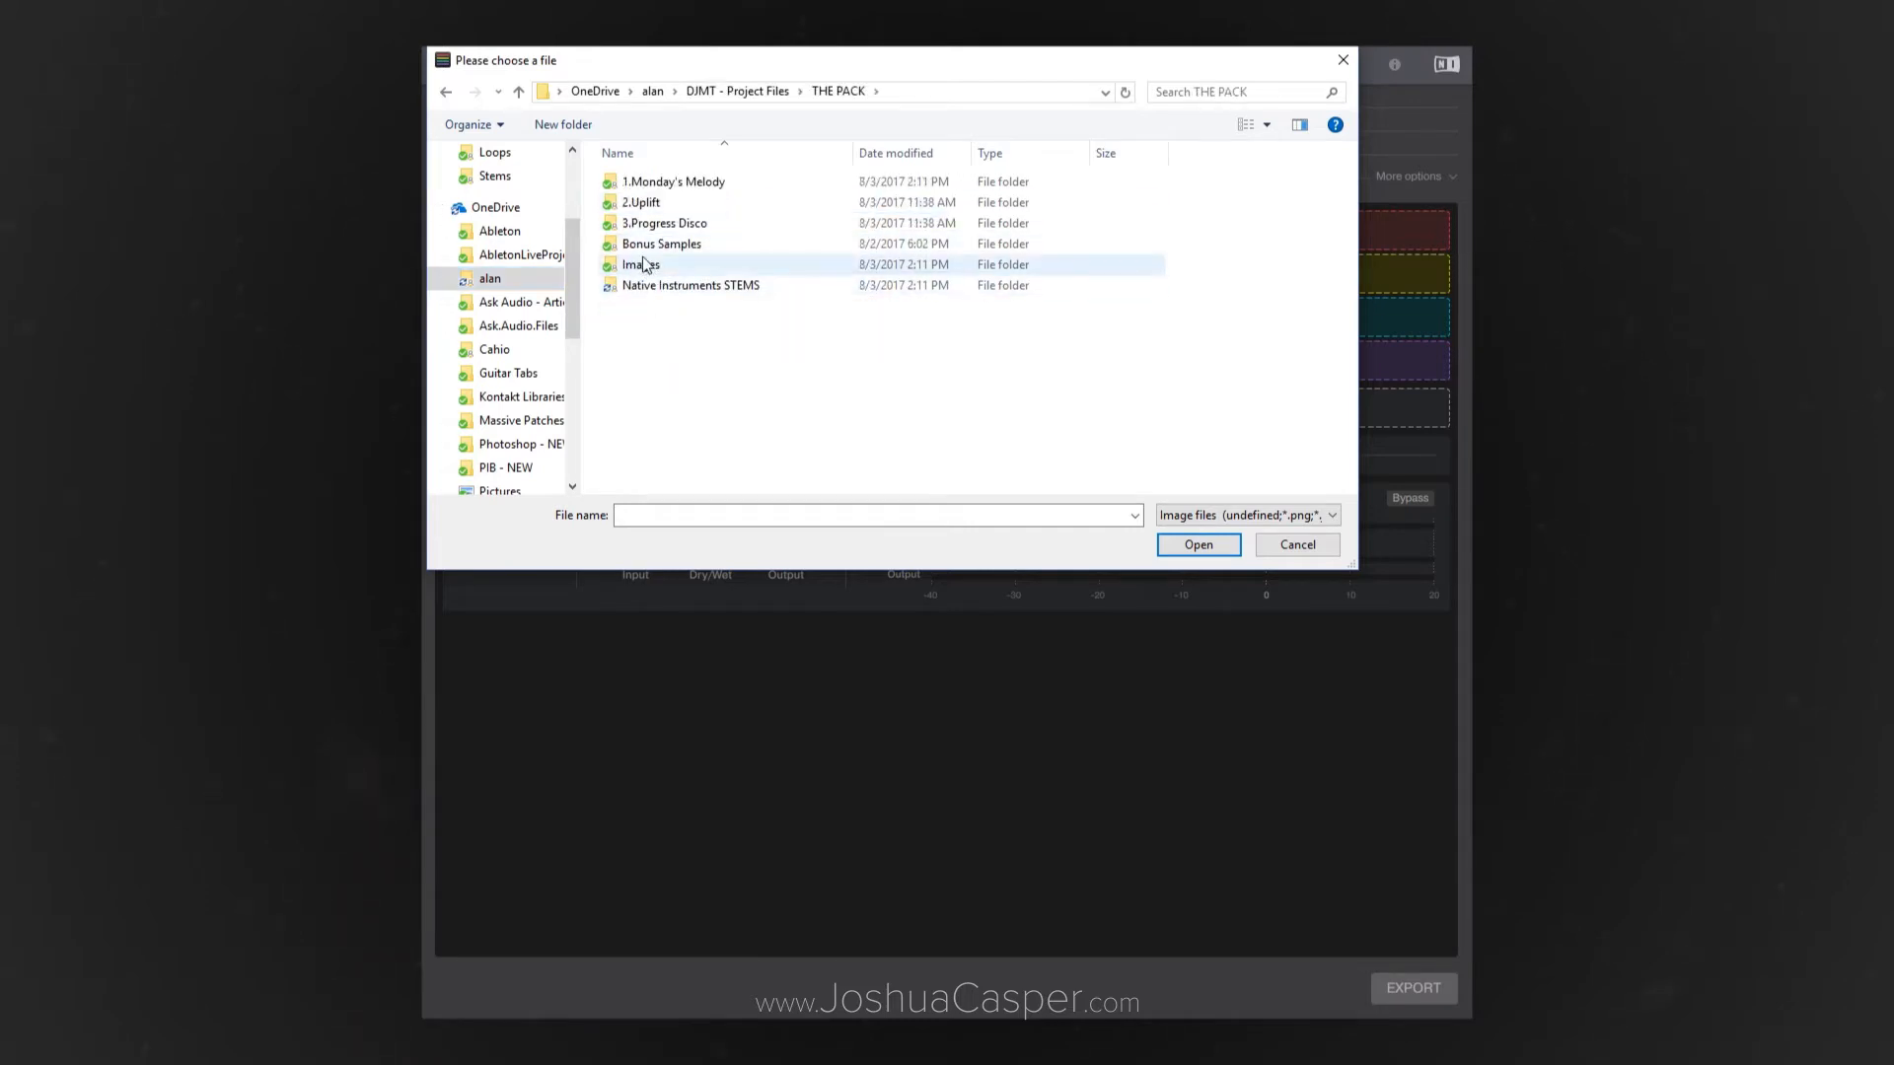
double_click(641, 262)
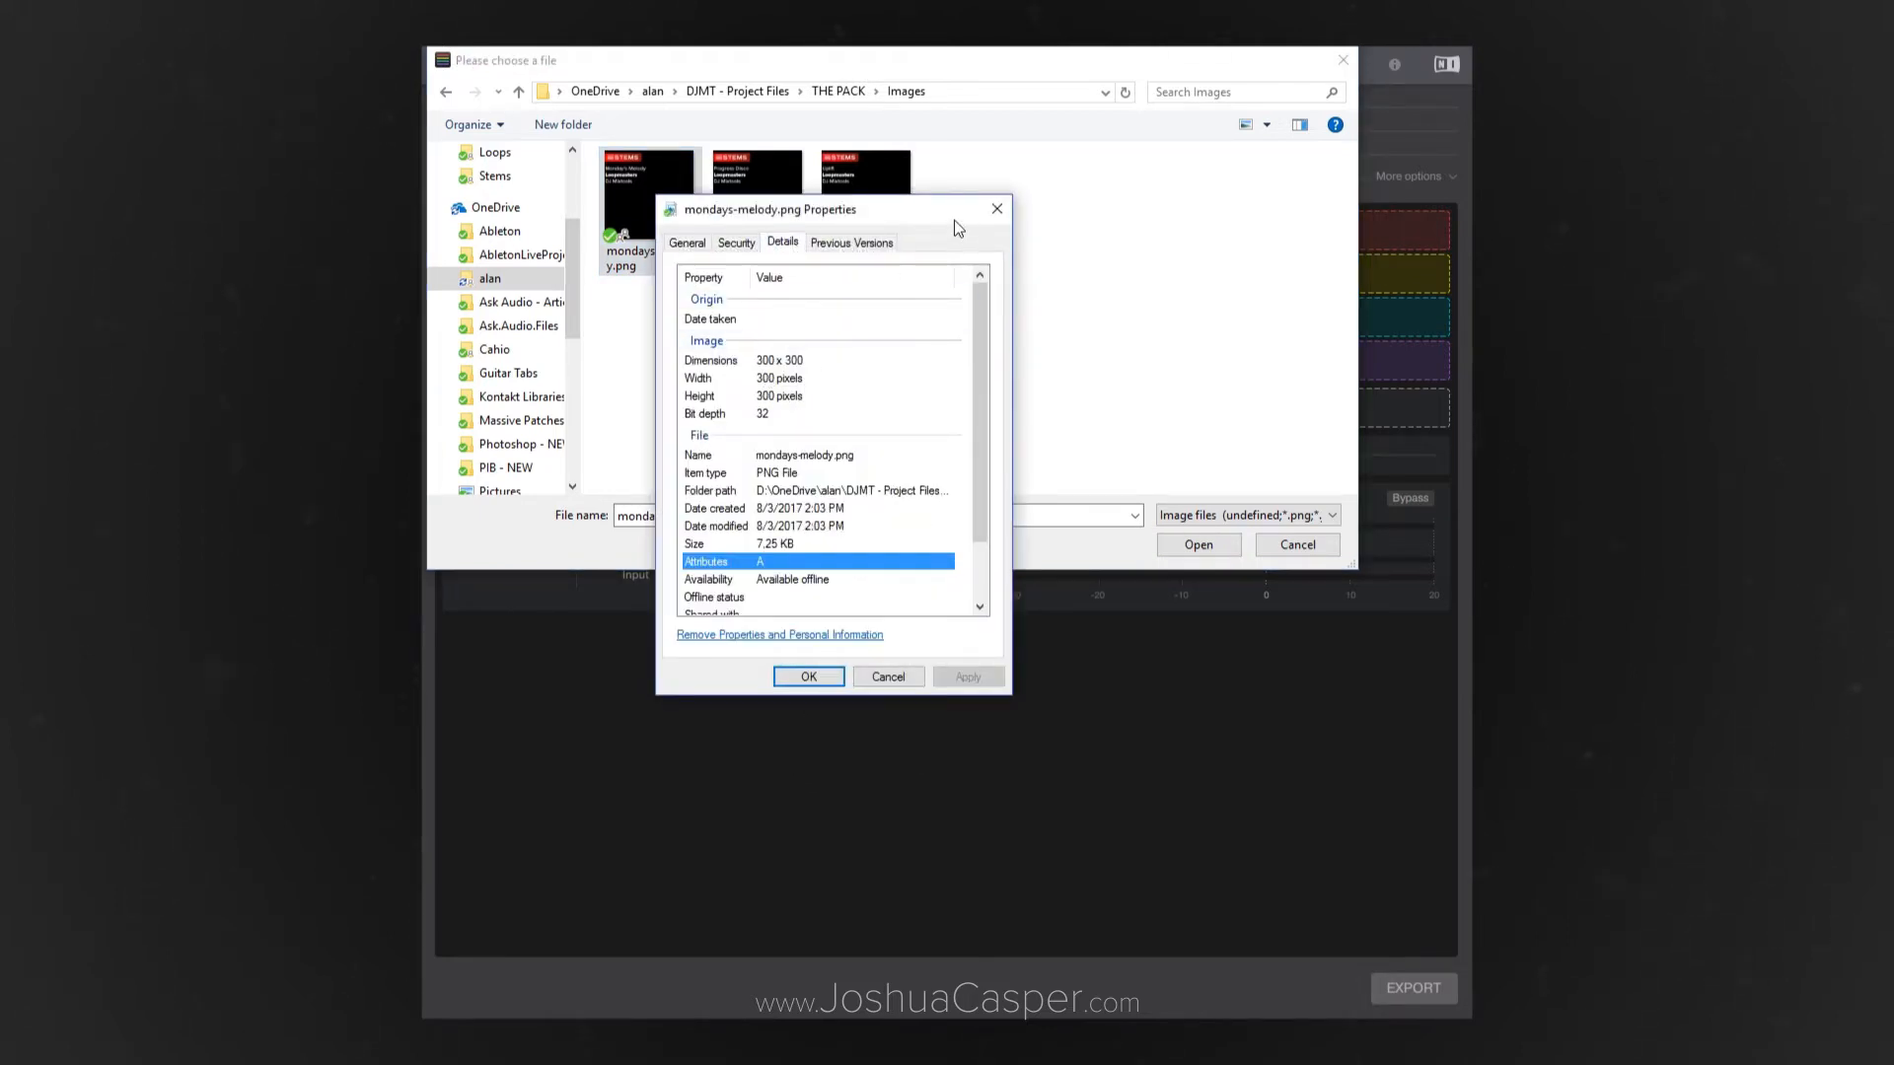
mouse_move(998, 210)
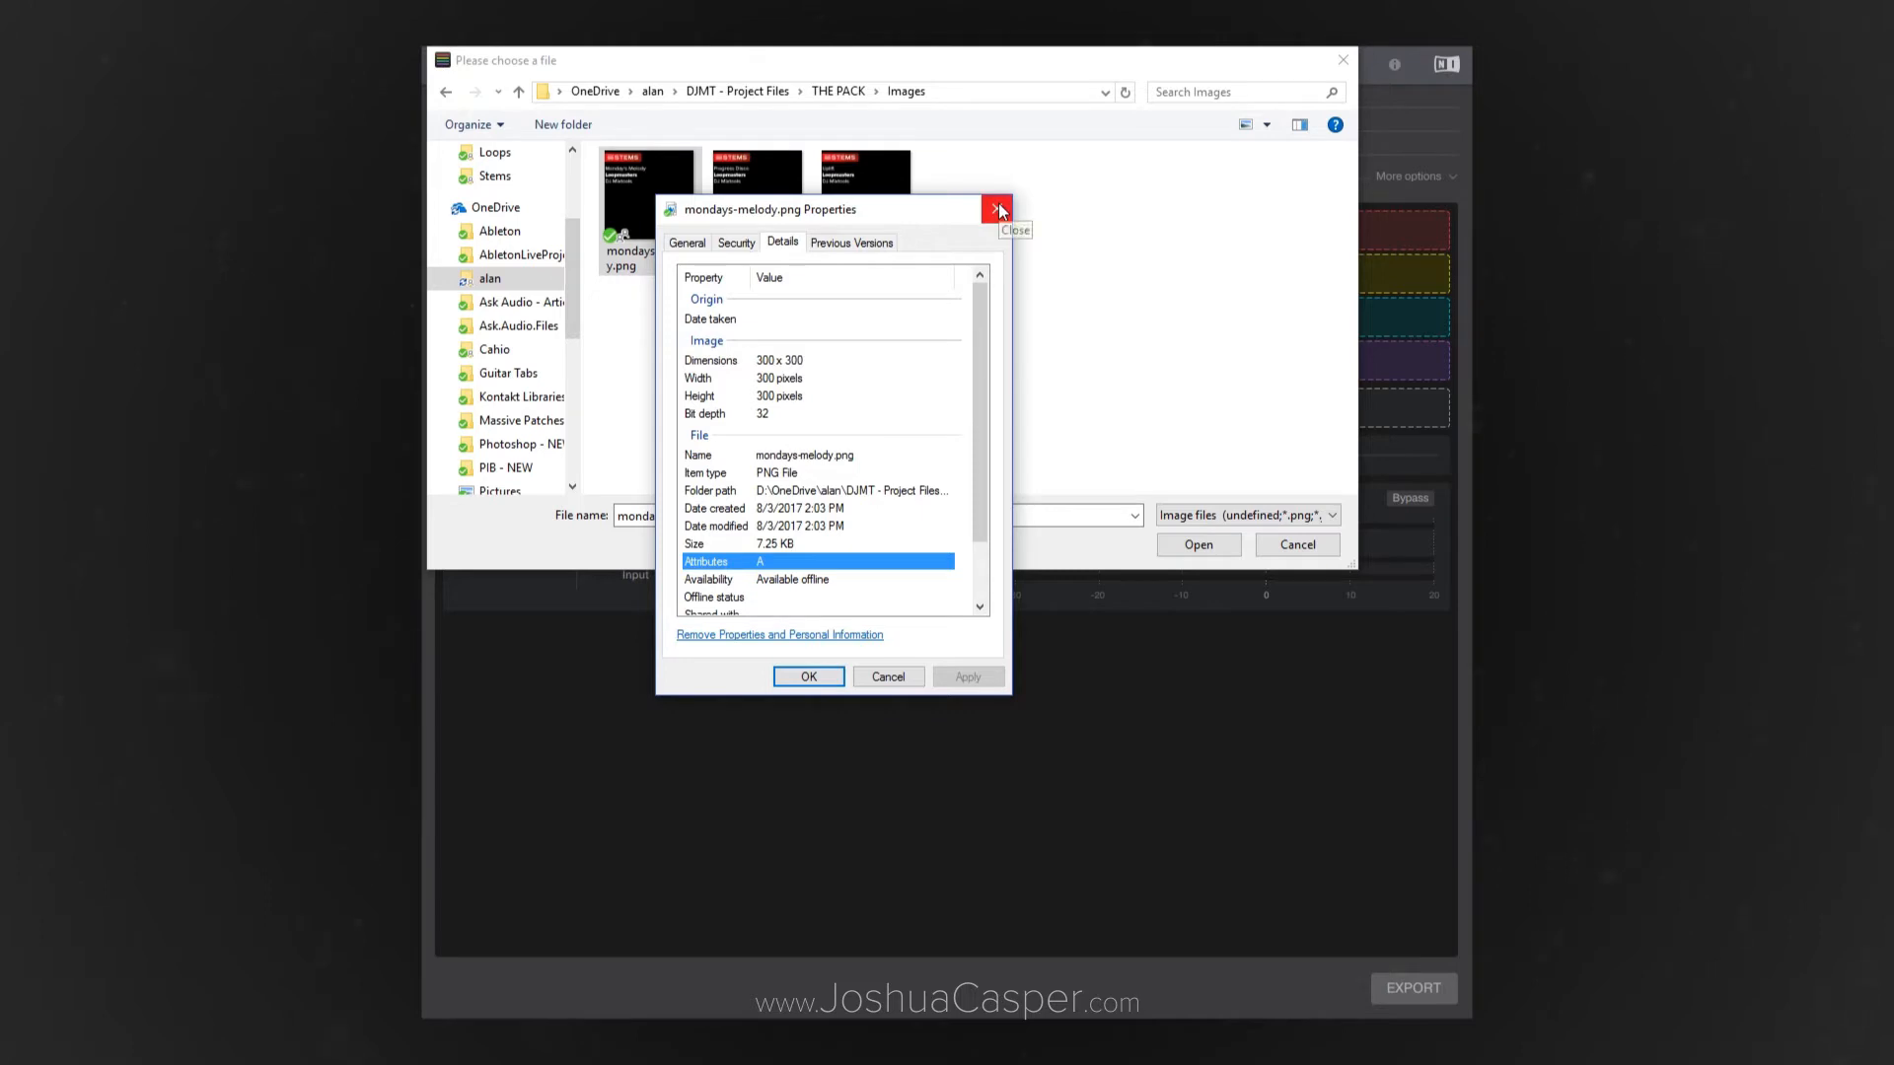
left_click(994, 208)
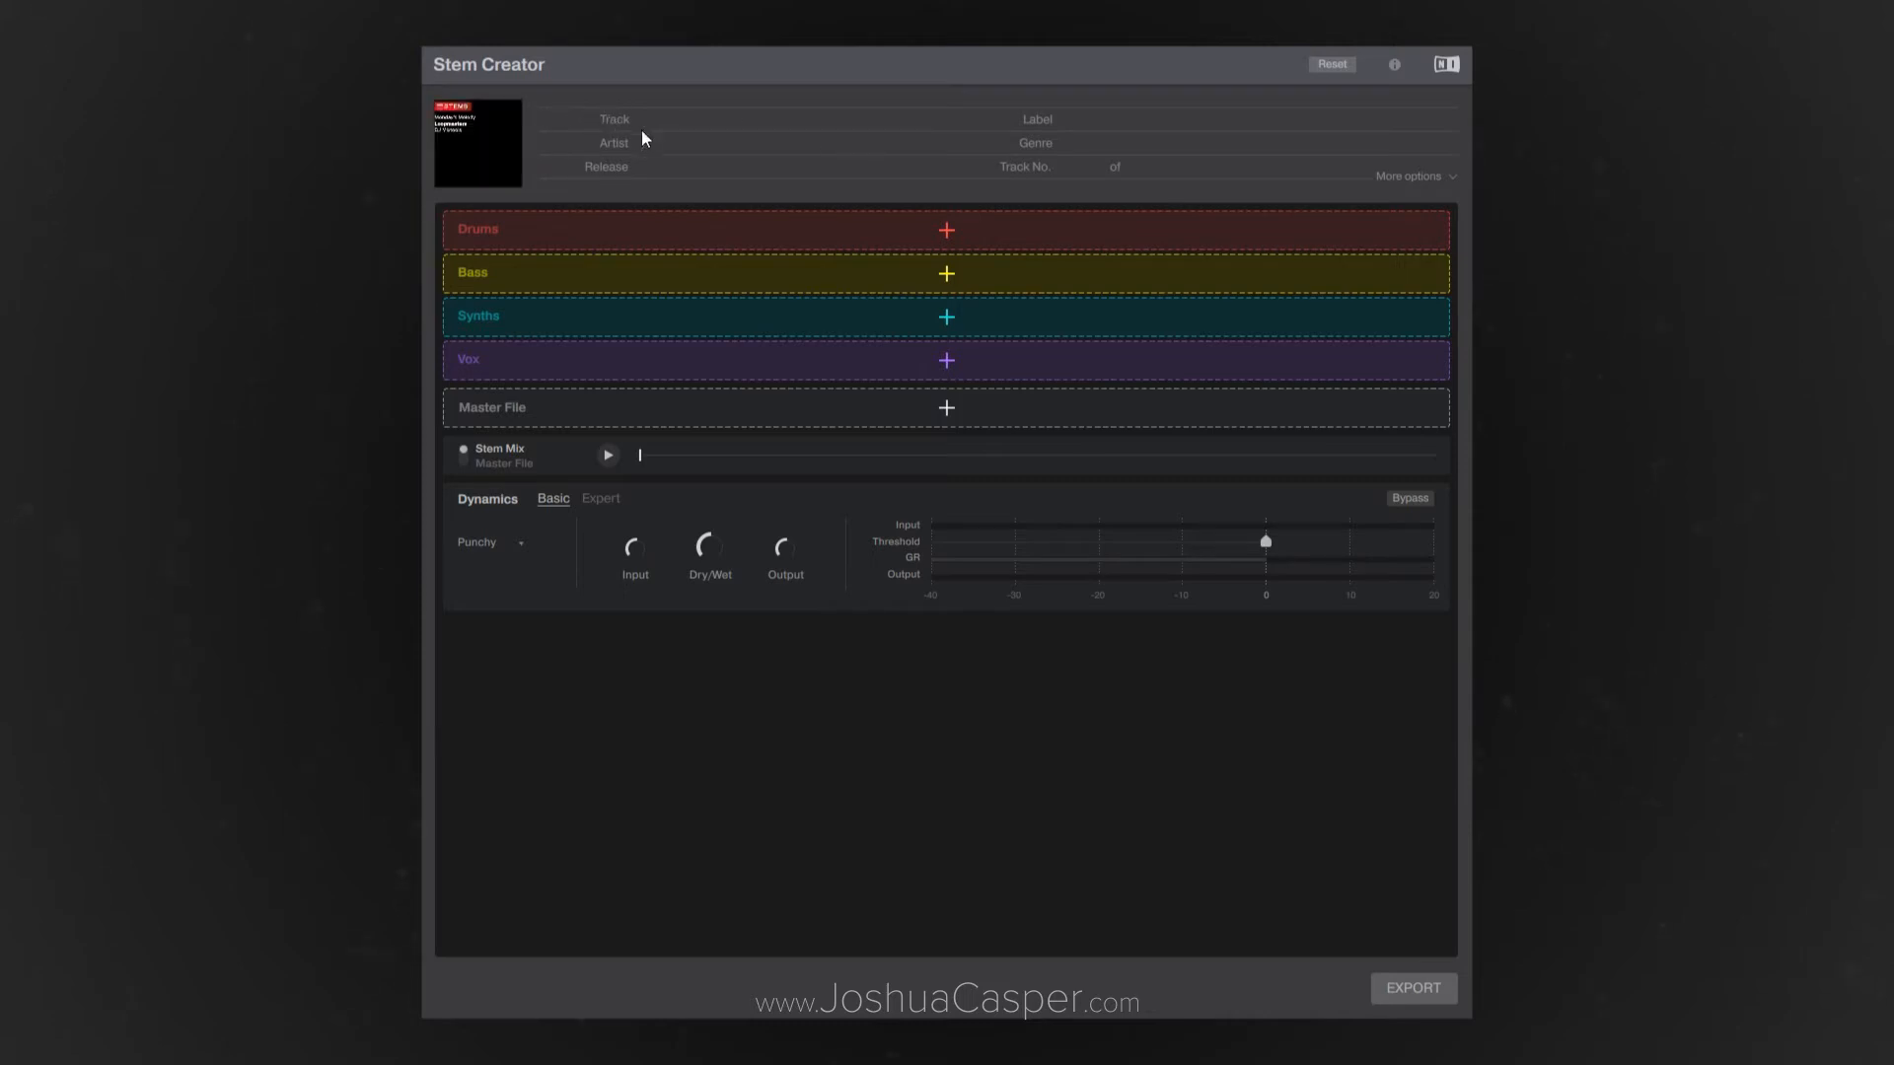
mouse_move(696, 138)
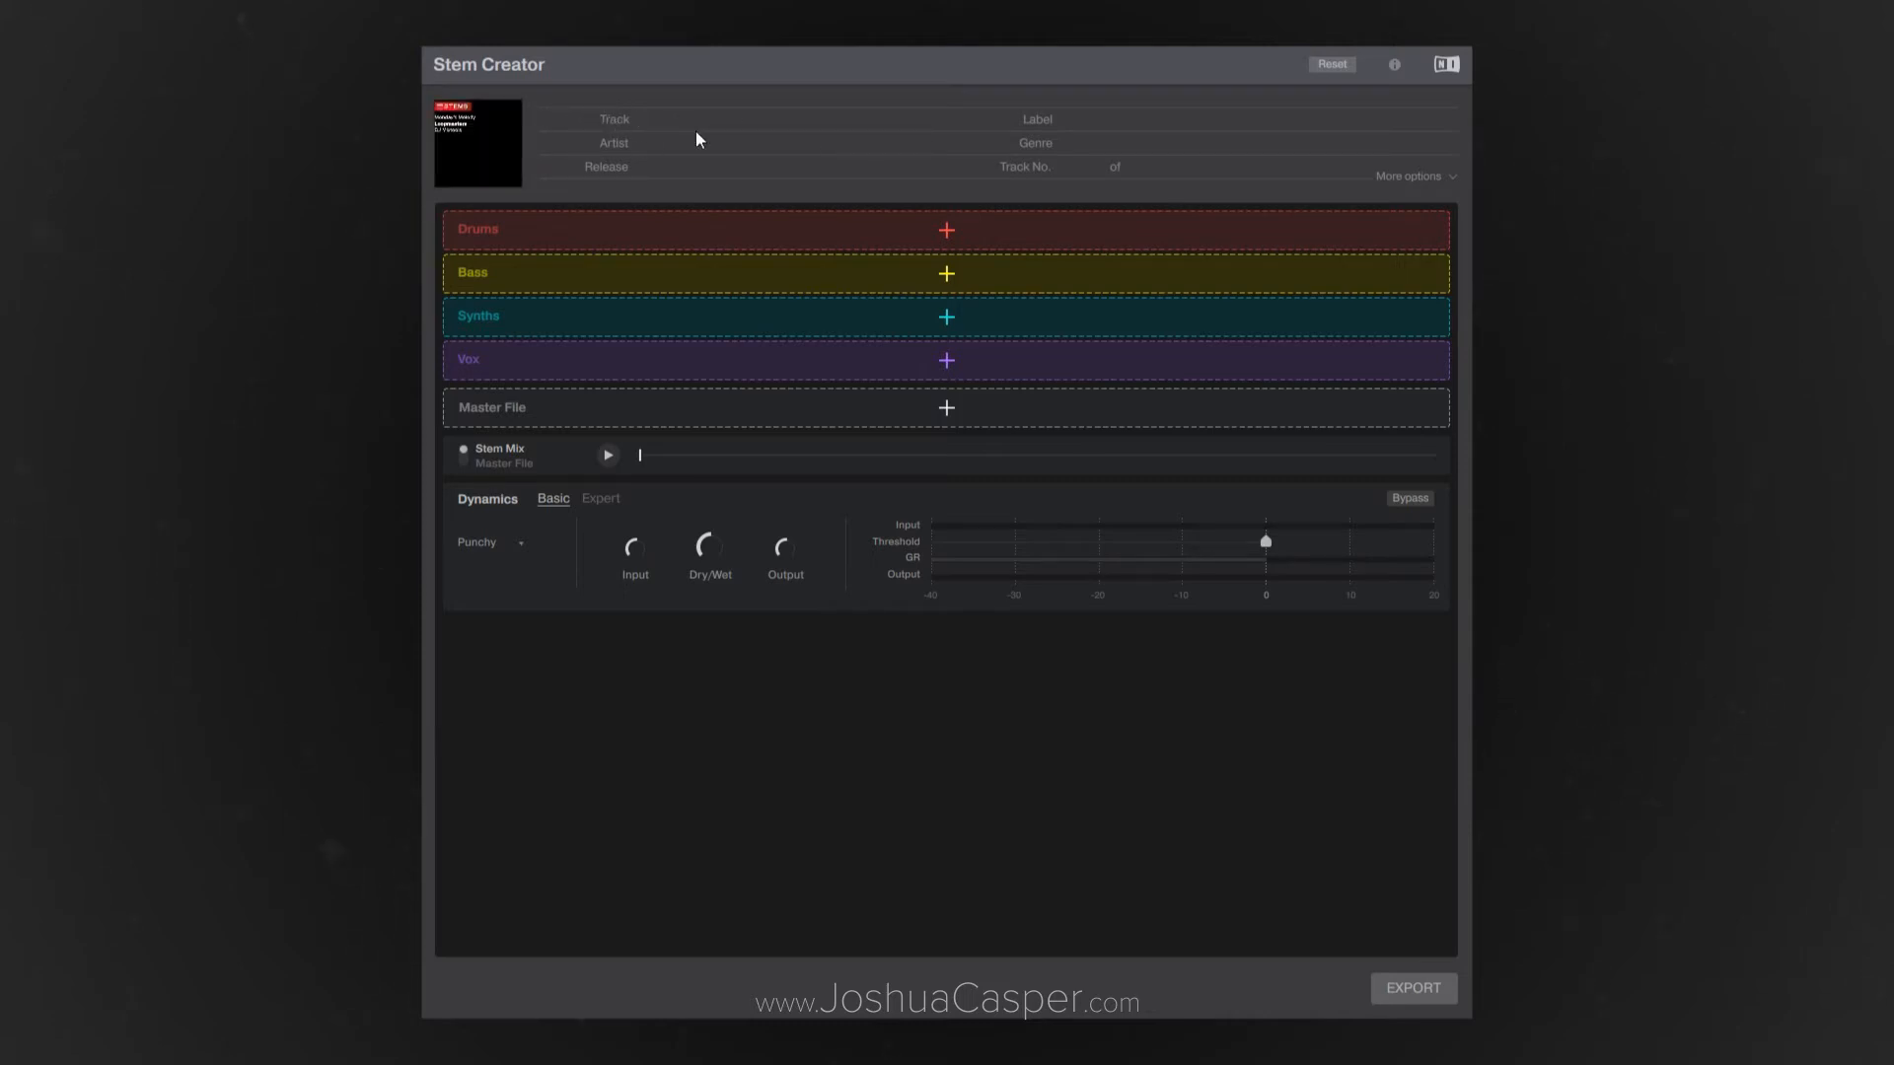
Name the track 'Example' with artist Joshua Casper
type("Example")
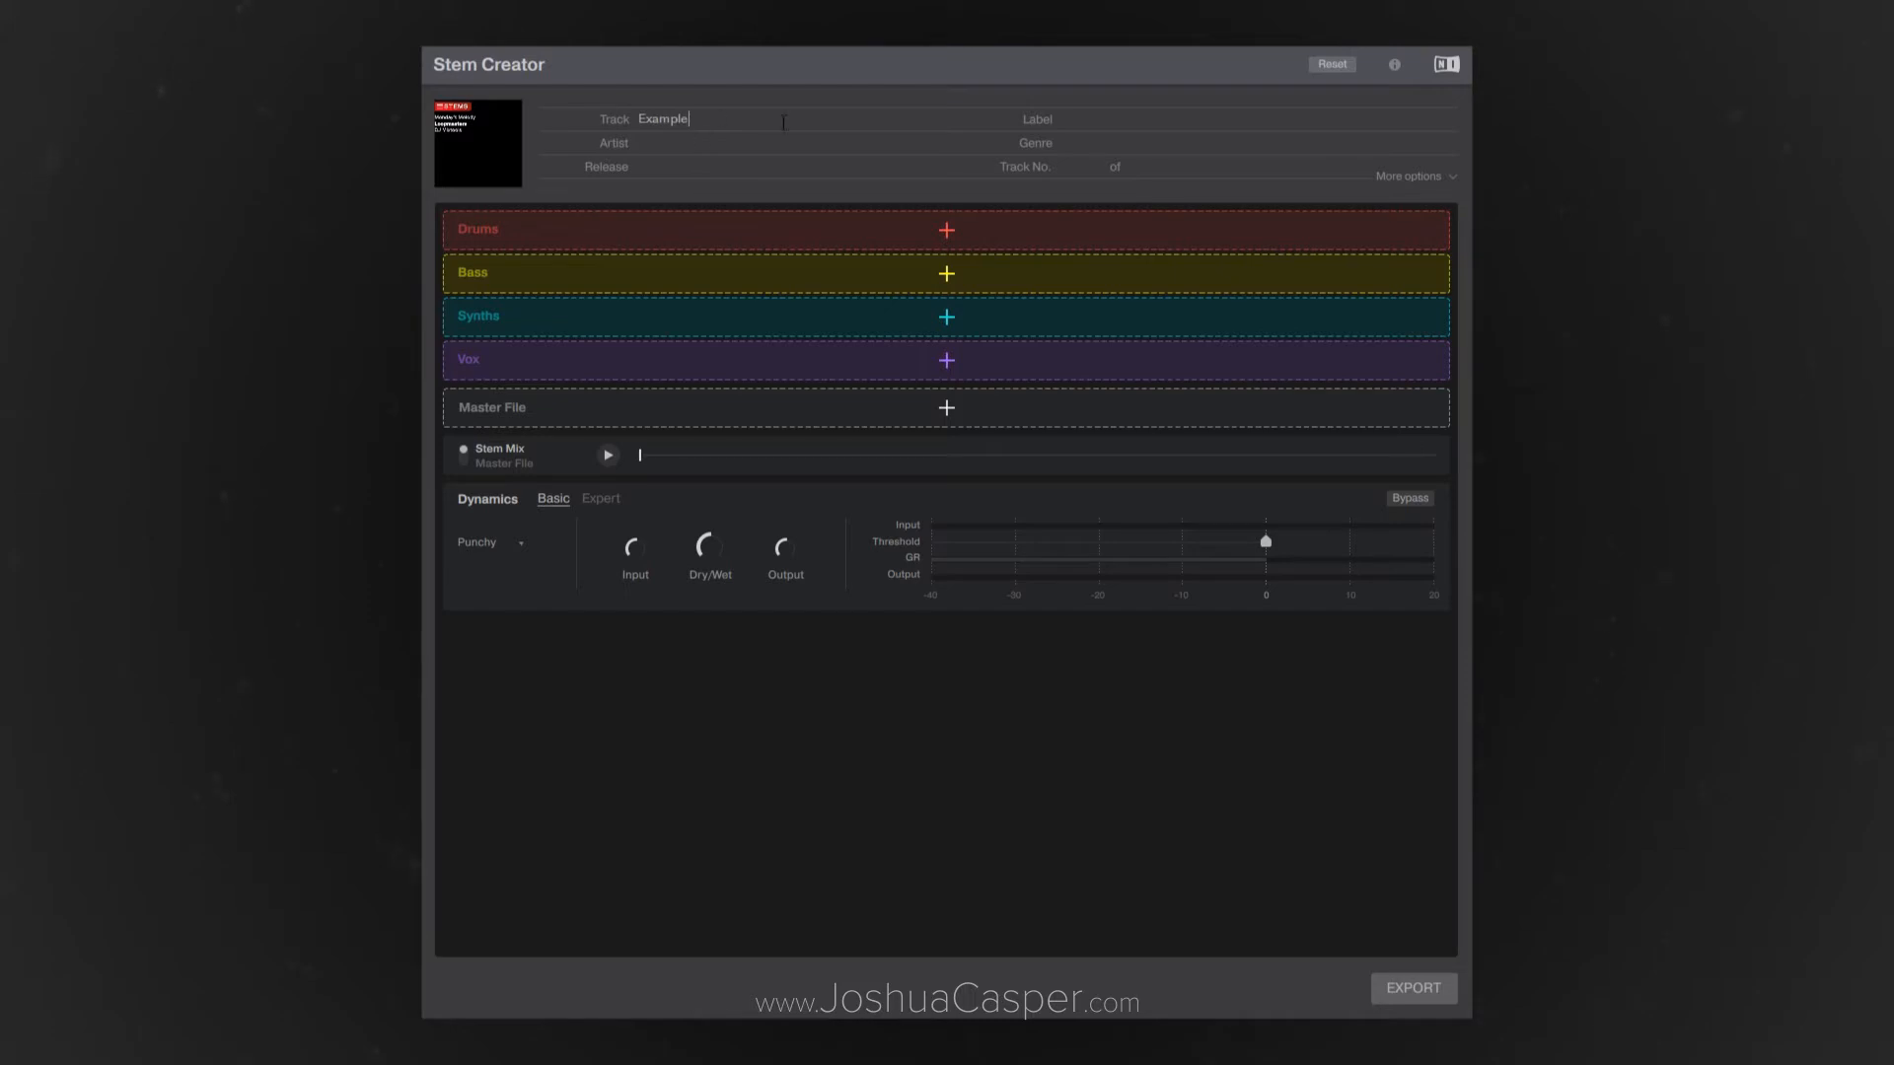
type("Joshua Casper")
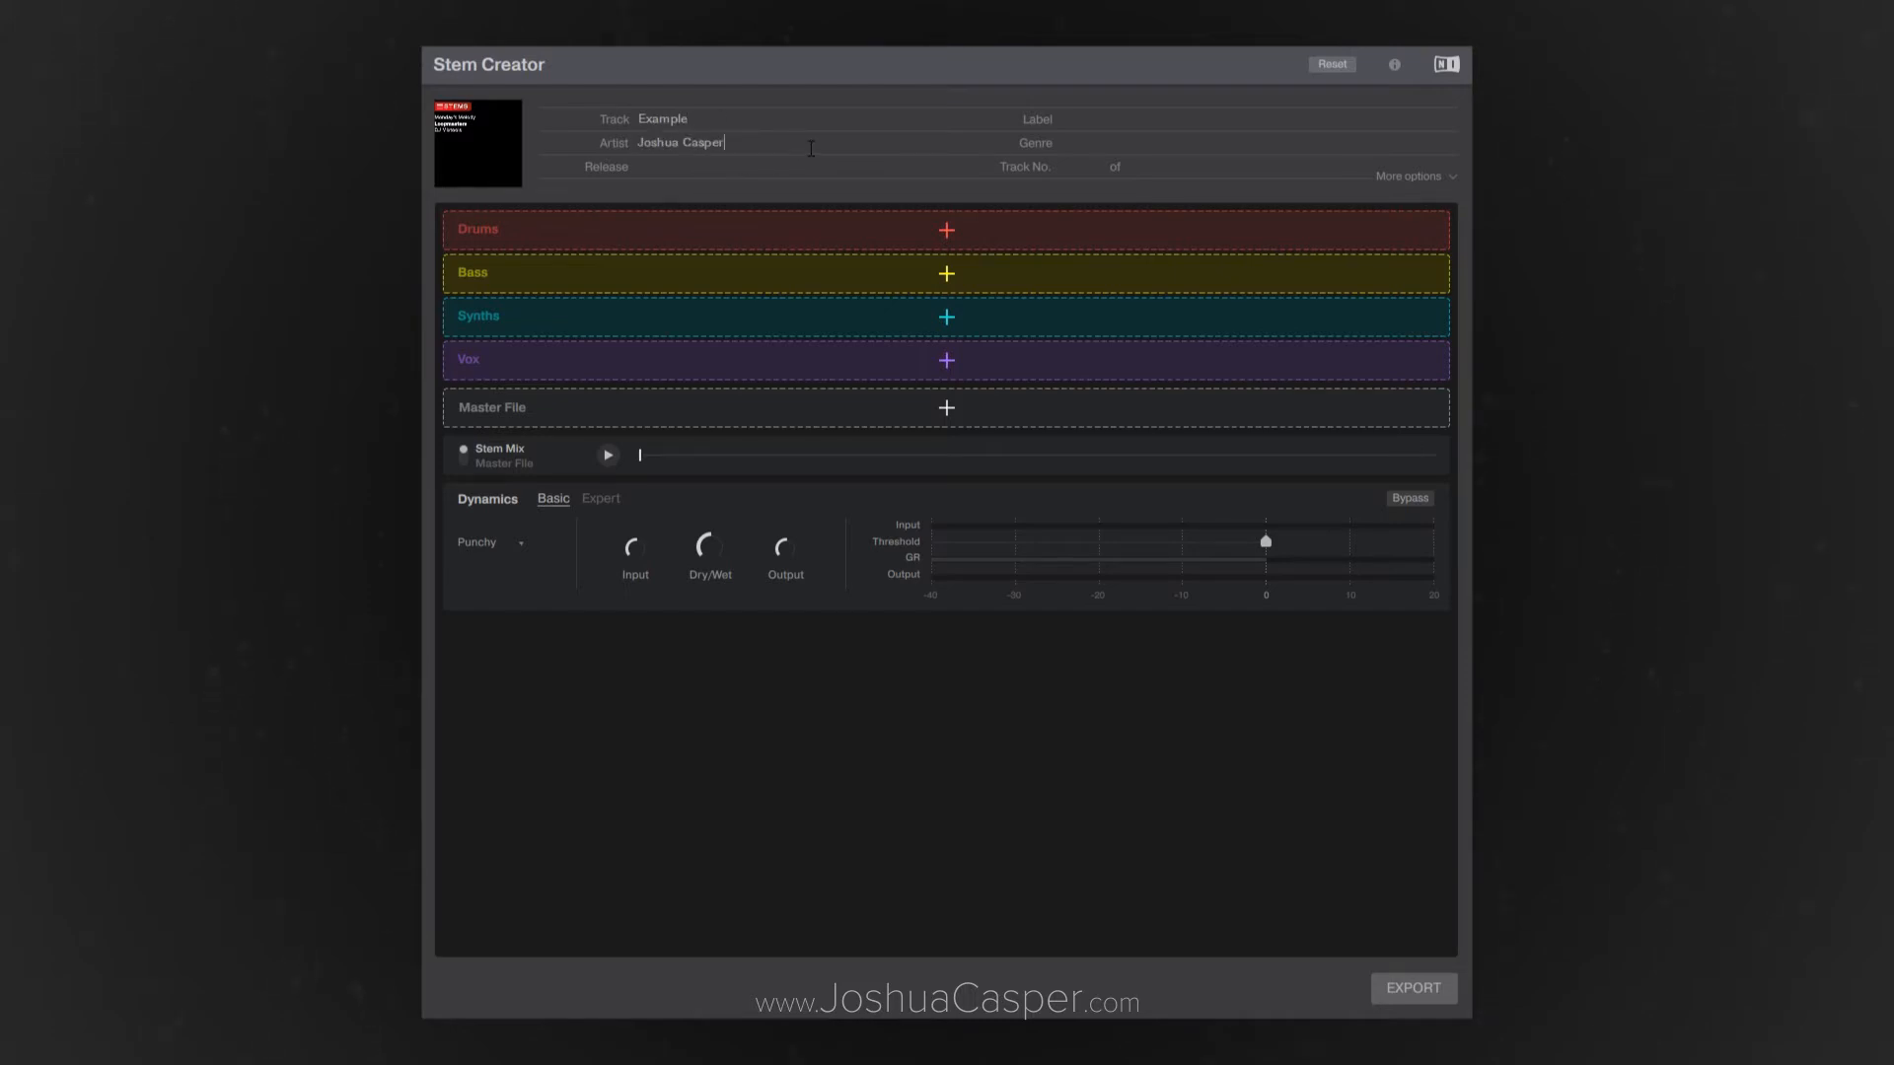
left_click(1087, 119)
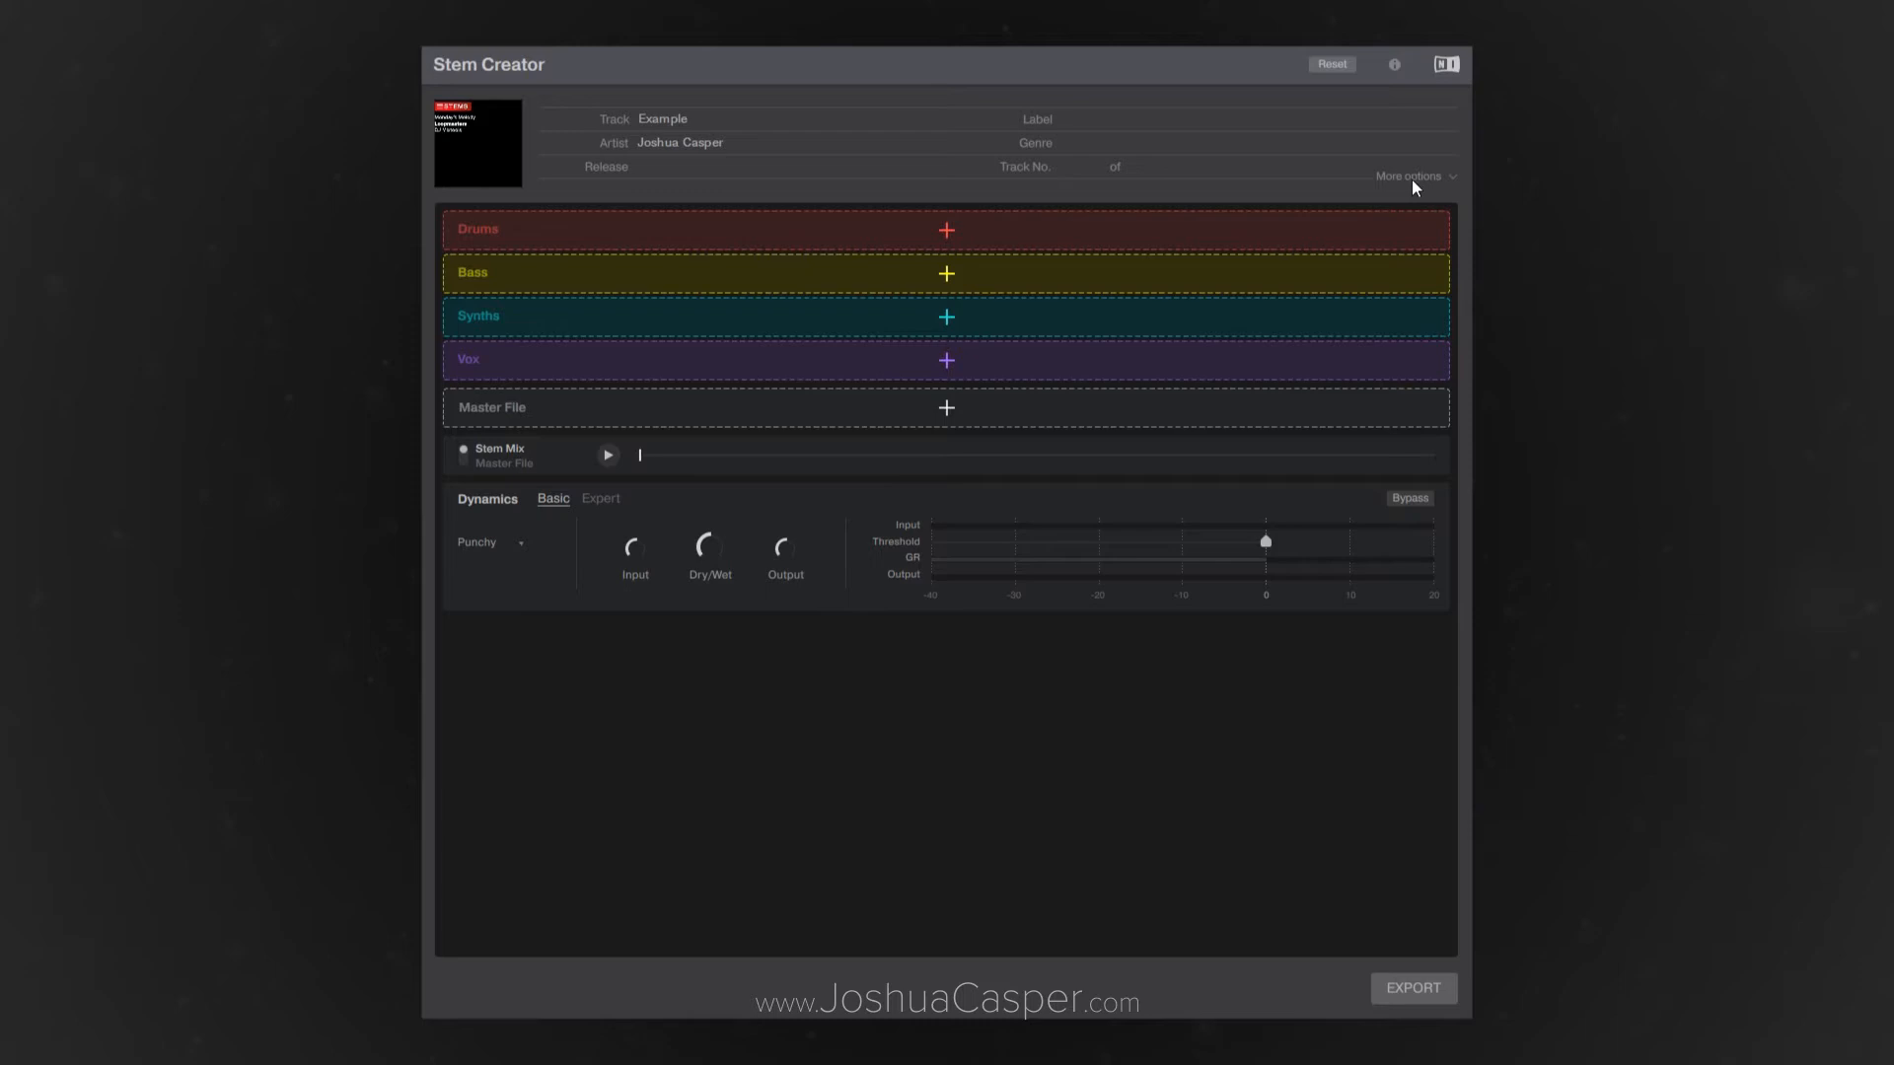
left_click(1409, 175)
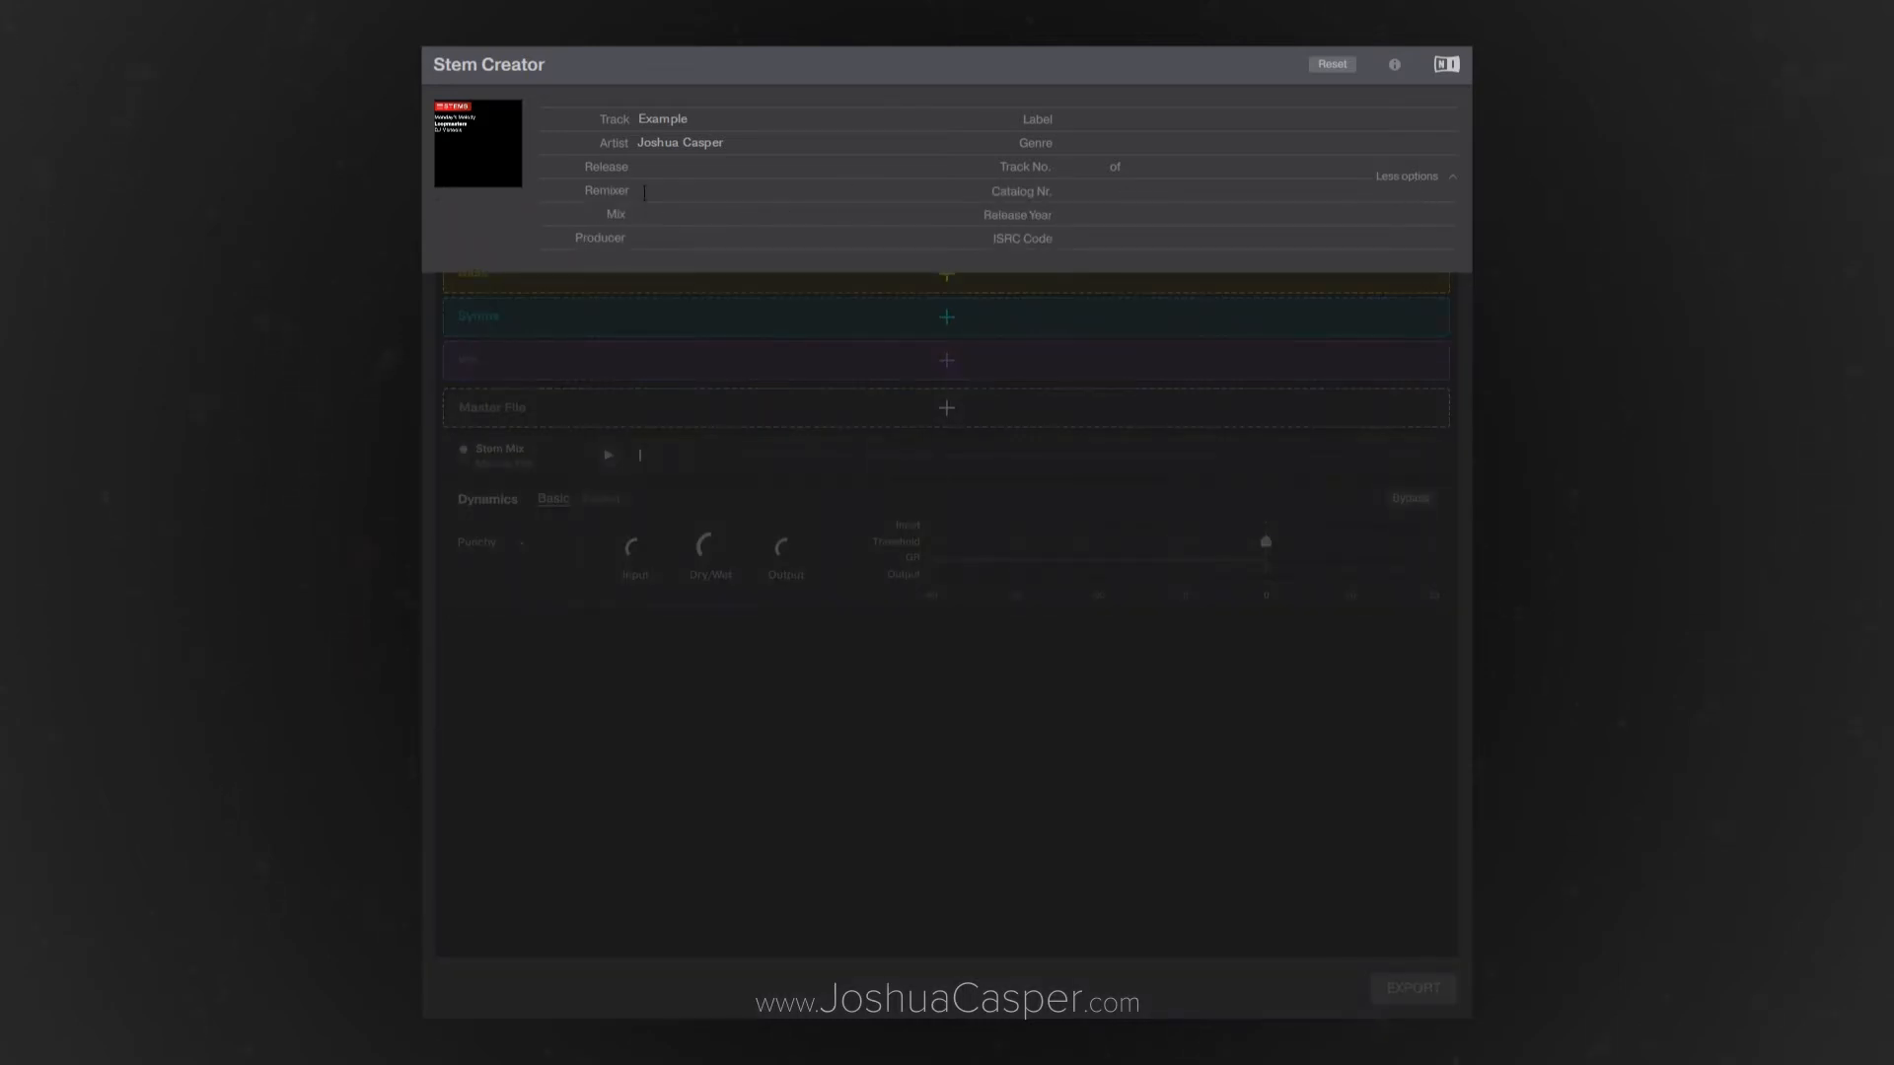
left_click(1064, 165)
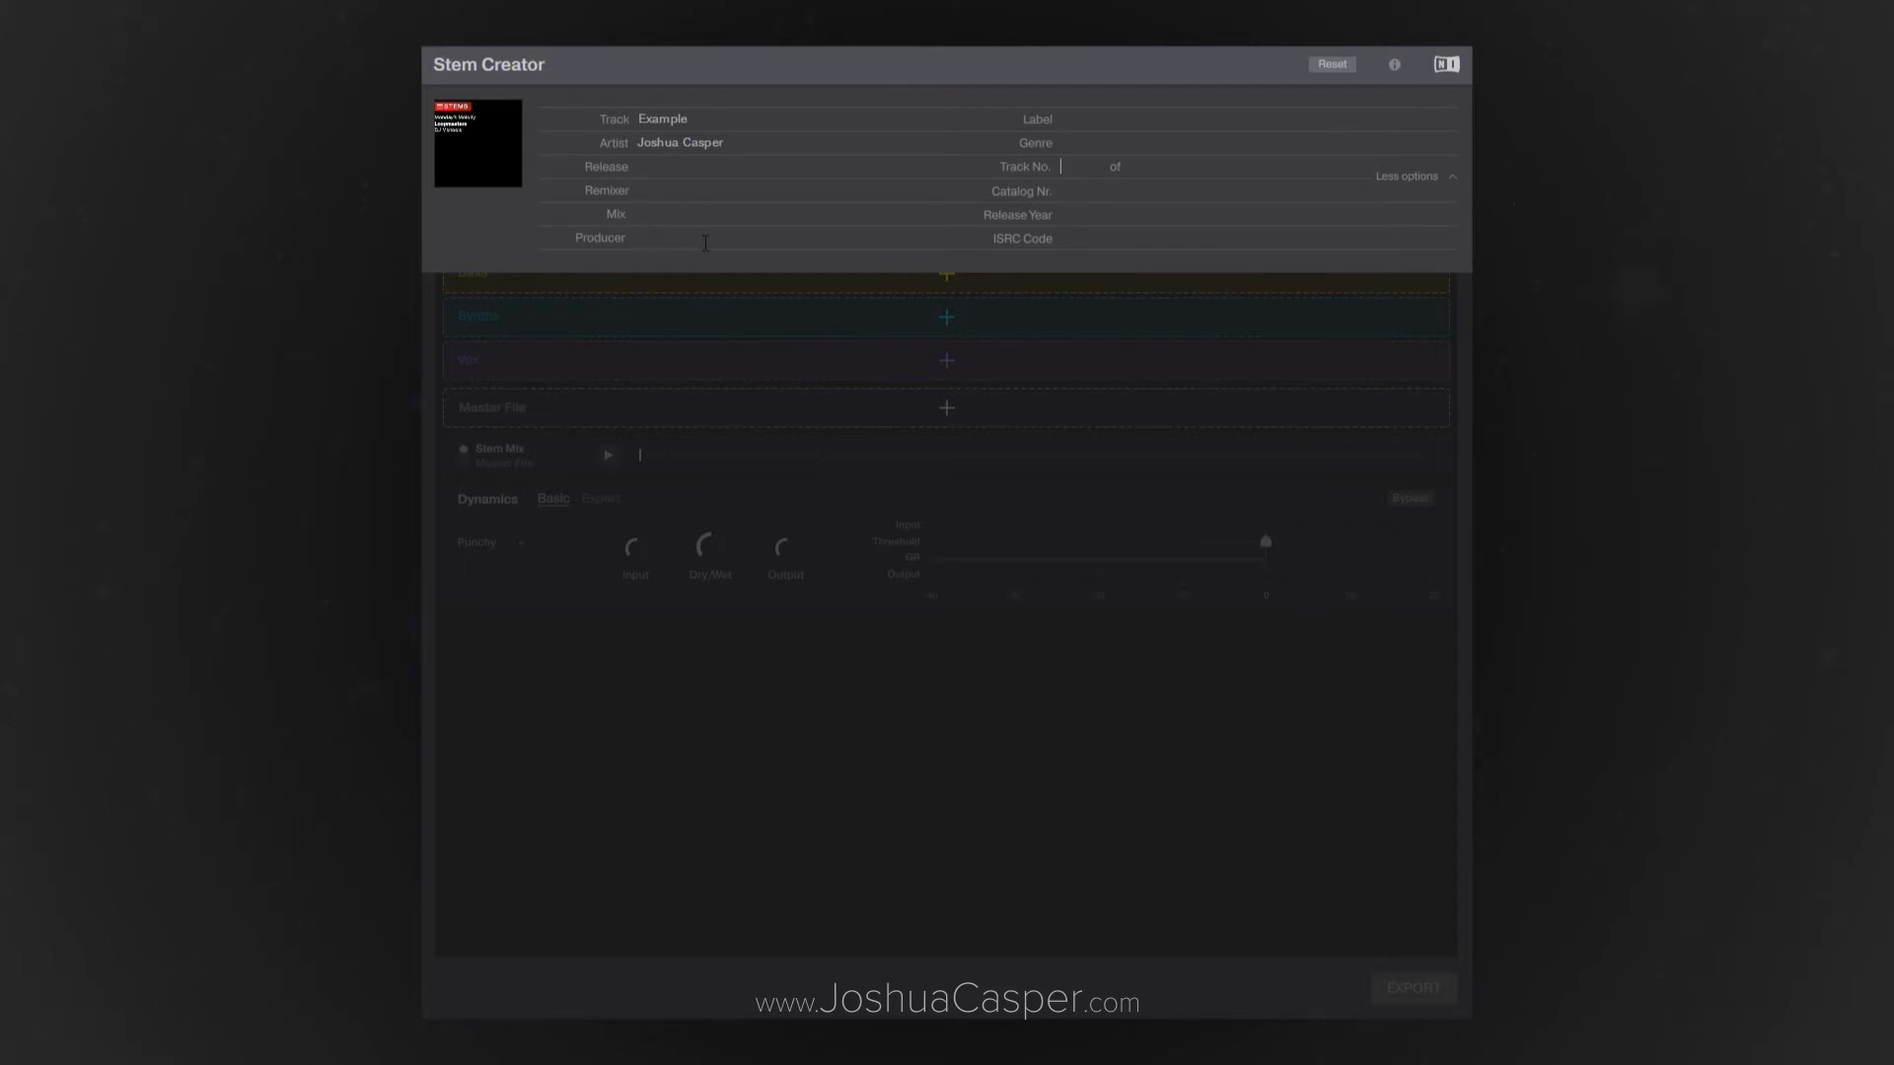
left_click(1069, 219)
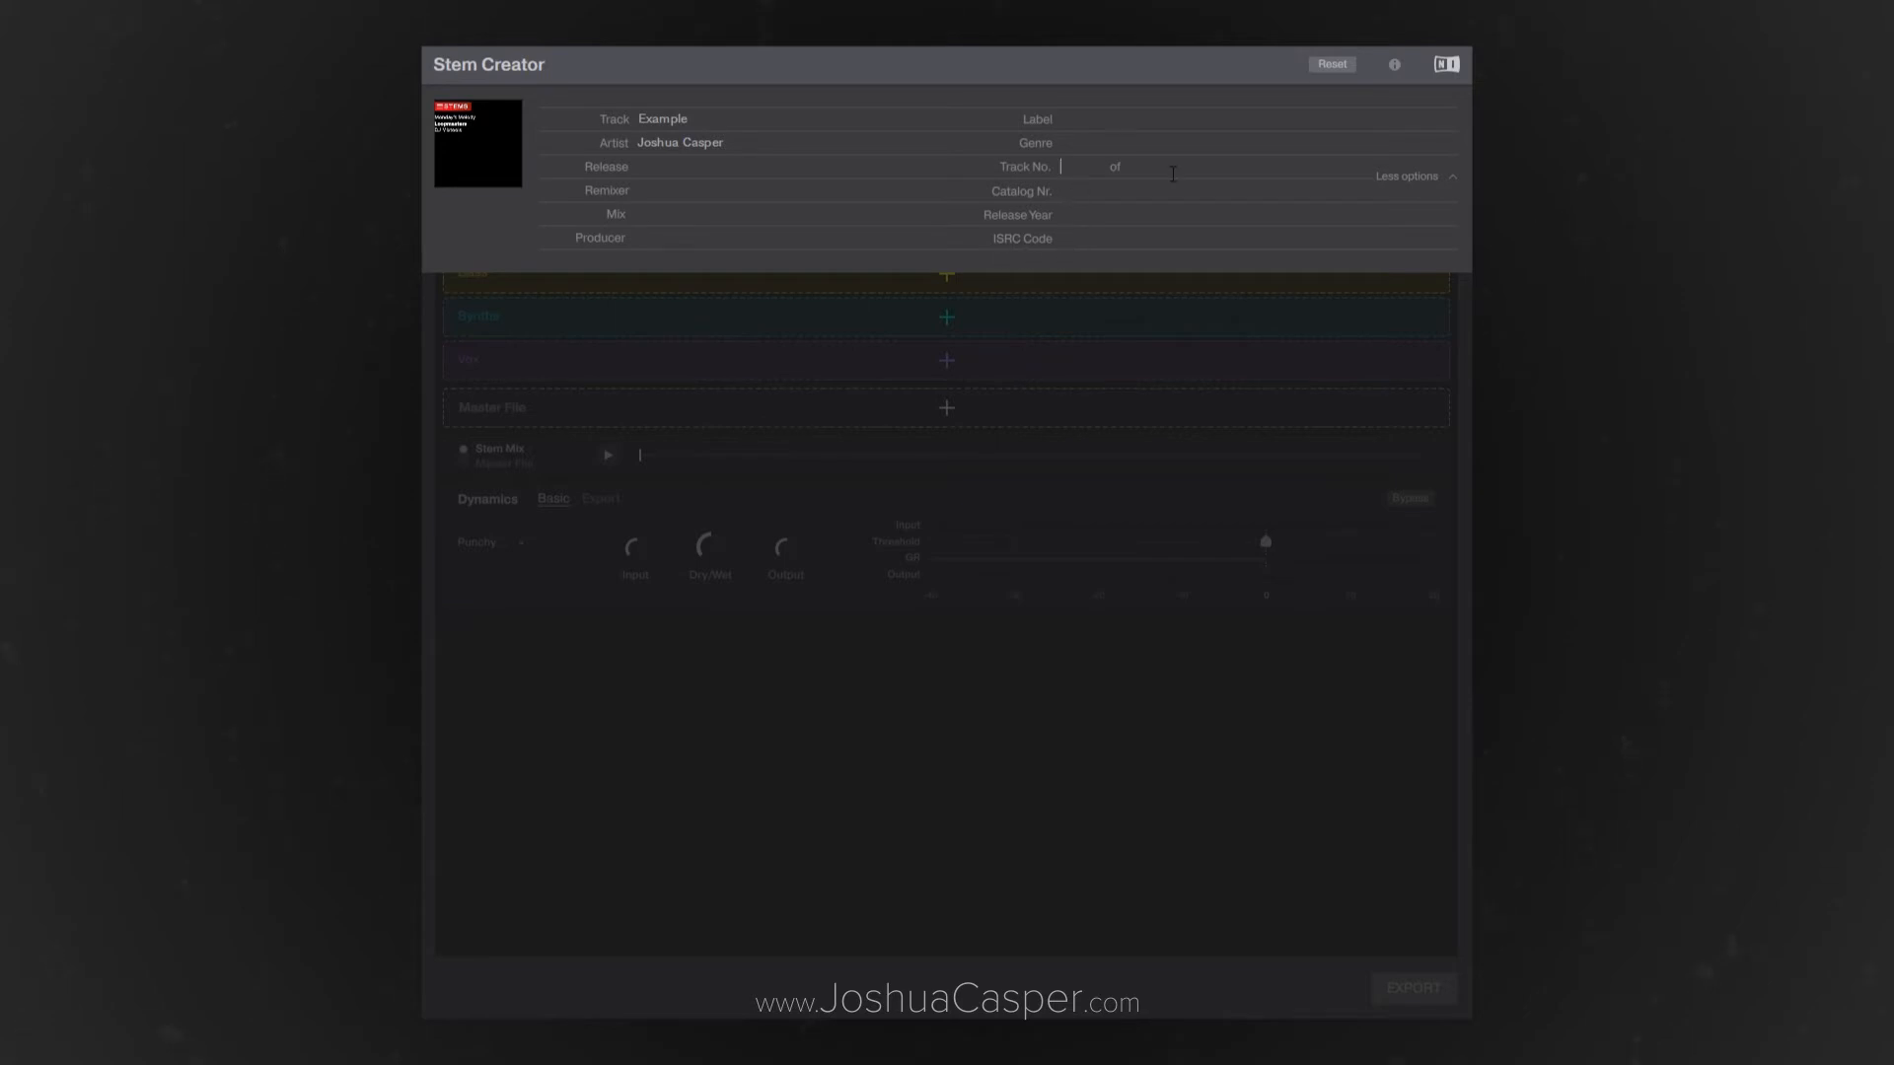
left_click(1406, 175)
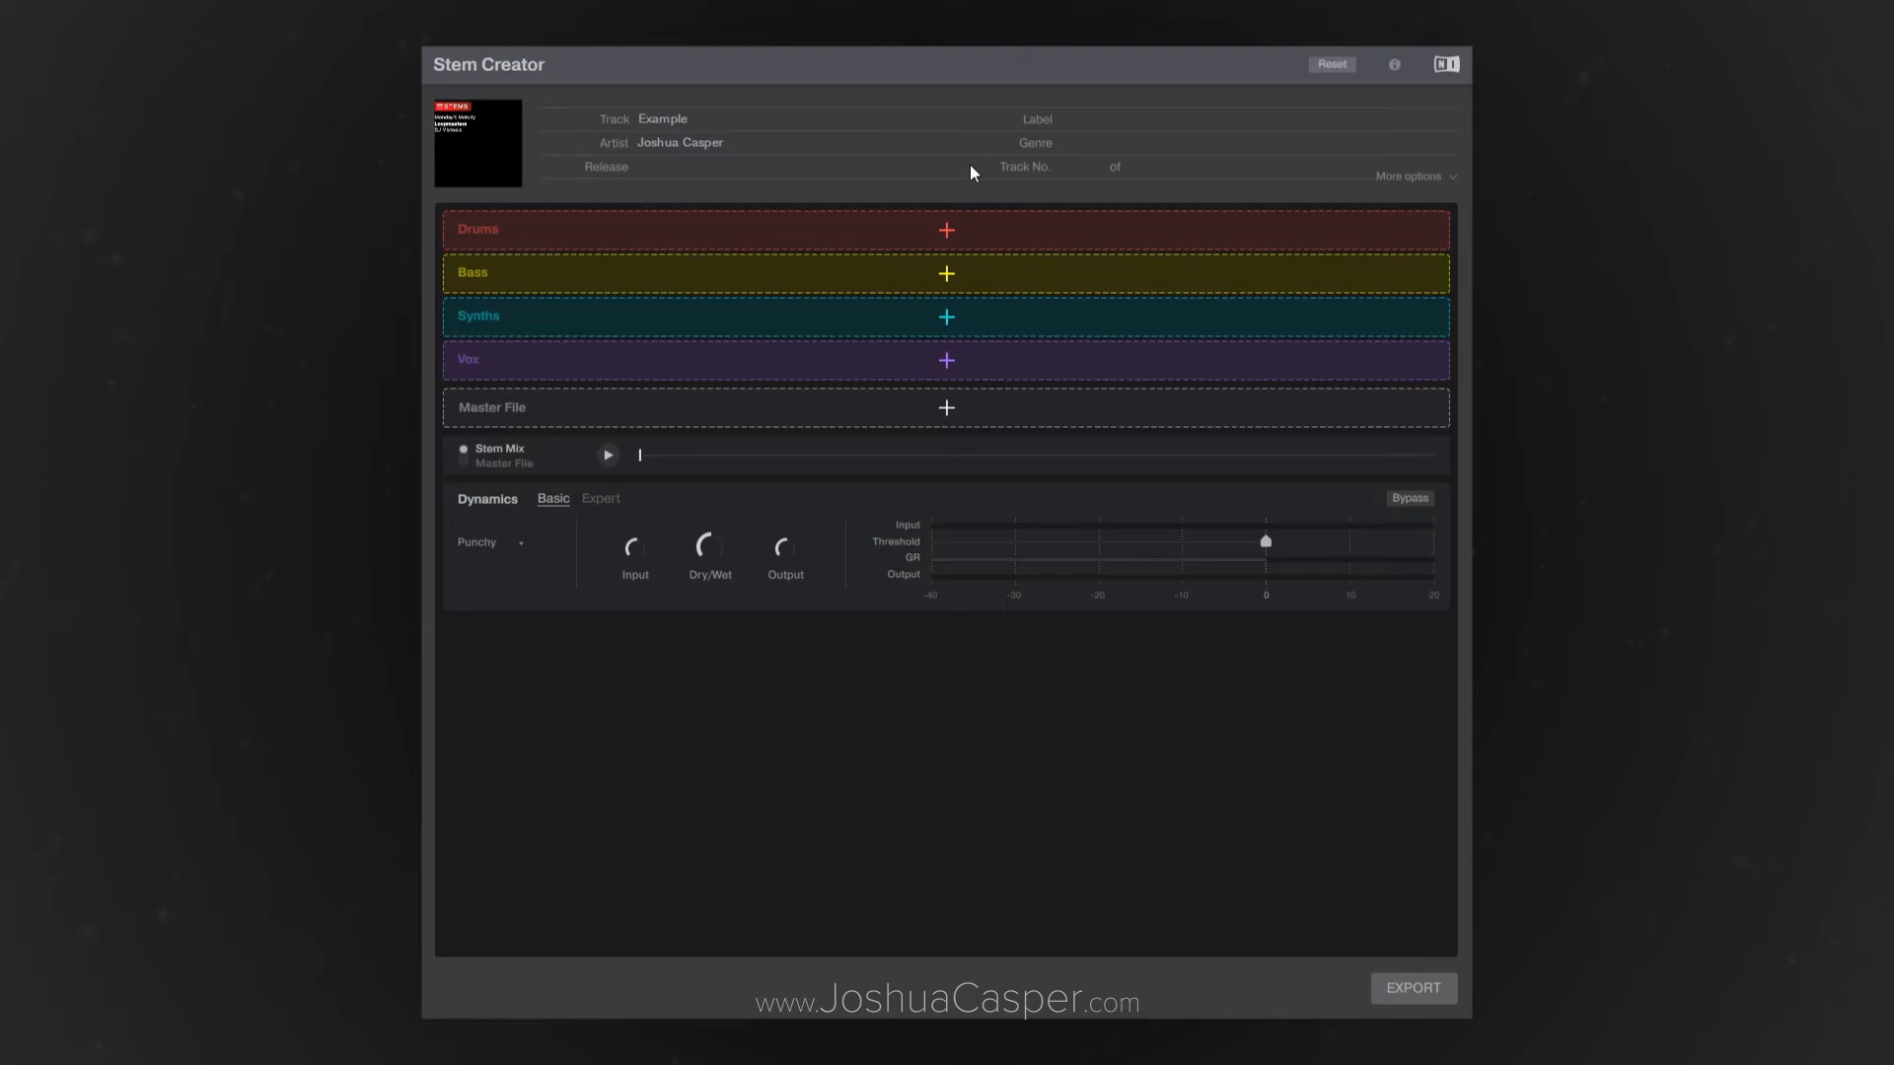
mouse_move(963, 192)
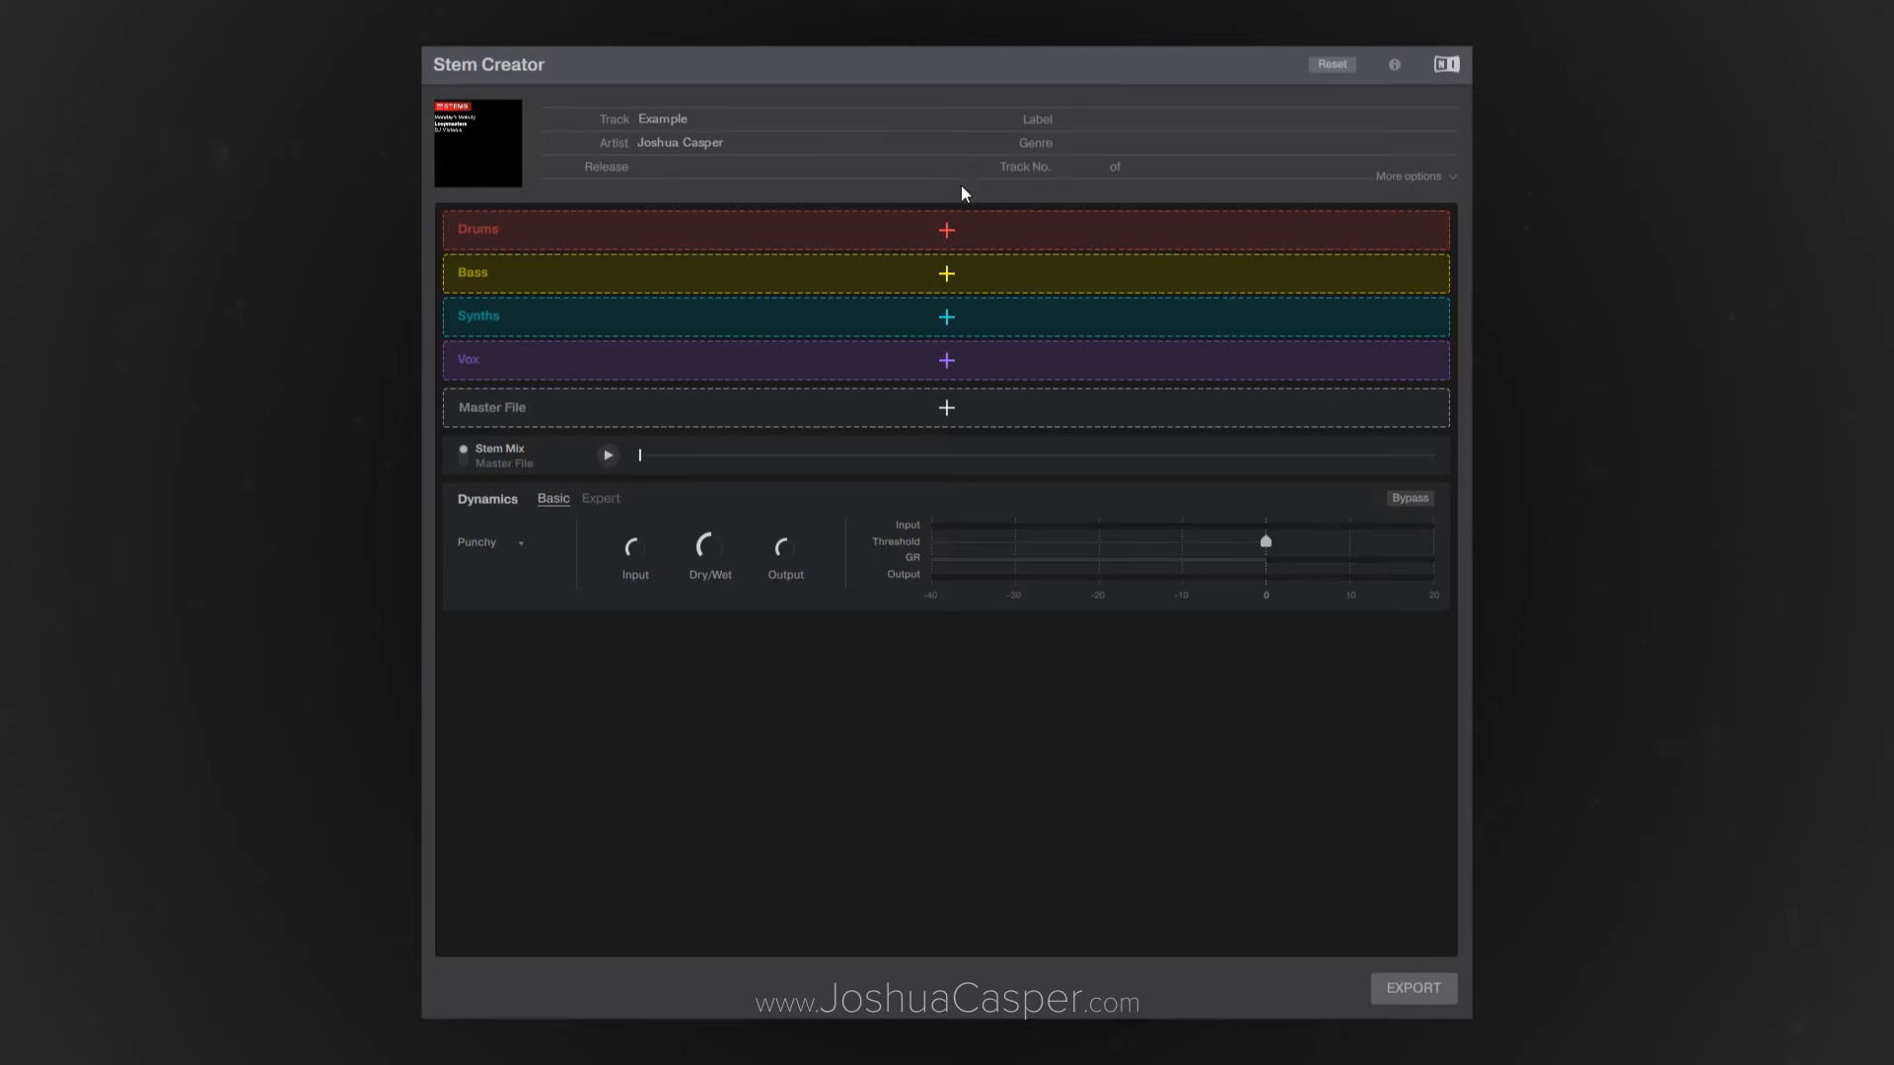
mouse_move(1014, 198)
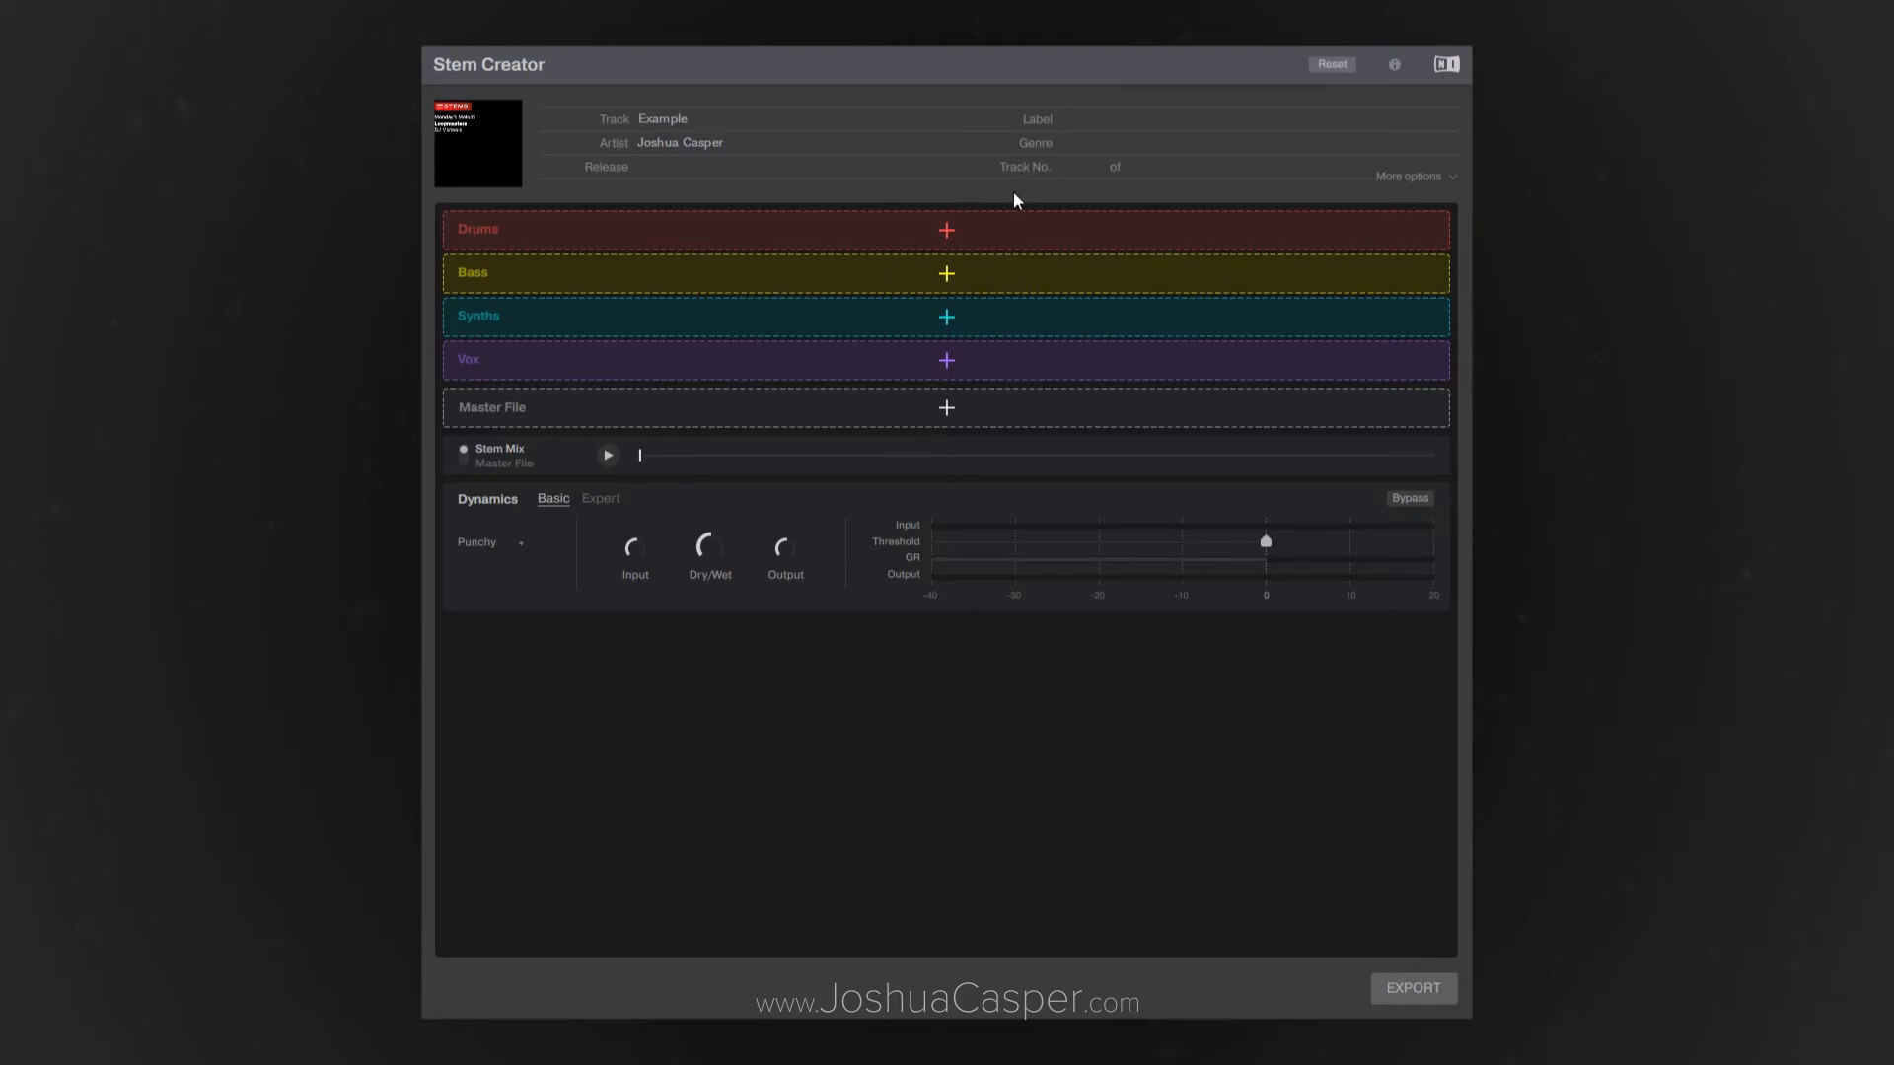
mouse_move(521, 371)
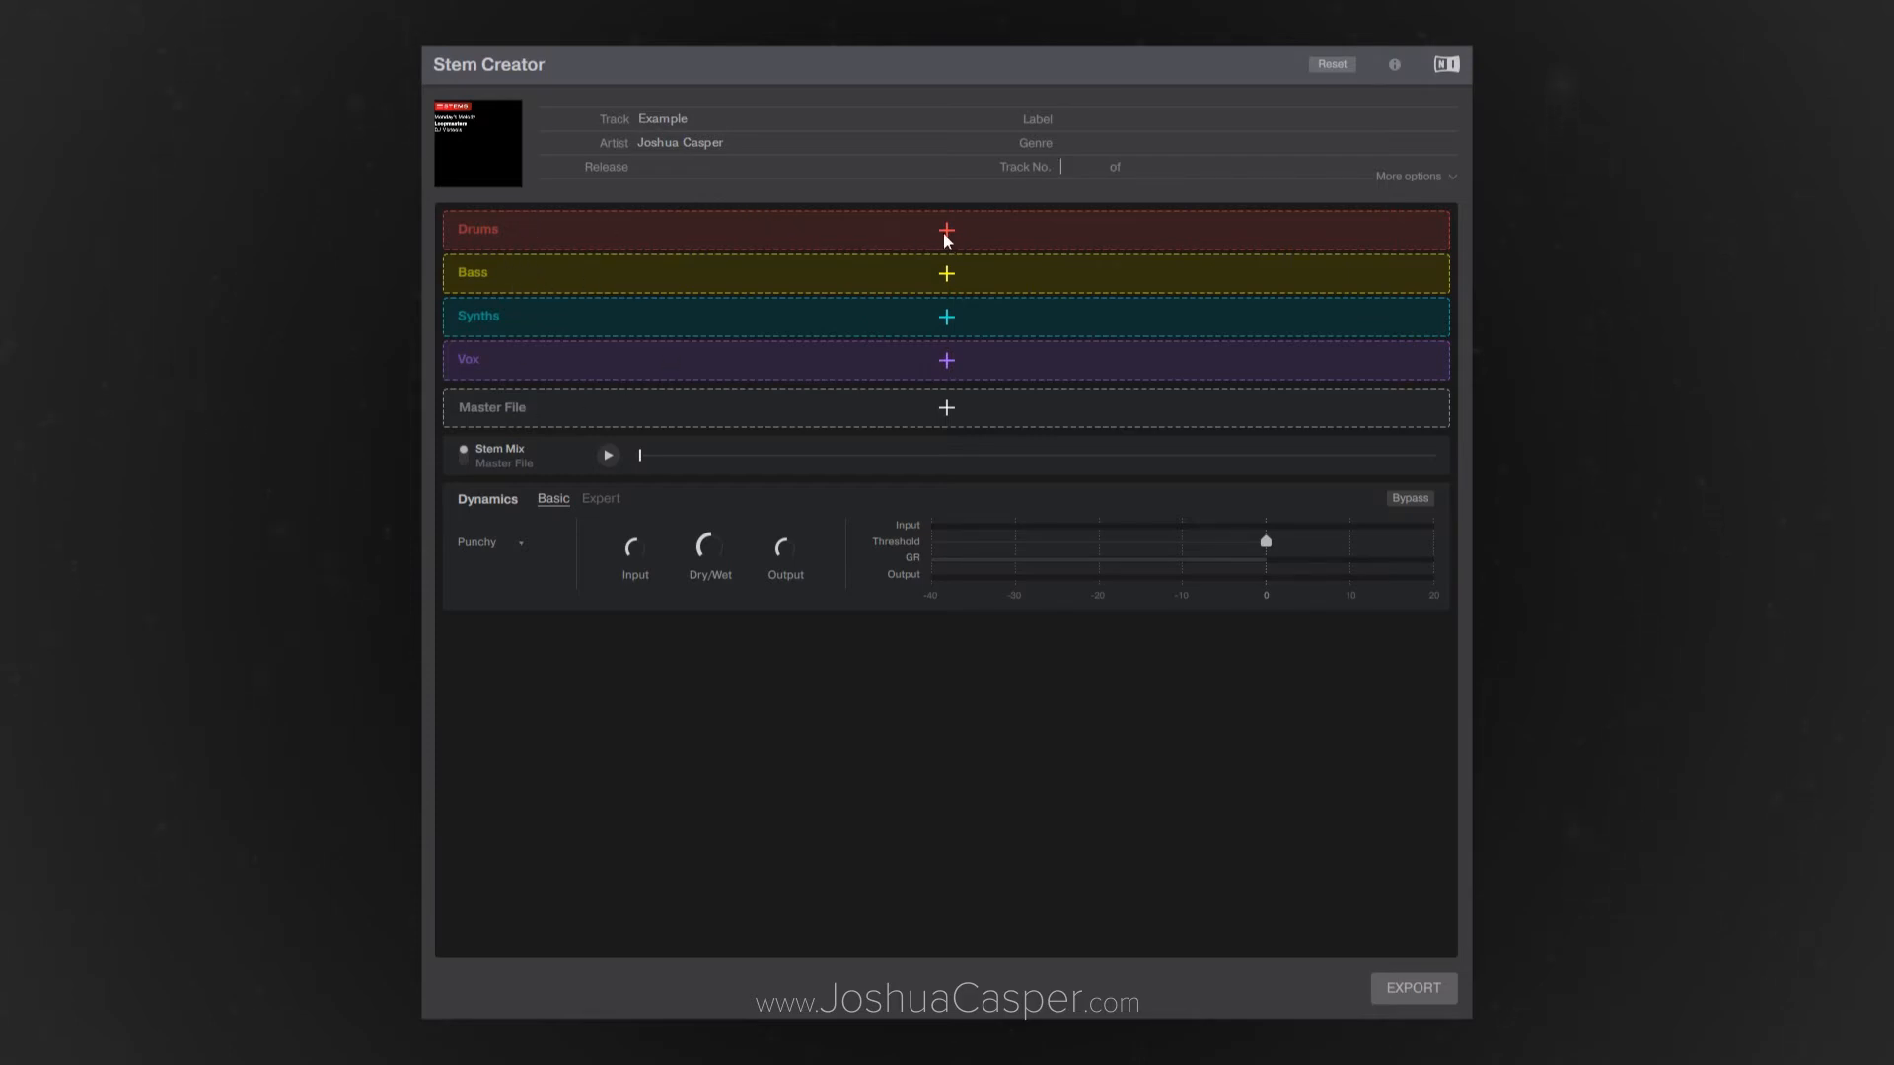
mouse_move(569, 325)
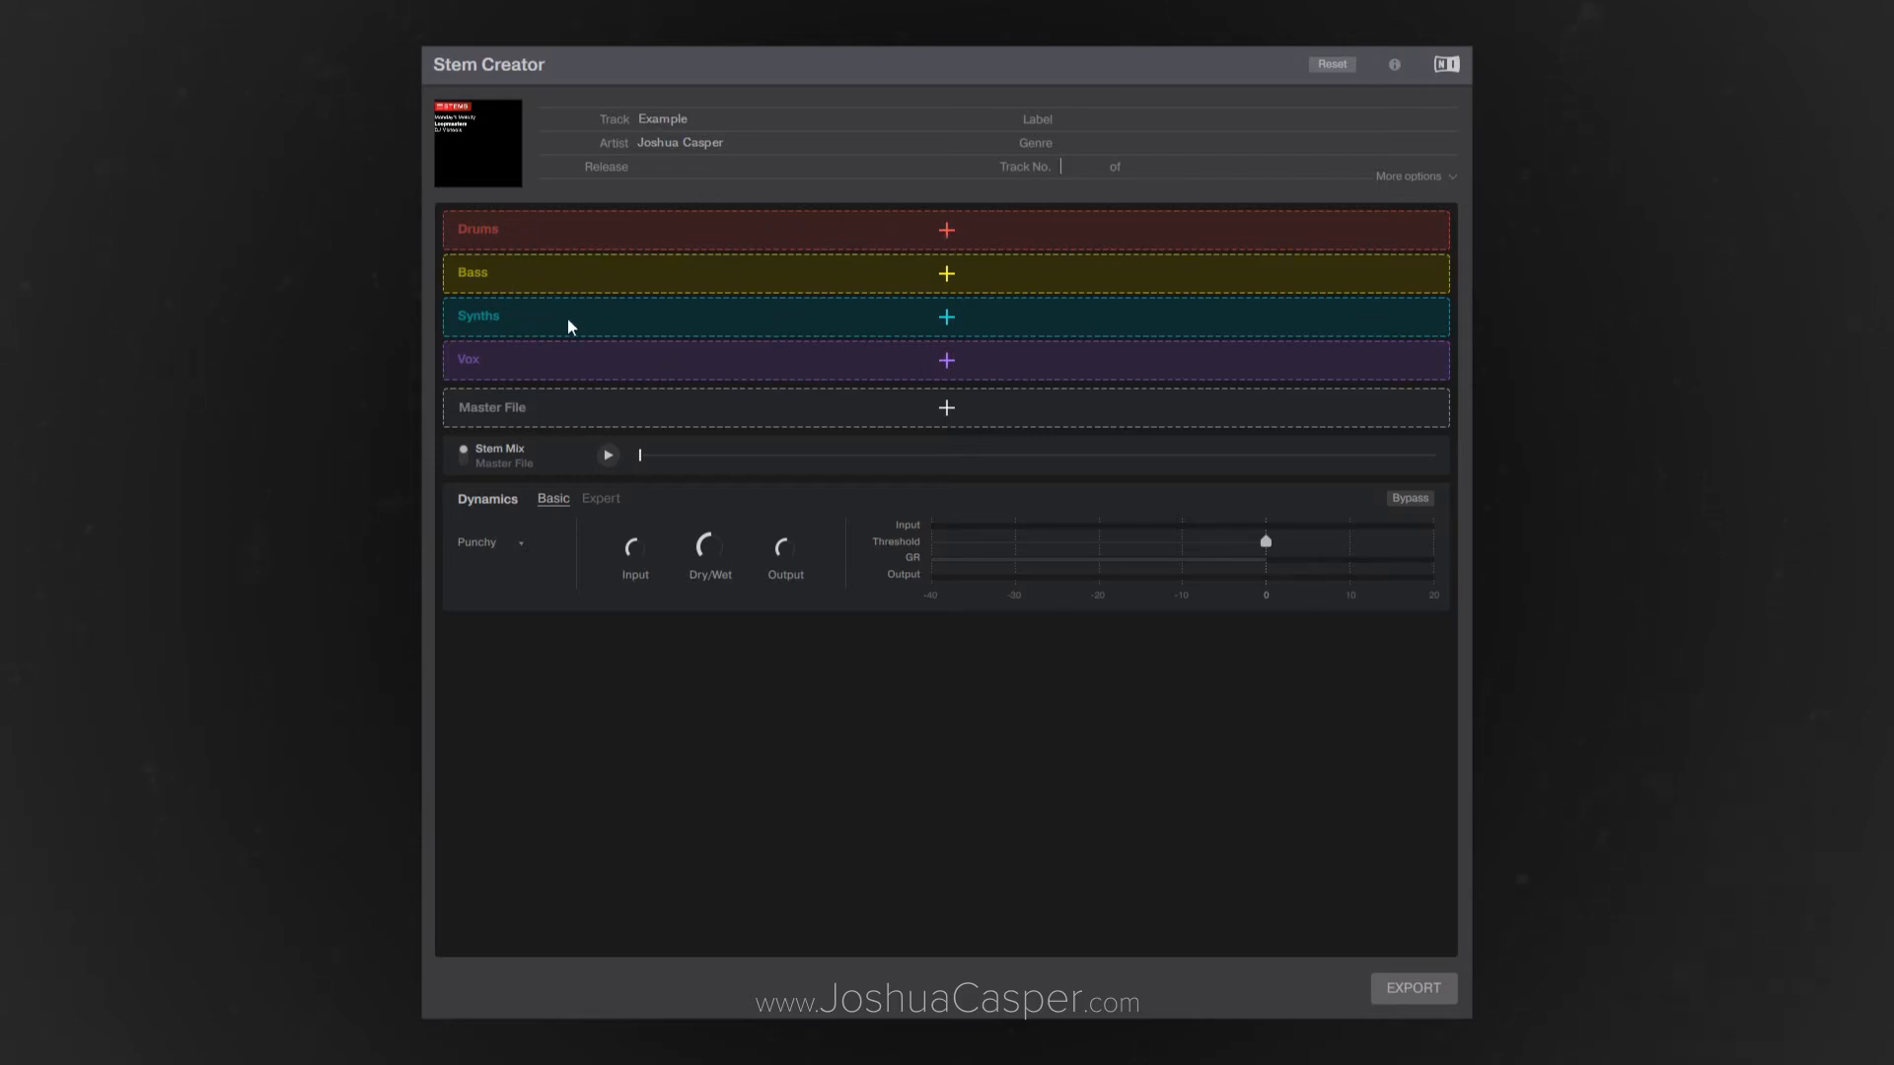
mouse_move(529, 346)
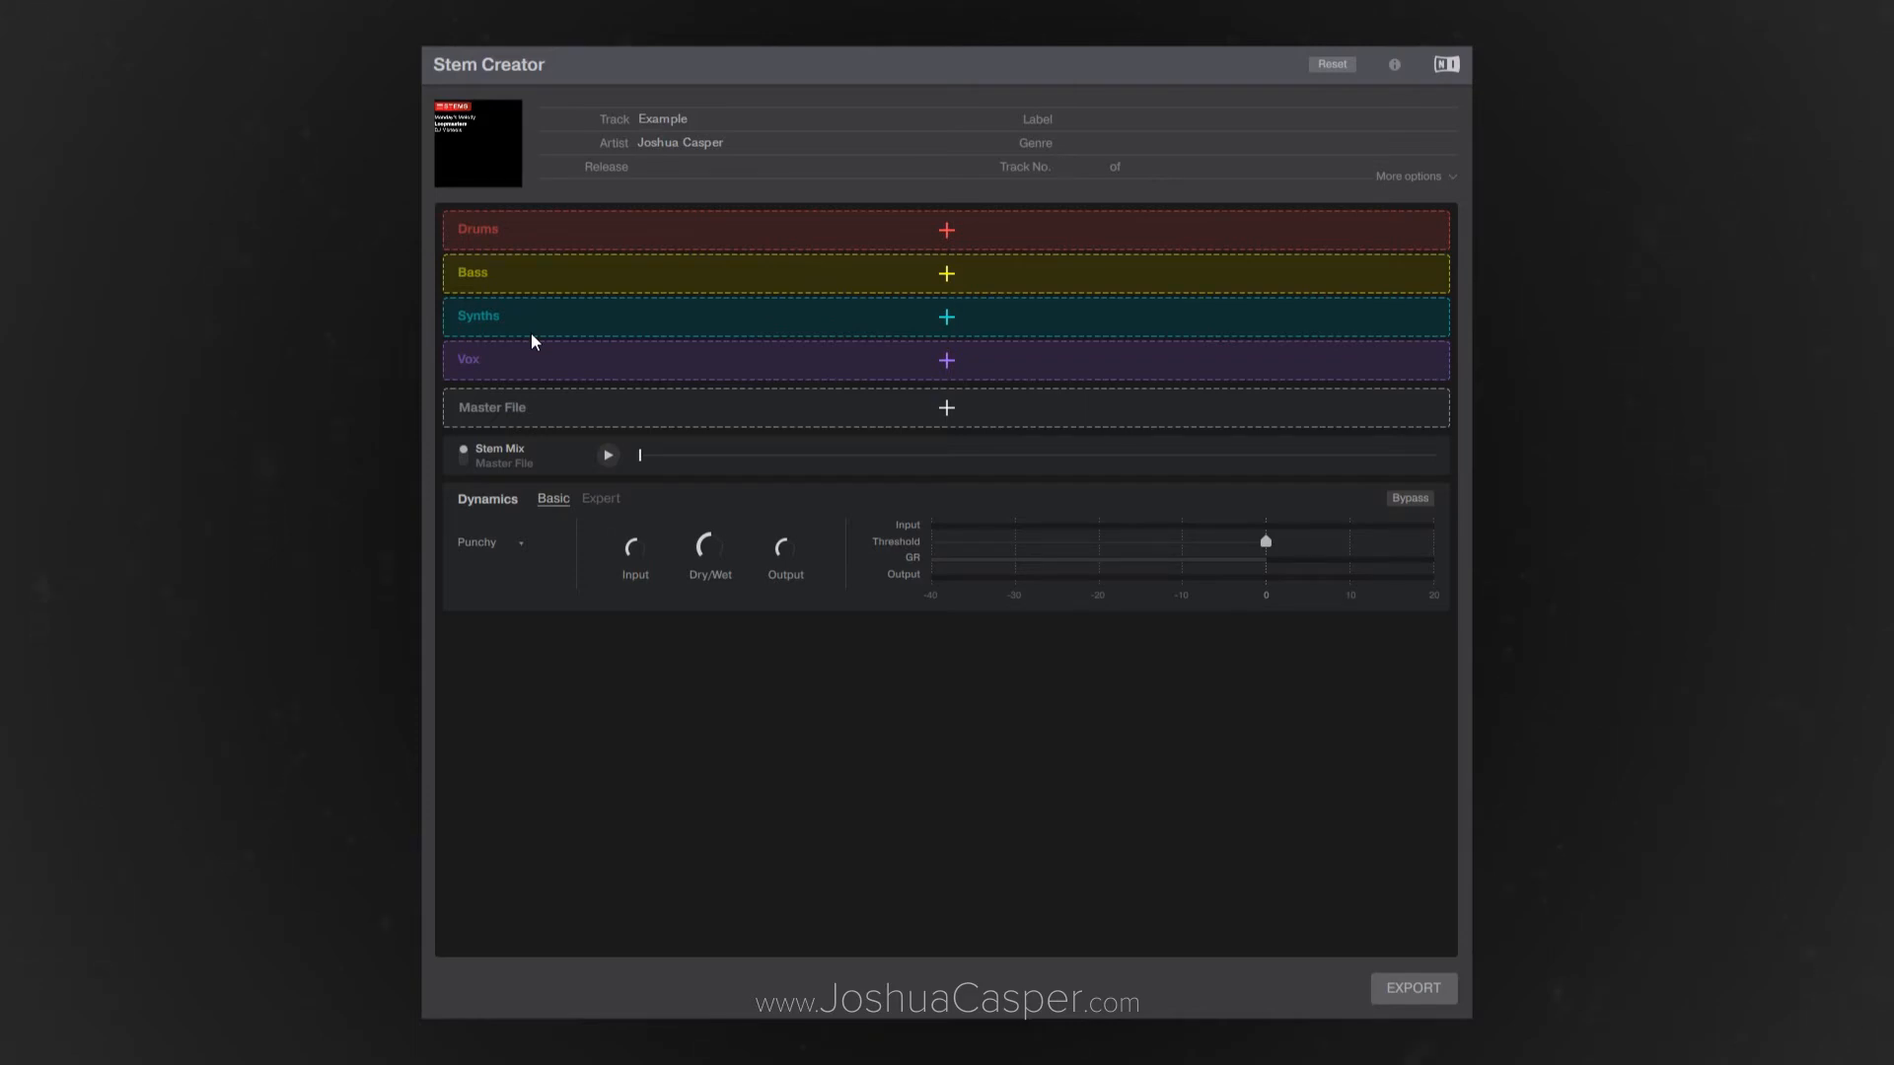
mouse_move(676, 341)
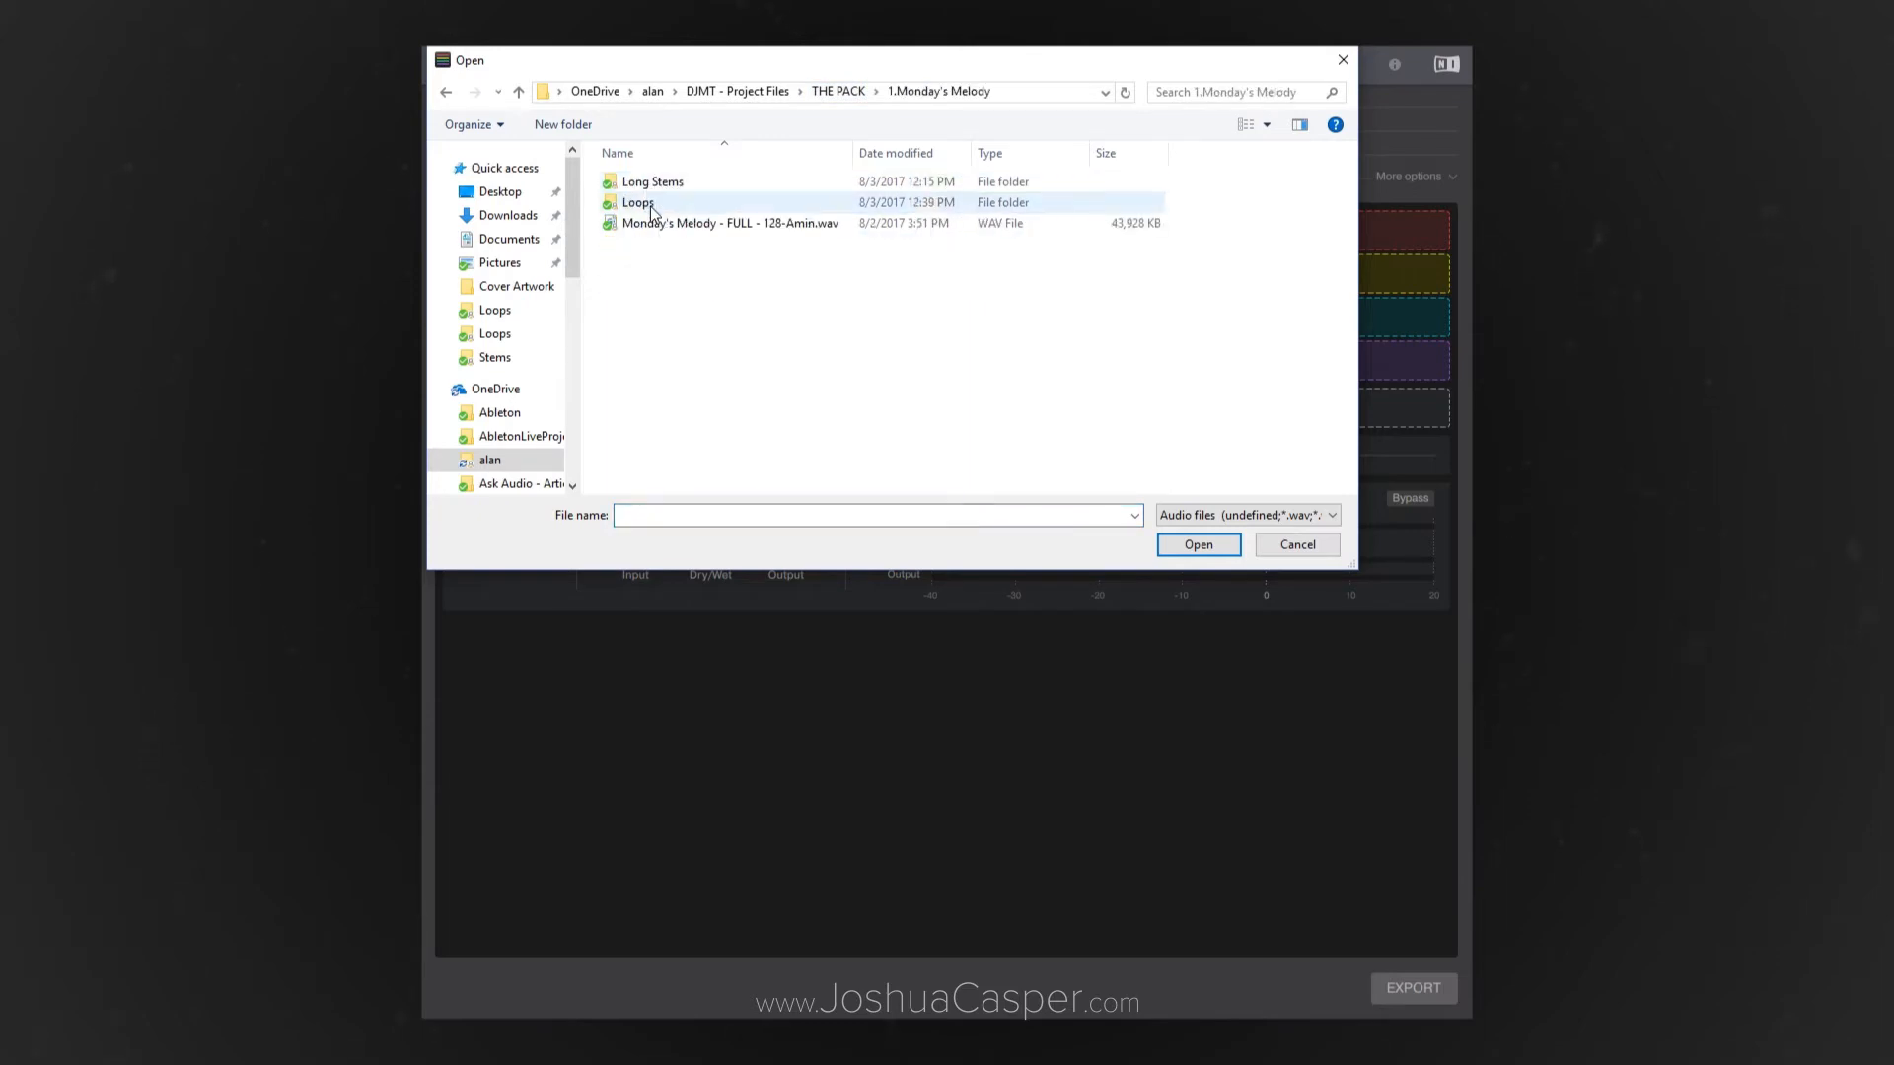
Load the Mondays Melody Drums 128-Amin WAV from Long Stems into the Drums slot
double_click(653, 181)
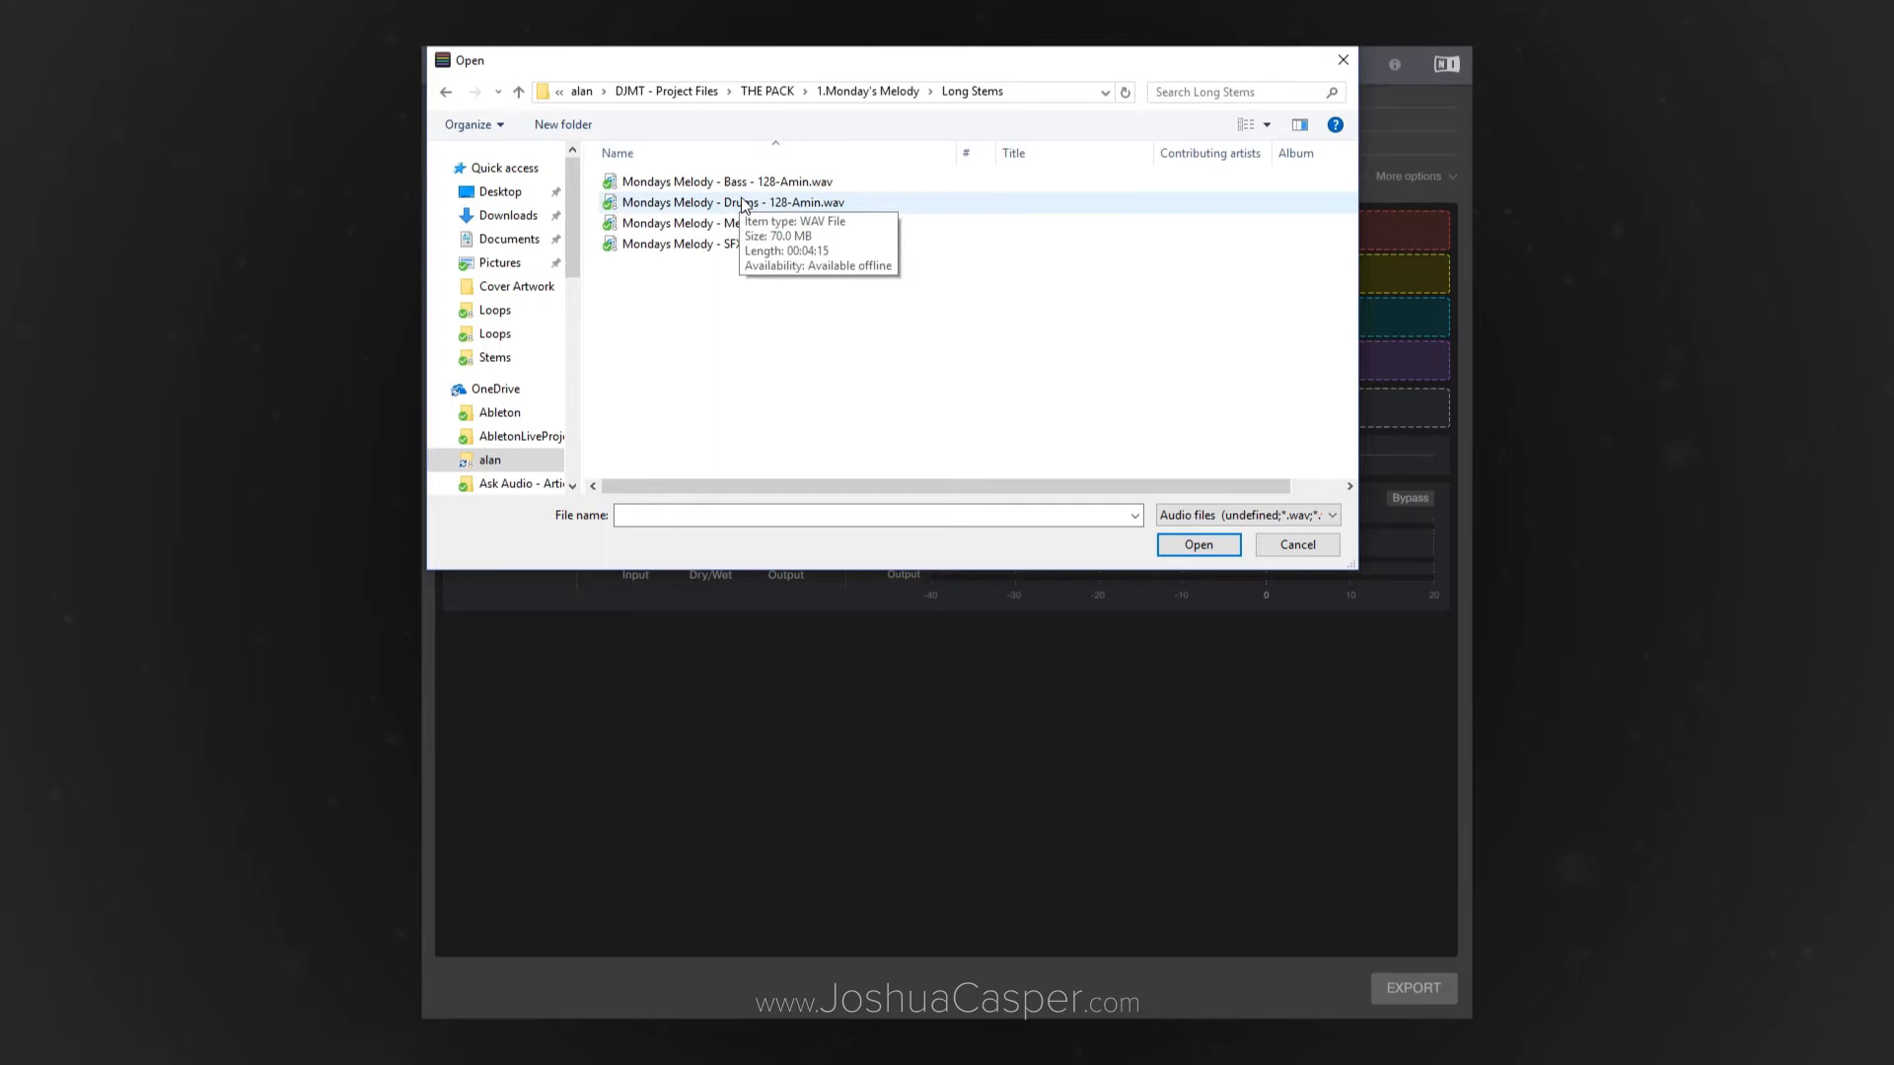
double_click(734, 202)
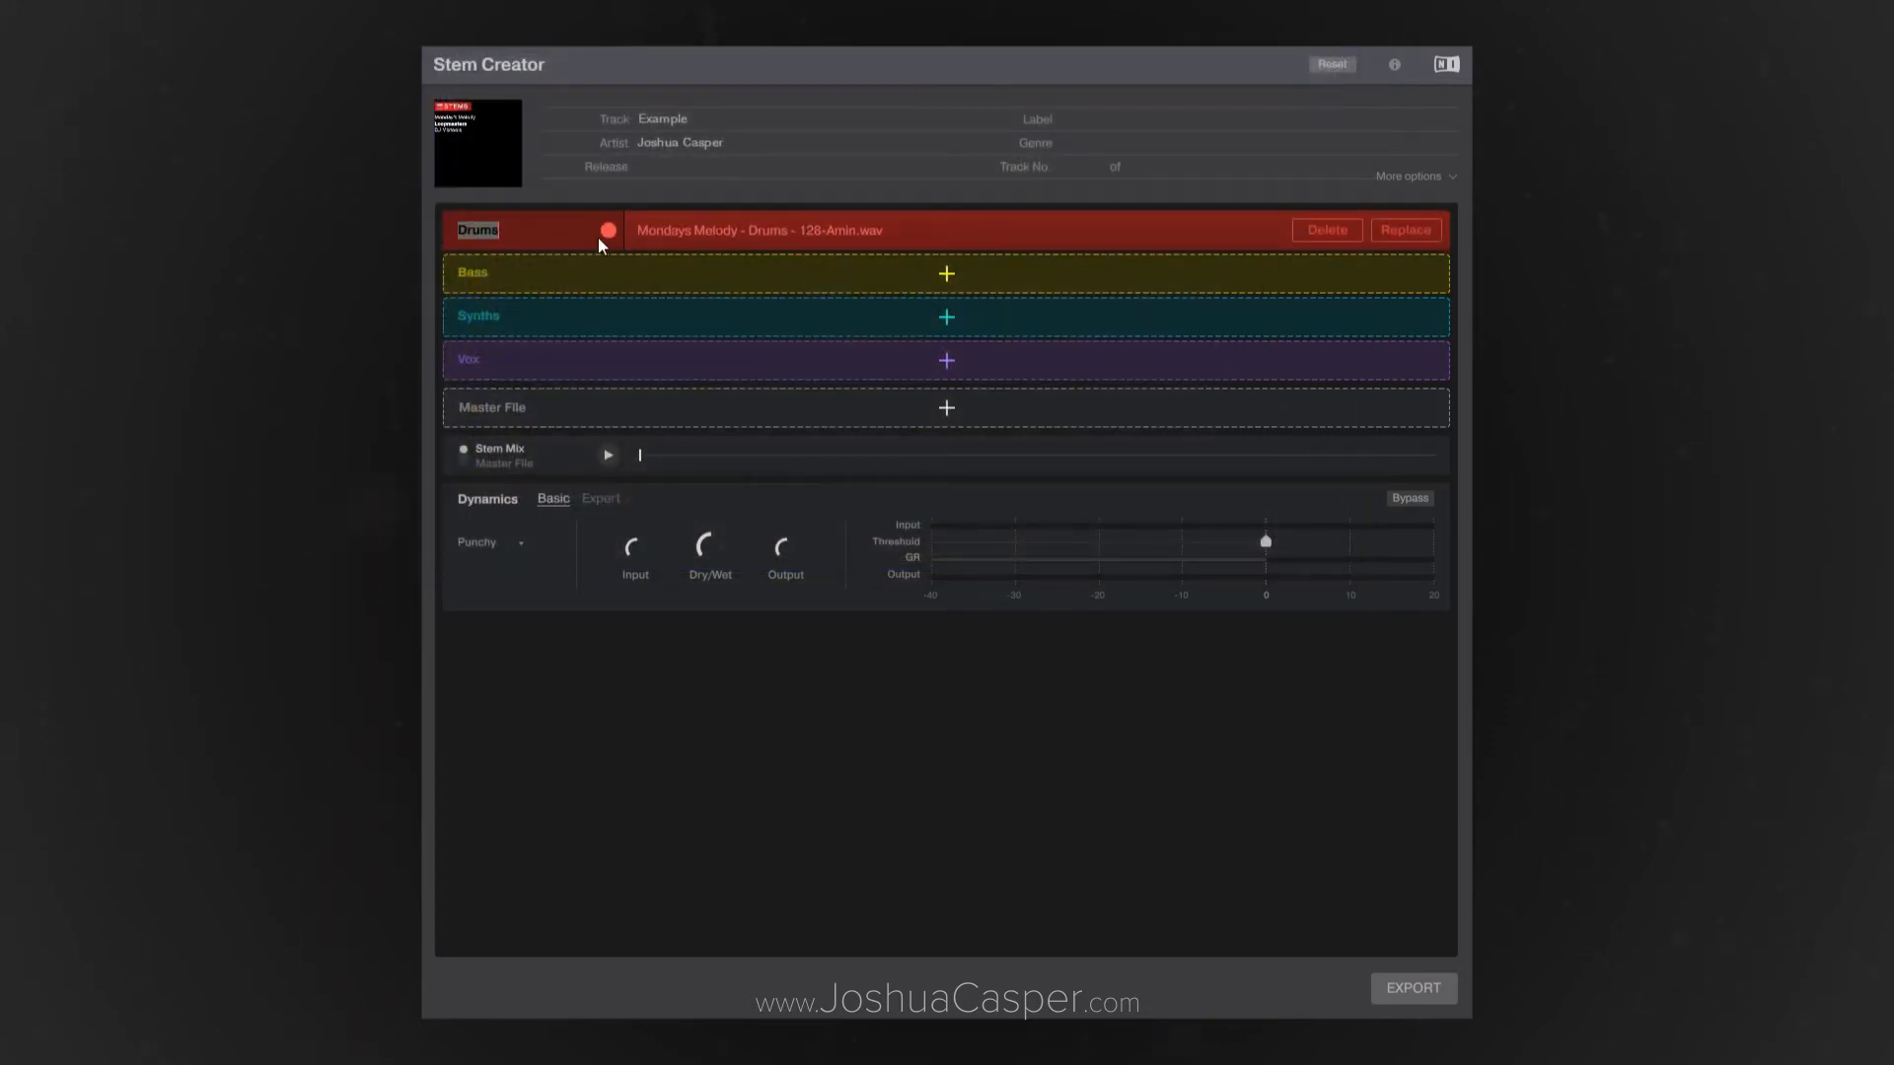
Keep the drums stem red and load the Bass and Melodics WAVs into the Bass and Synths slots
left_click(608, 231)
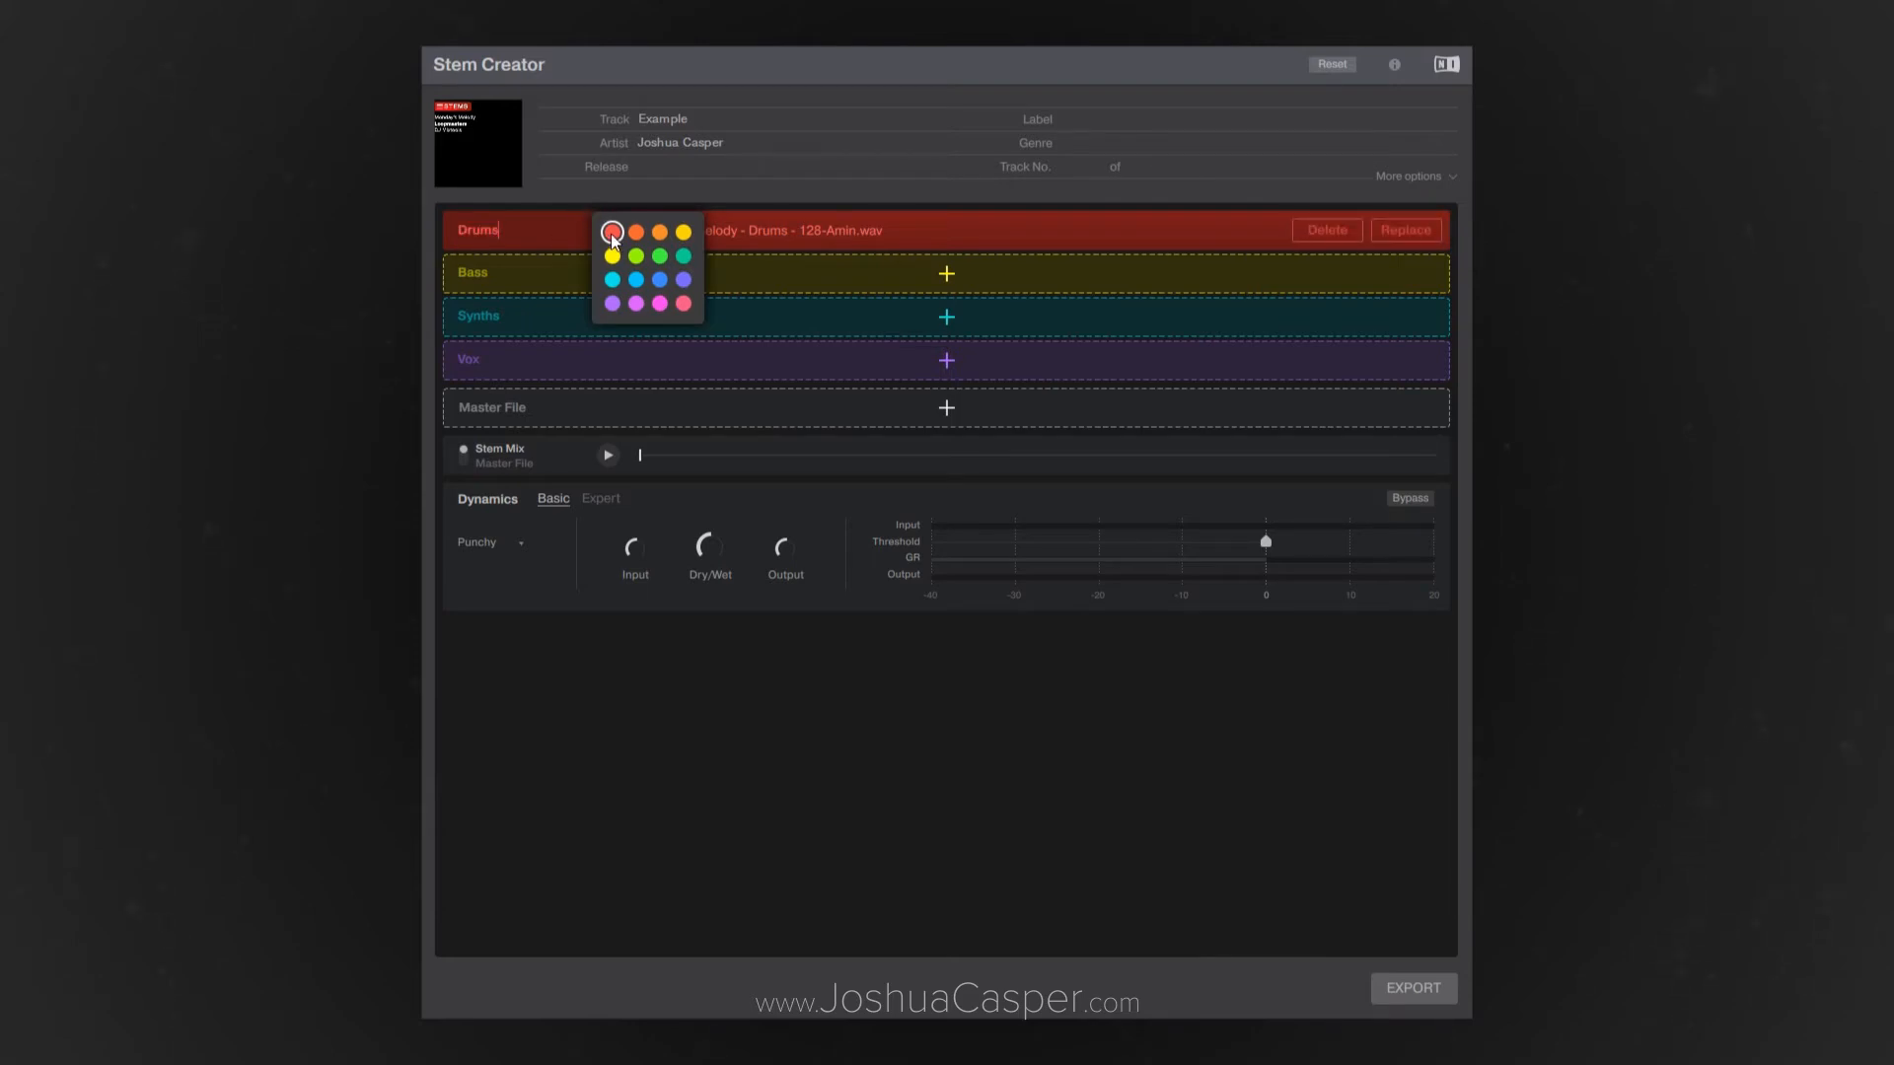
left_click(611, 233)
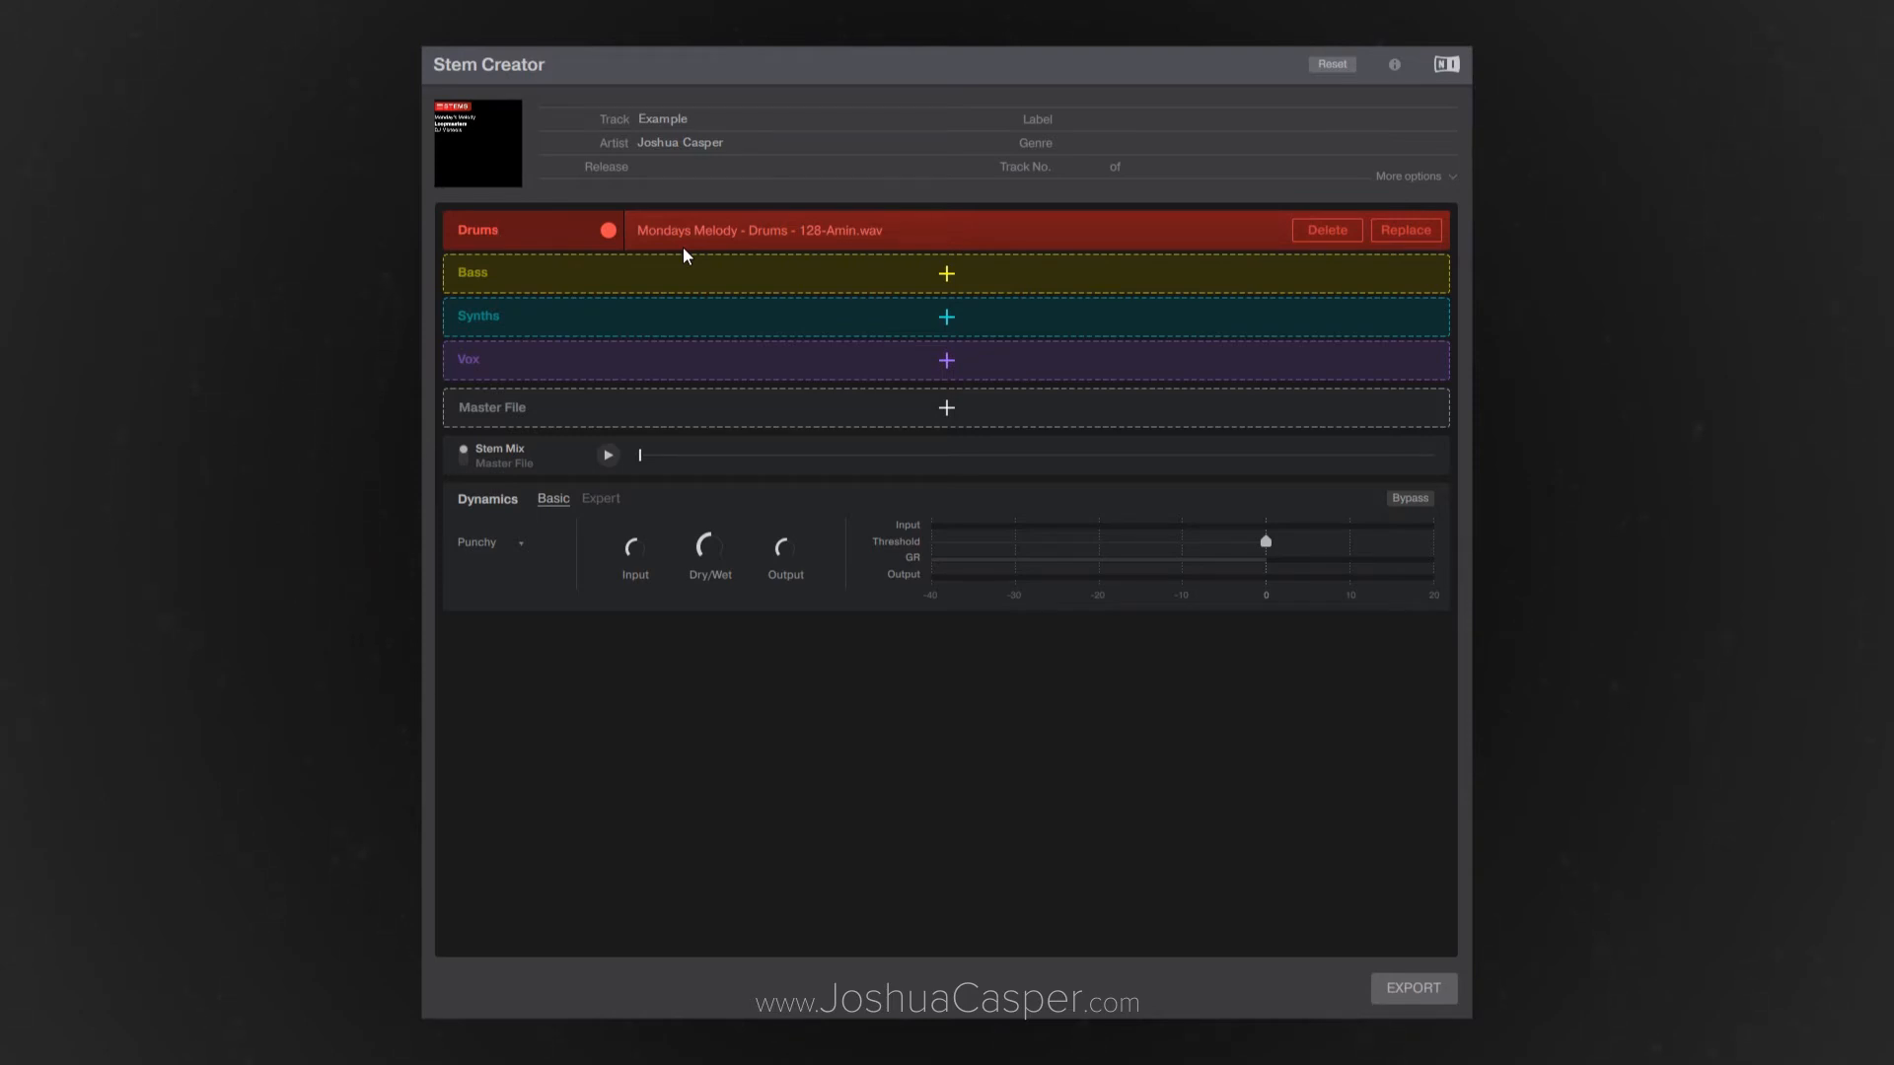
left_click(478, 229)
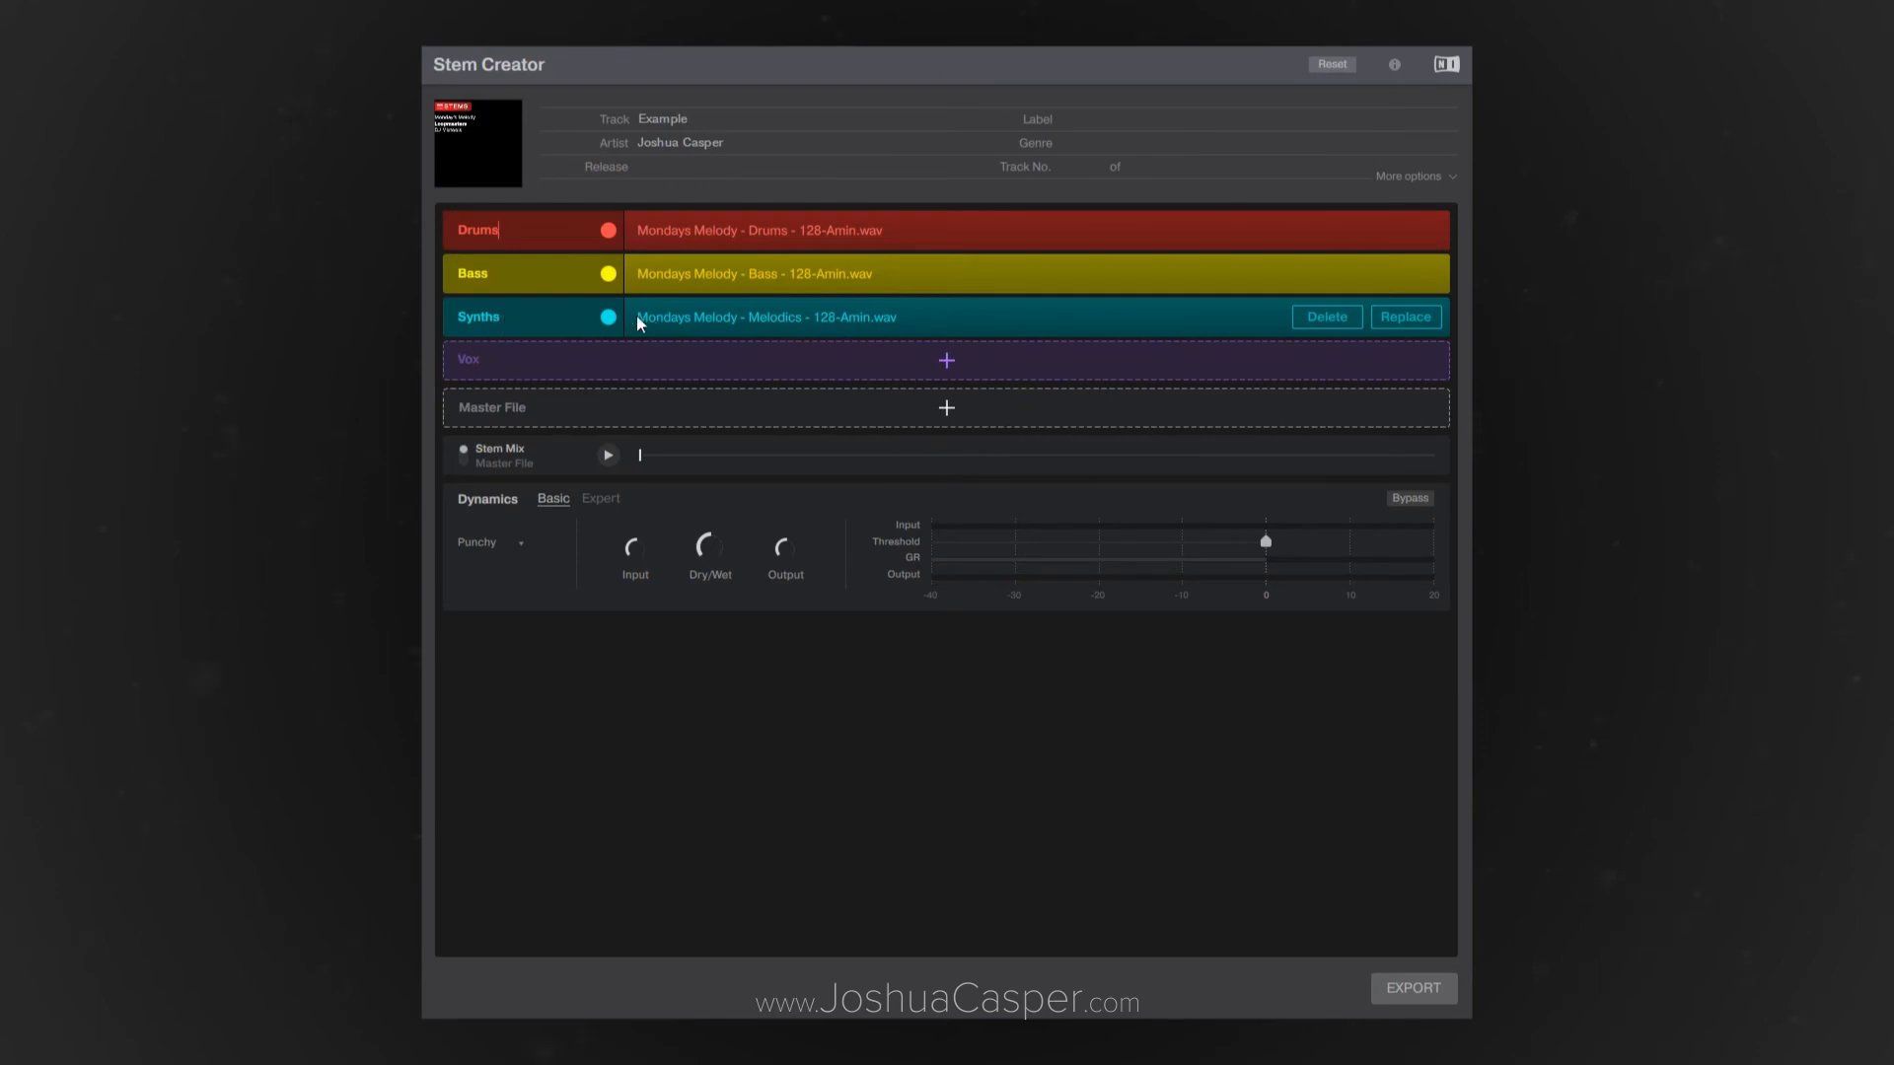
mouse_move(880, 384)
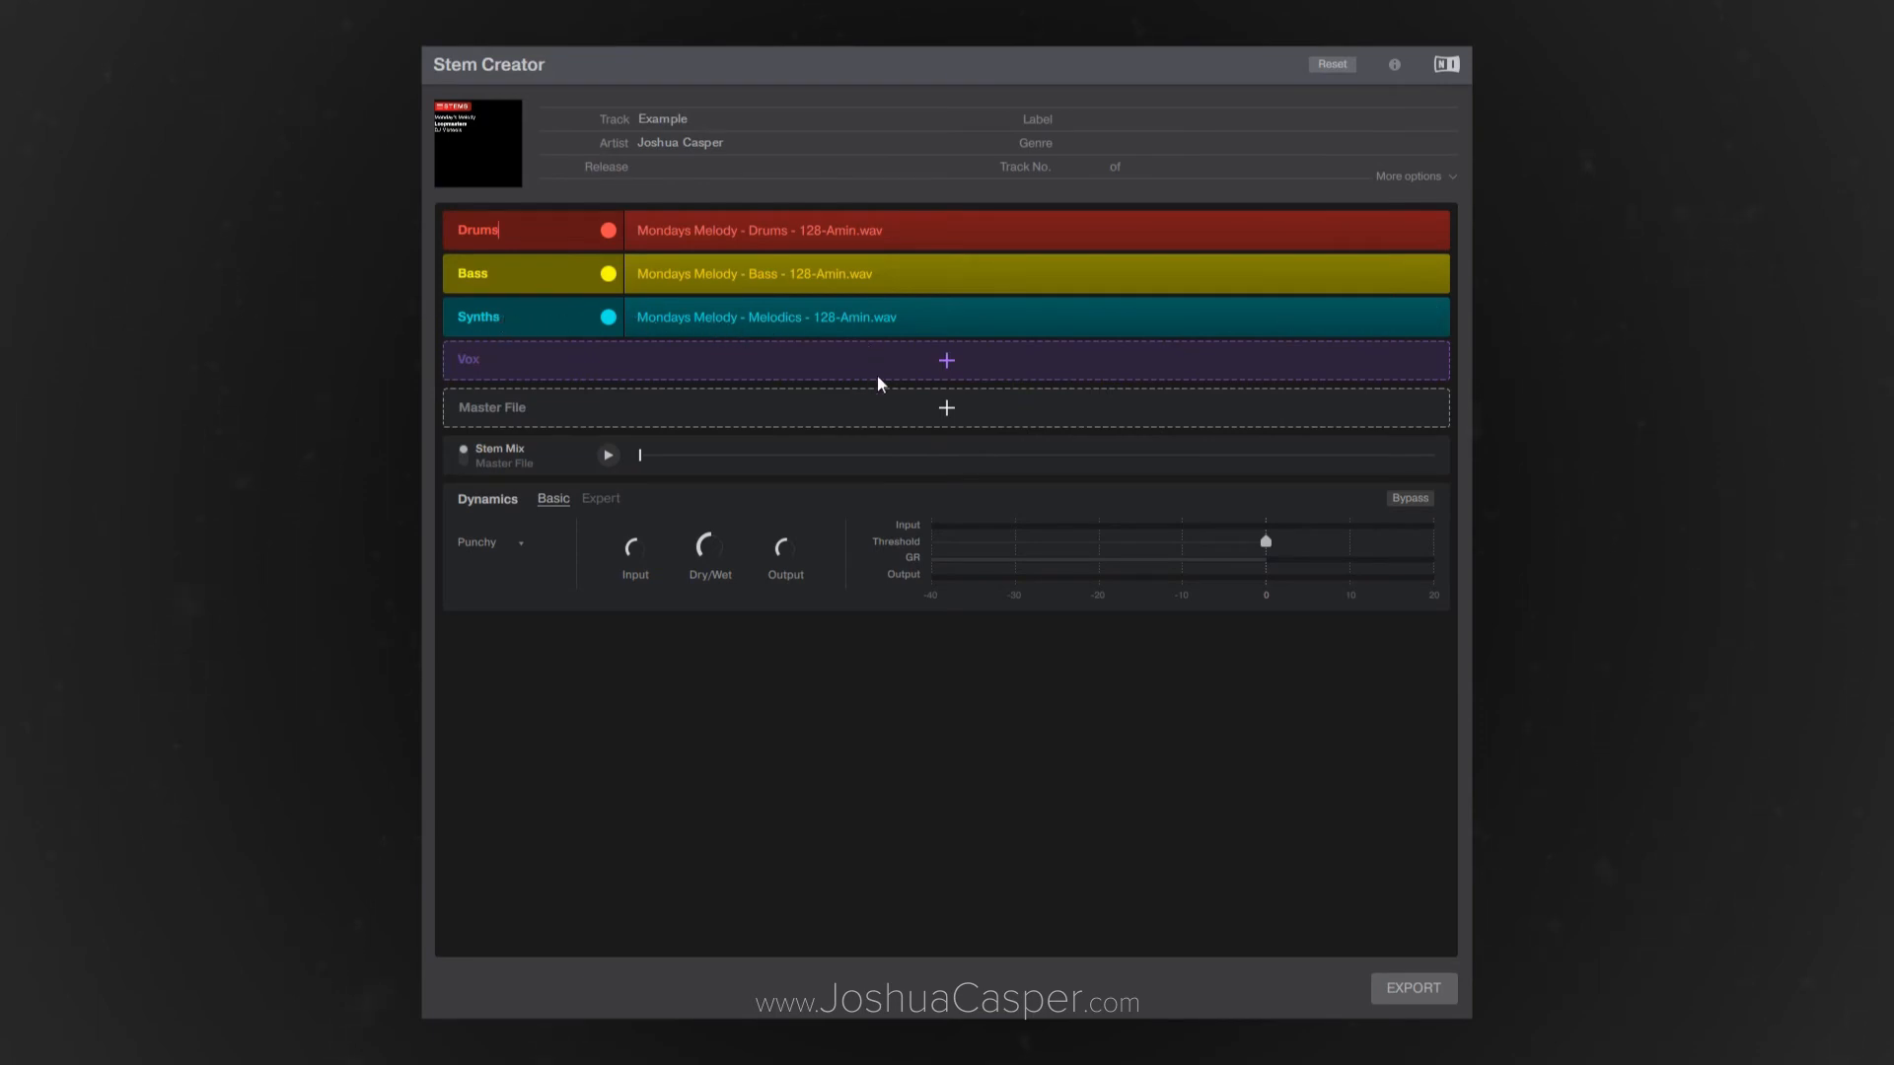
Load the Mondays Melody SFX 128-Amin WAV into the Vox slot and rename the stem SFX
left_click(945, 359)
type("SFX")
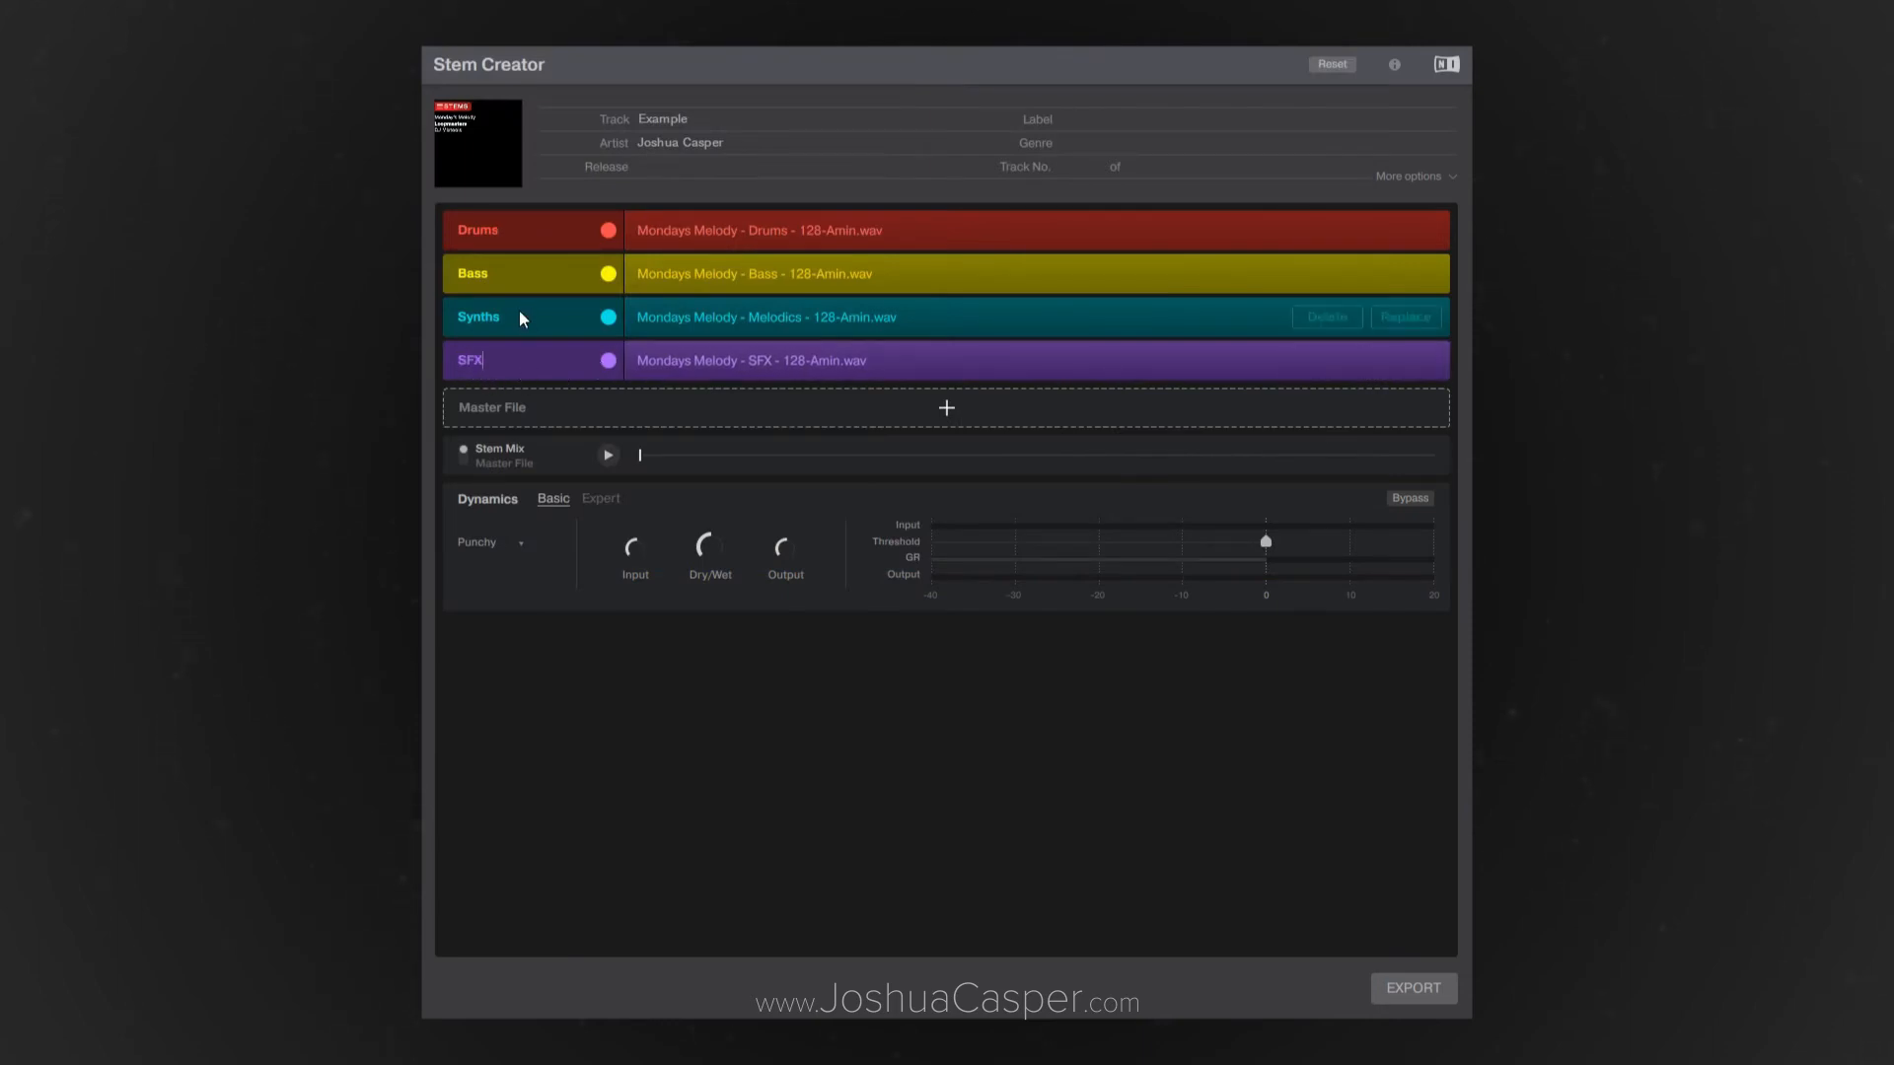
left_click(610, 359)
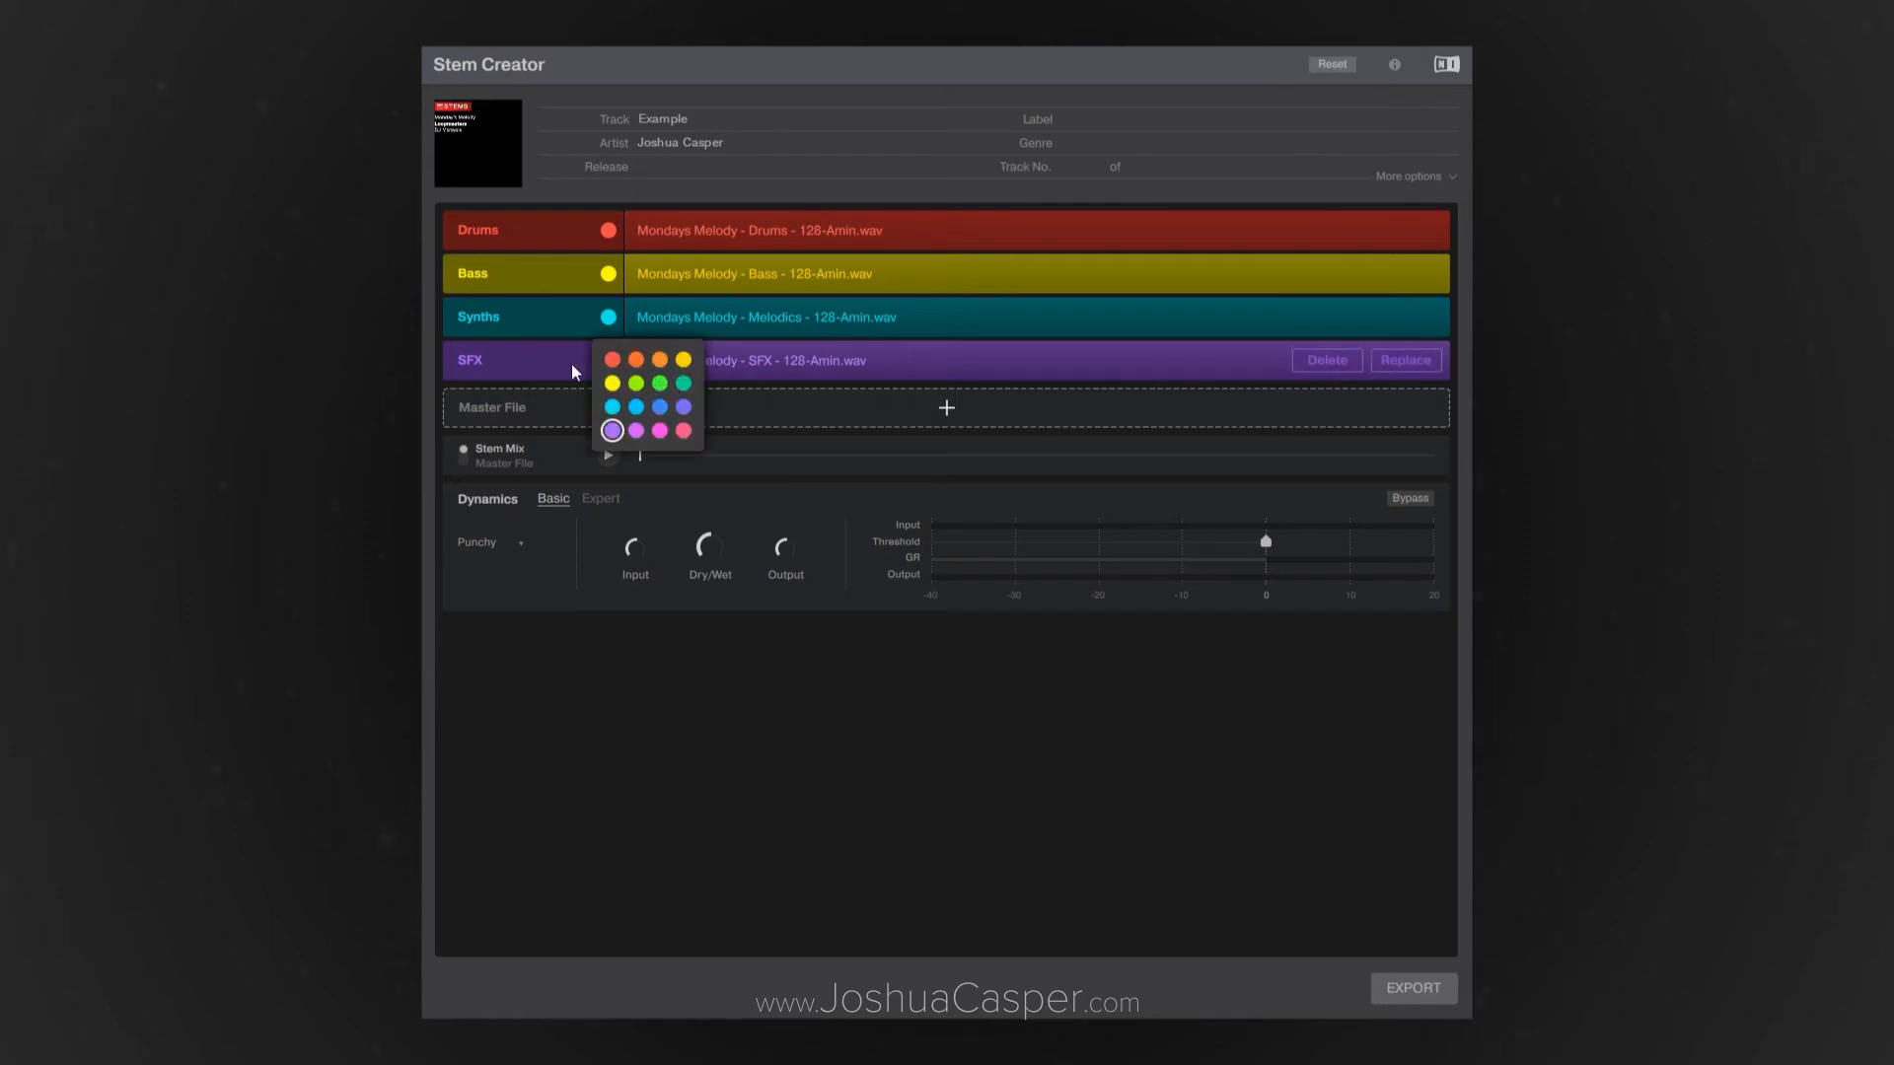
mouse_move(687, 395)
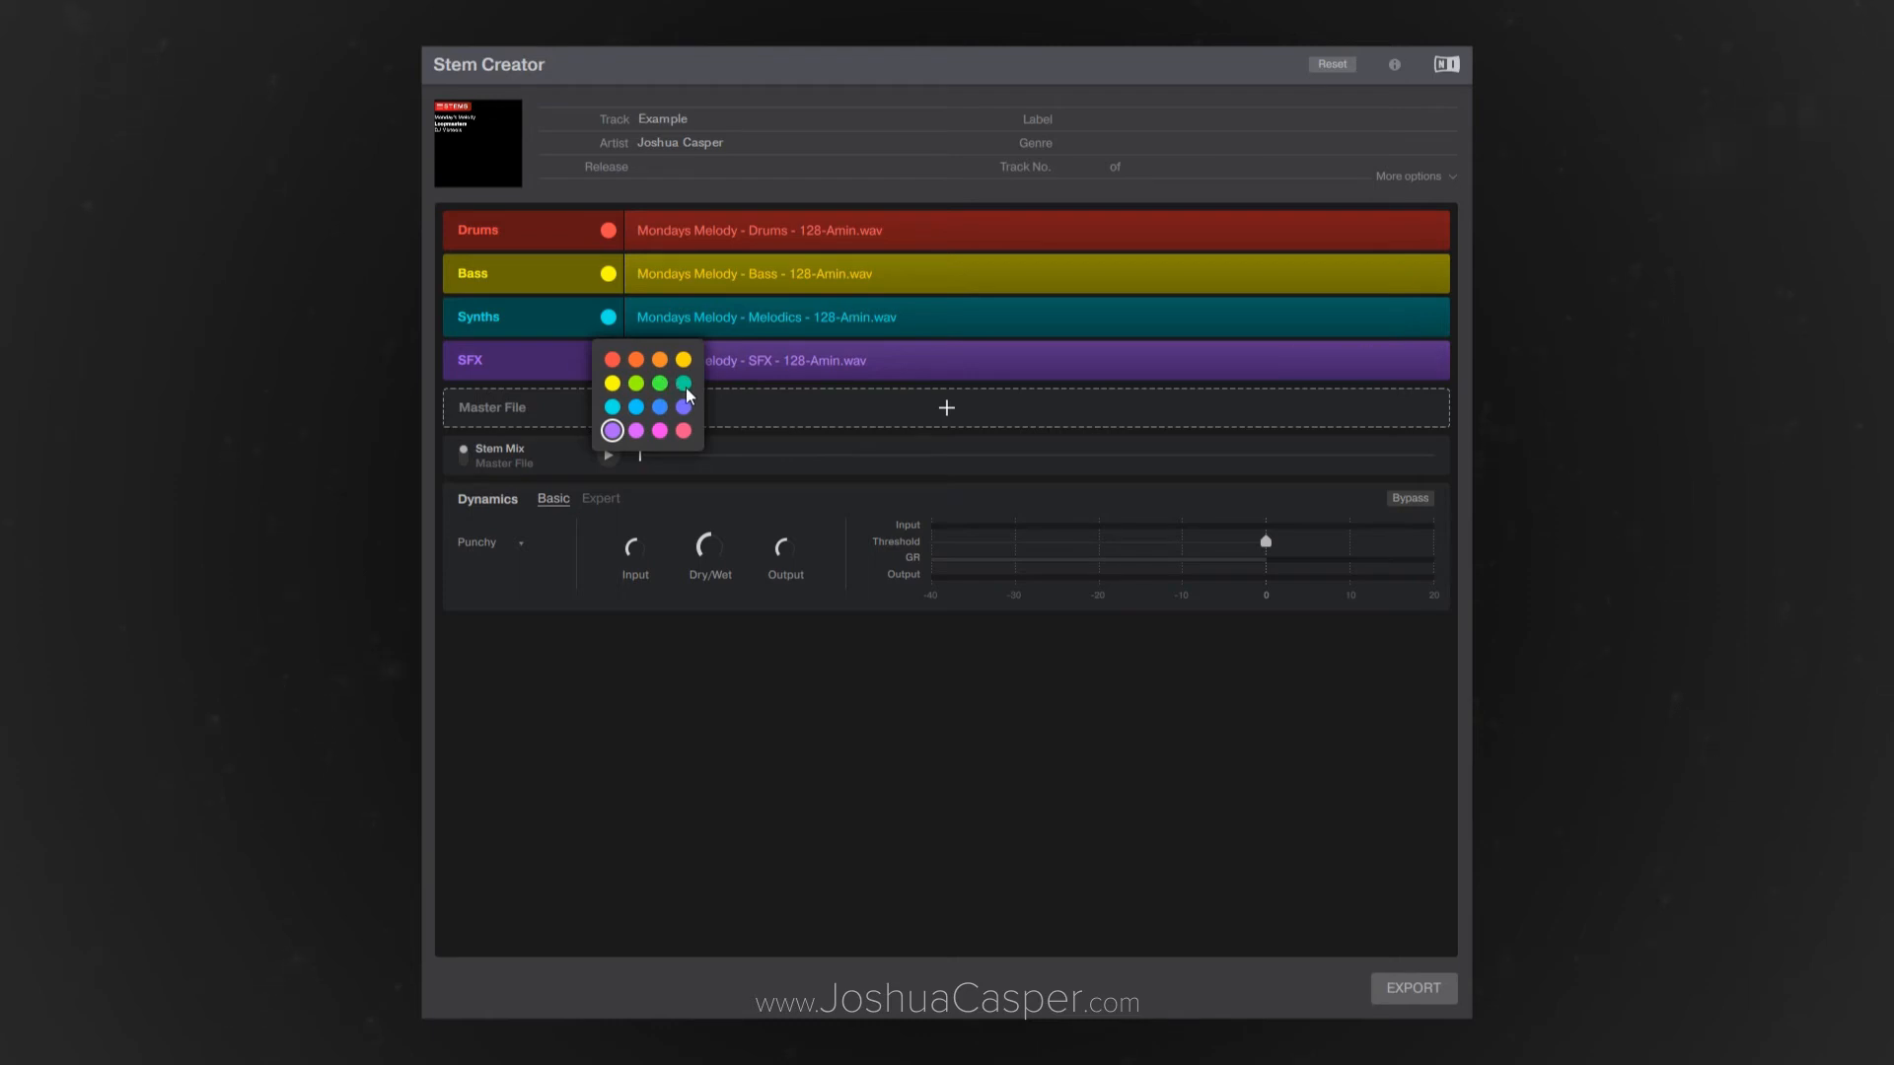
Recolour the SFX stem from purple via its colour swatches
left_click(683, 384)
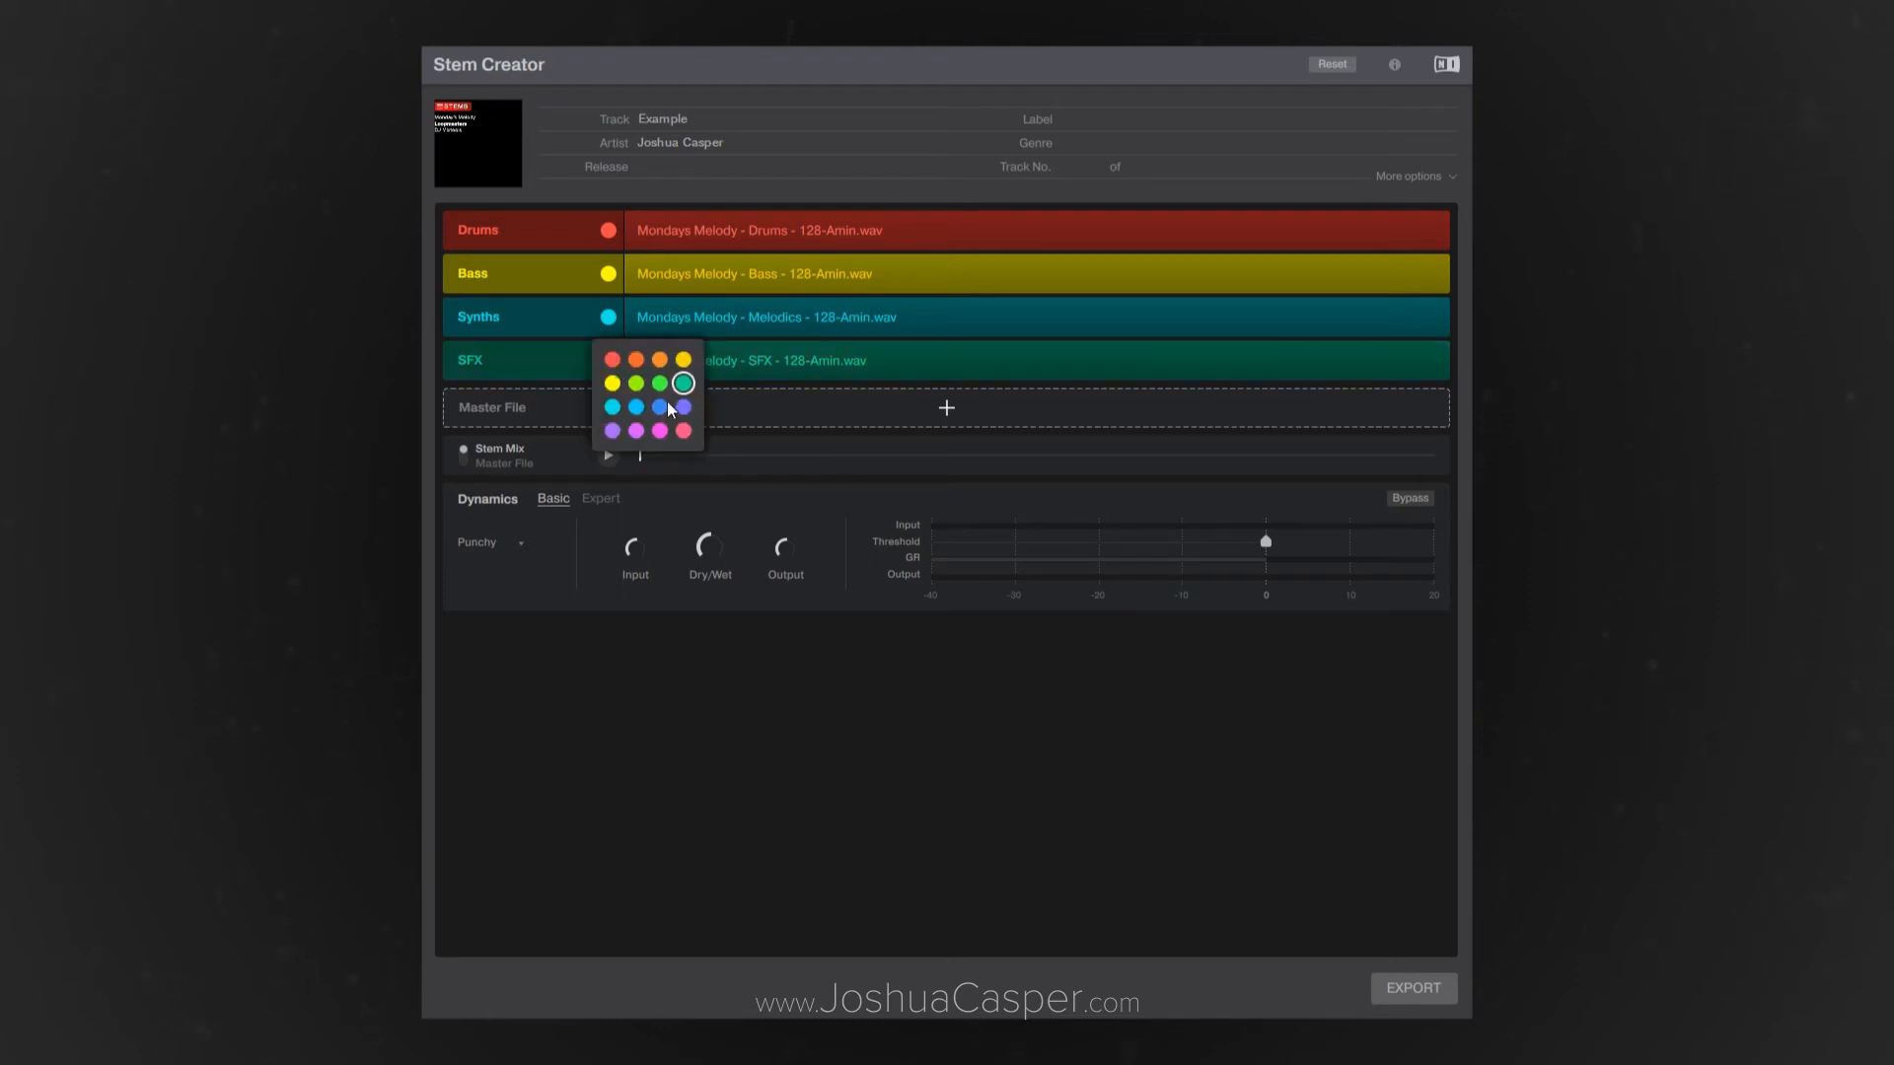
left_click(681, 430)
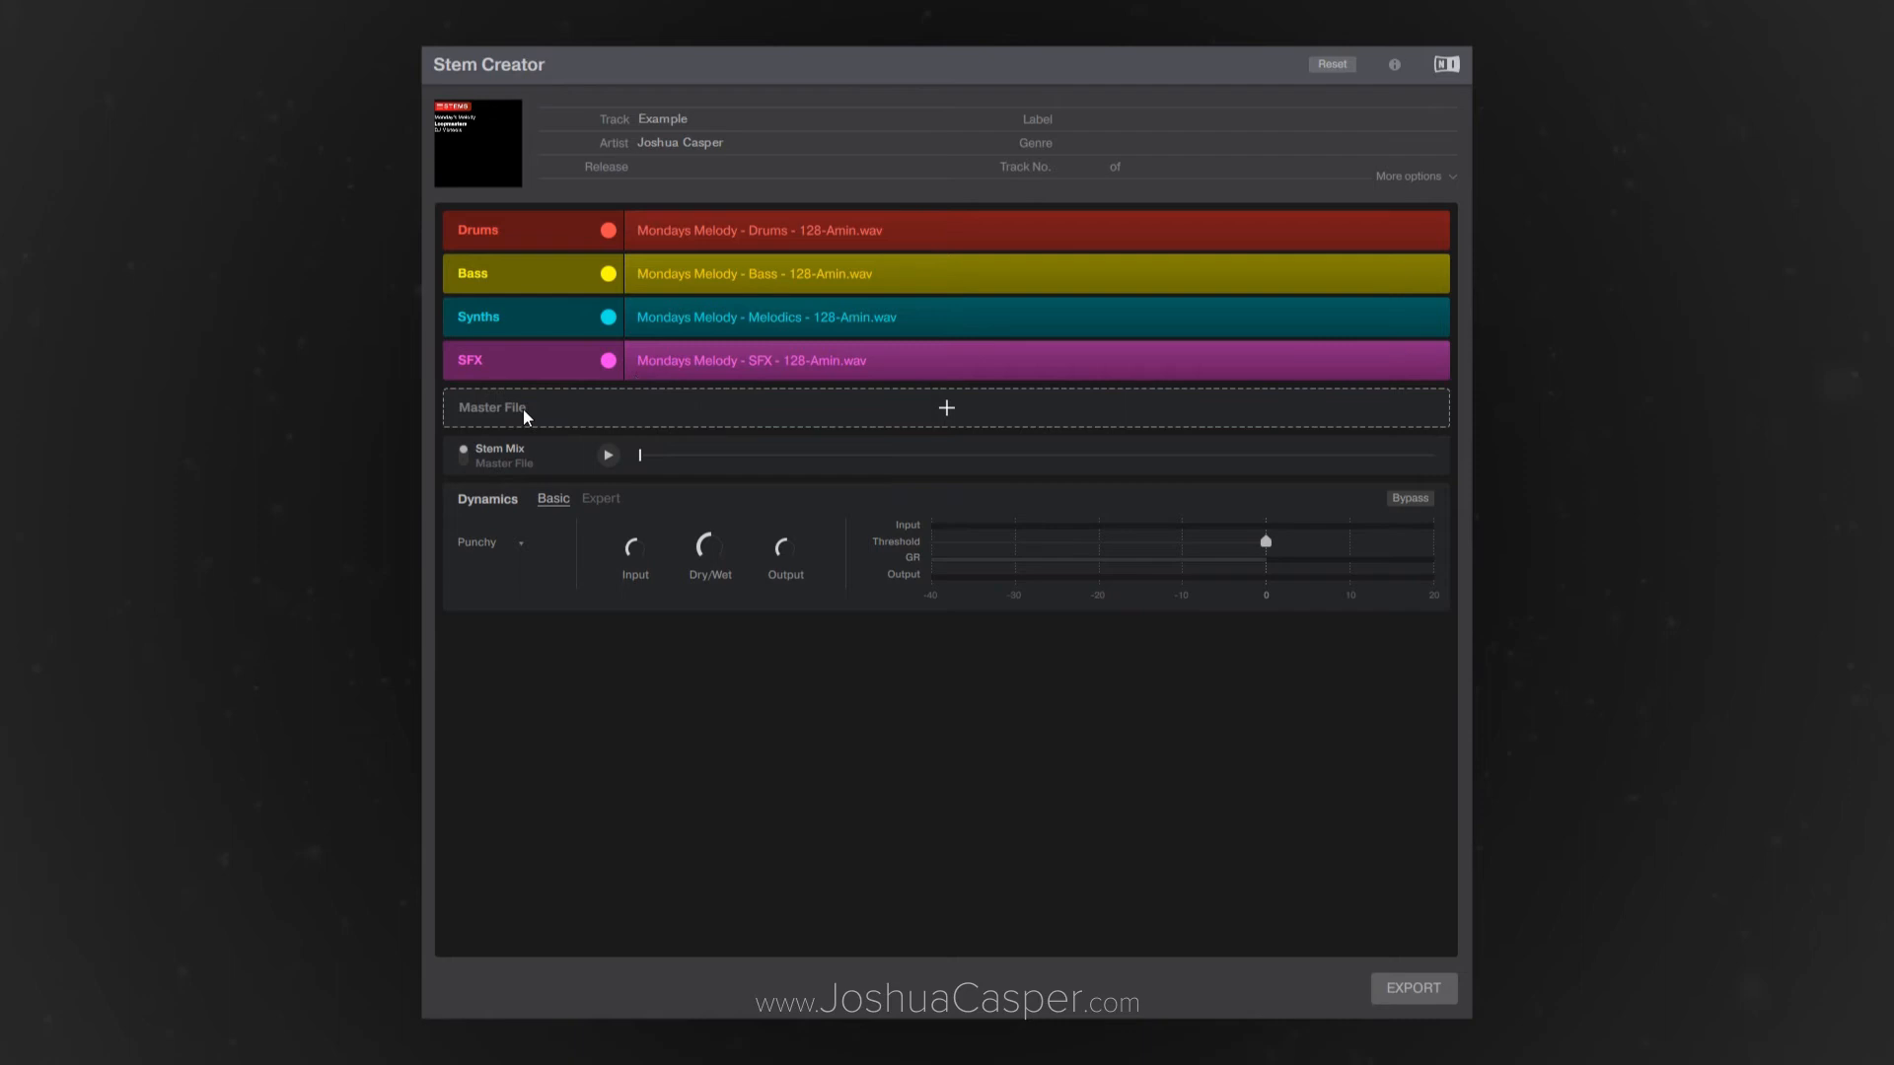
Load Mondays Melody - Master 48k.wav as the project's master file
left_click(945, 407)
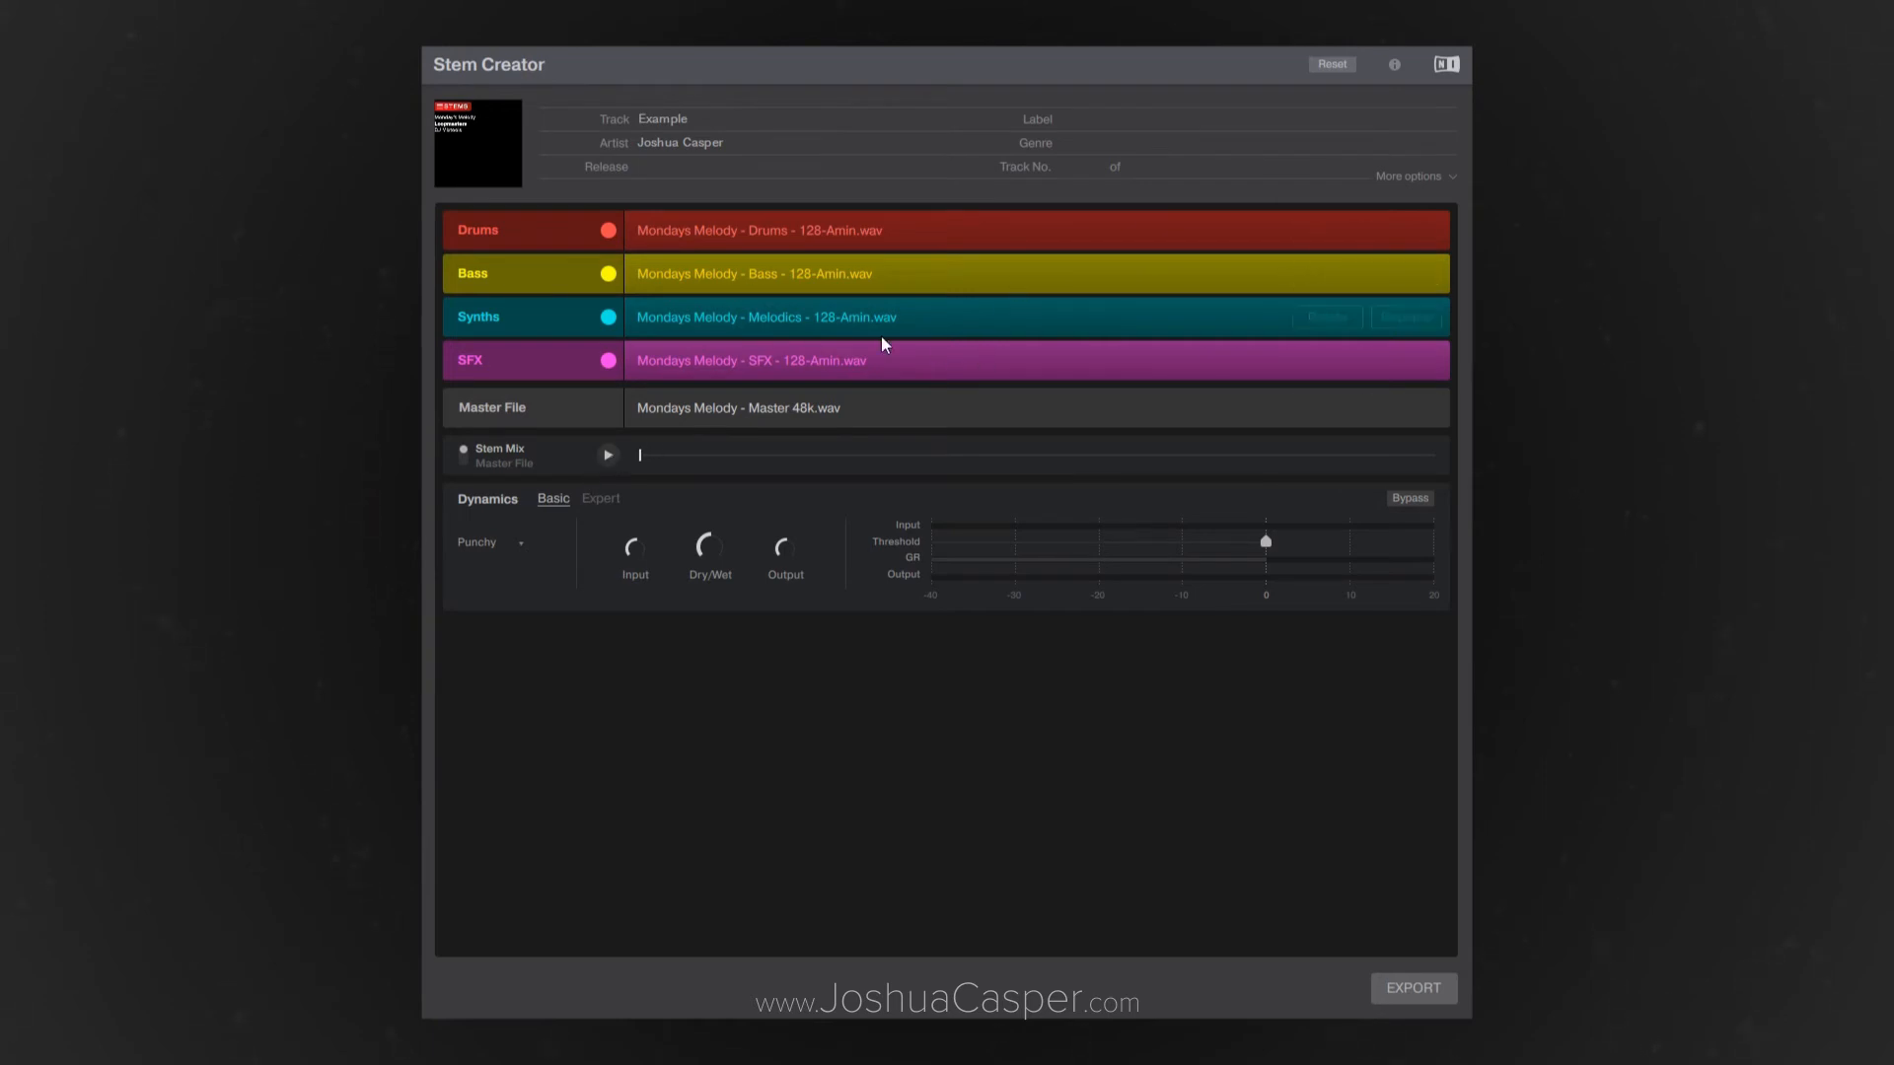
mouse_move(681, 244)
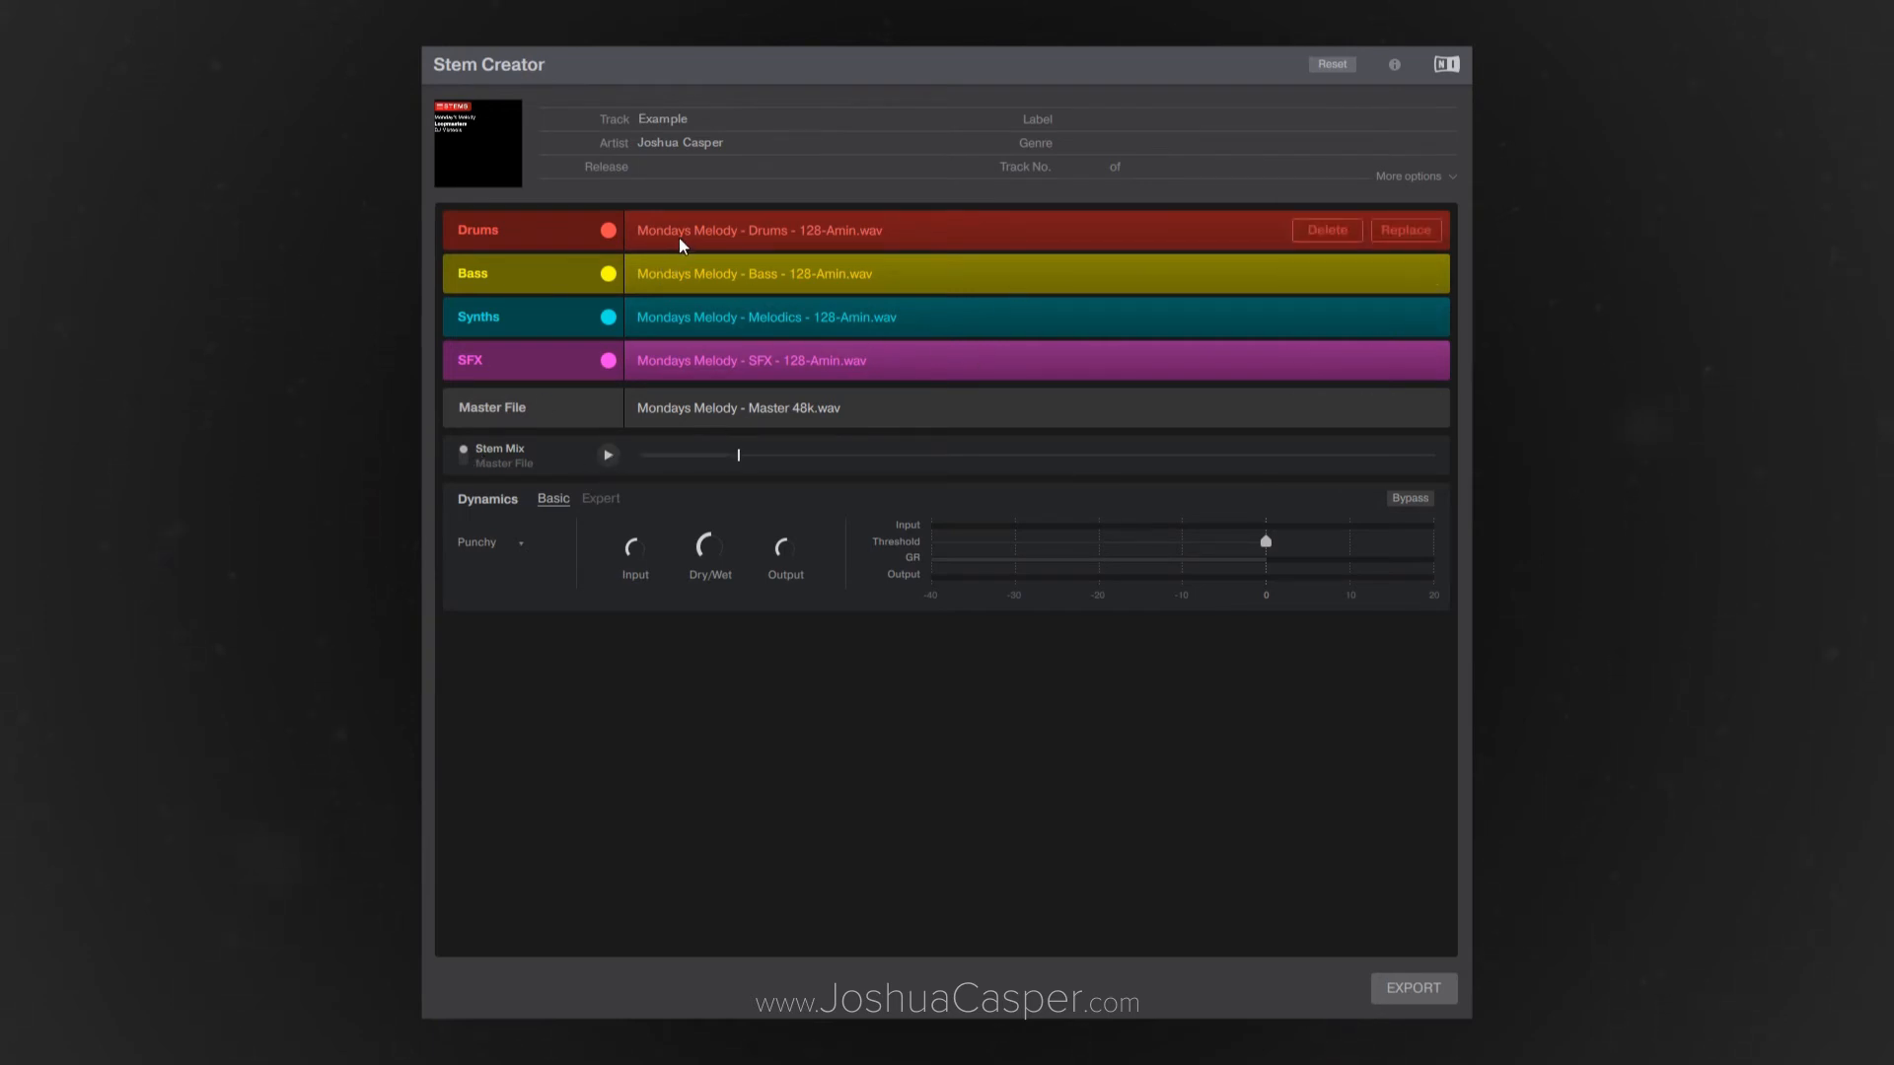
Preview the mix briefly, then show the Expert dynamics view with compressor and limiter on
left_click(608, 454)
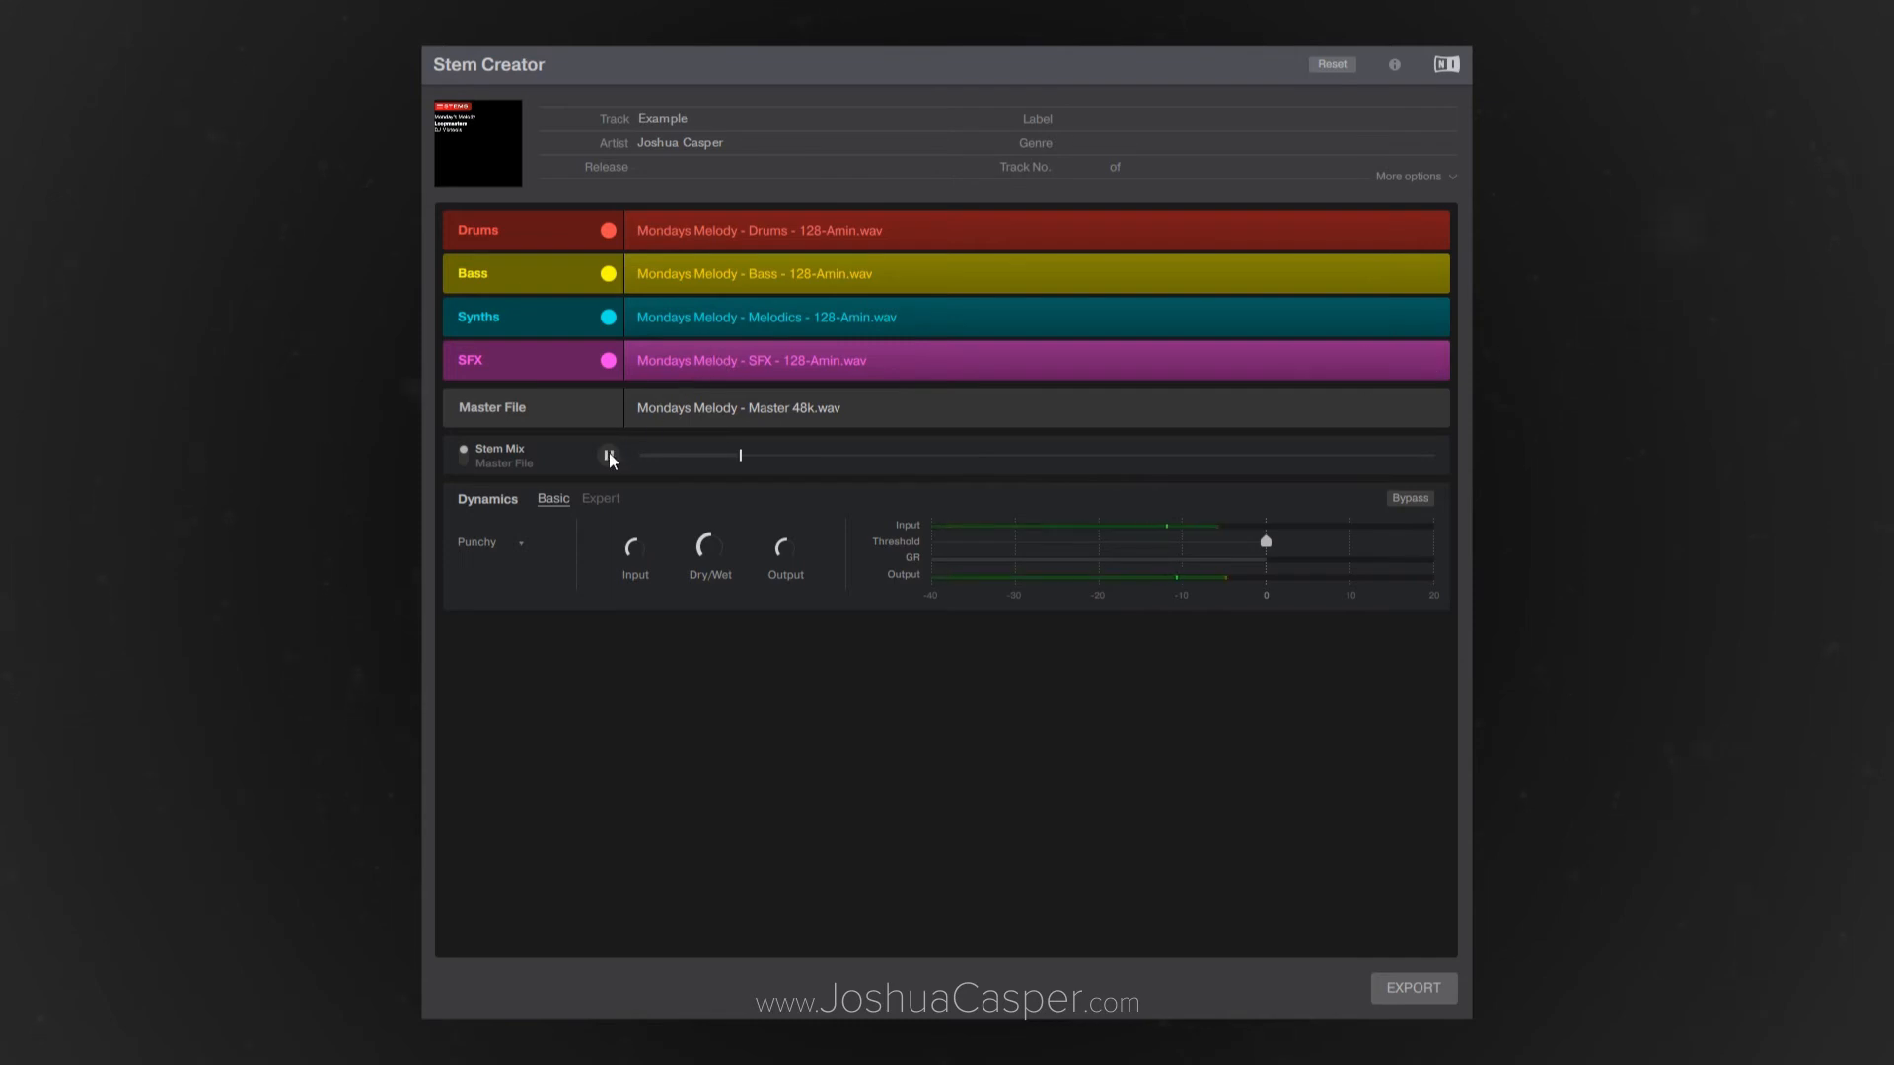
left_click(610, 456)
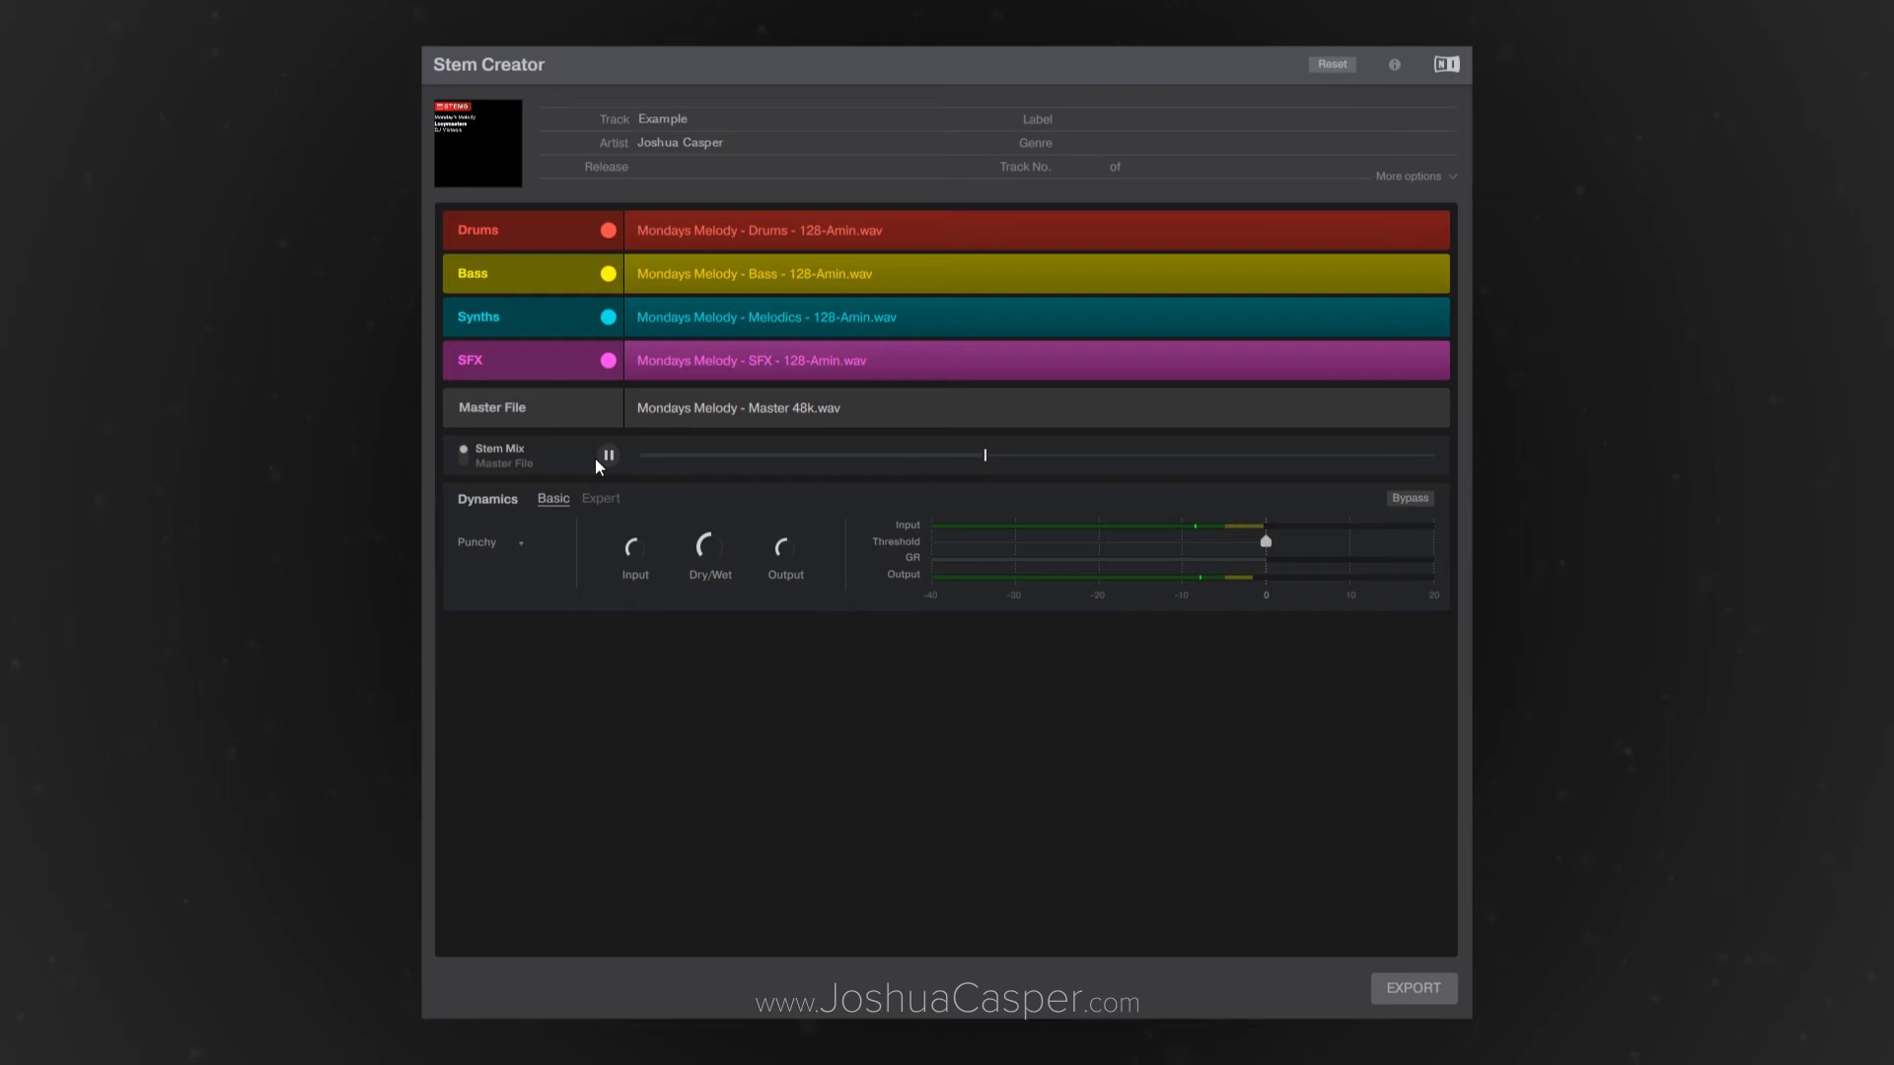
left_click(608, 456)
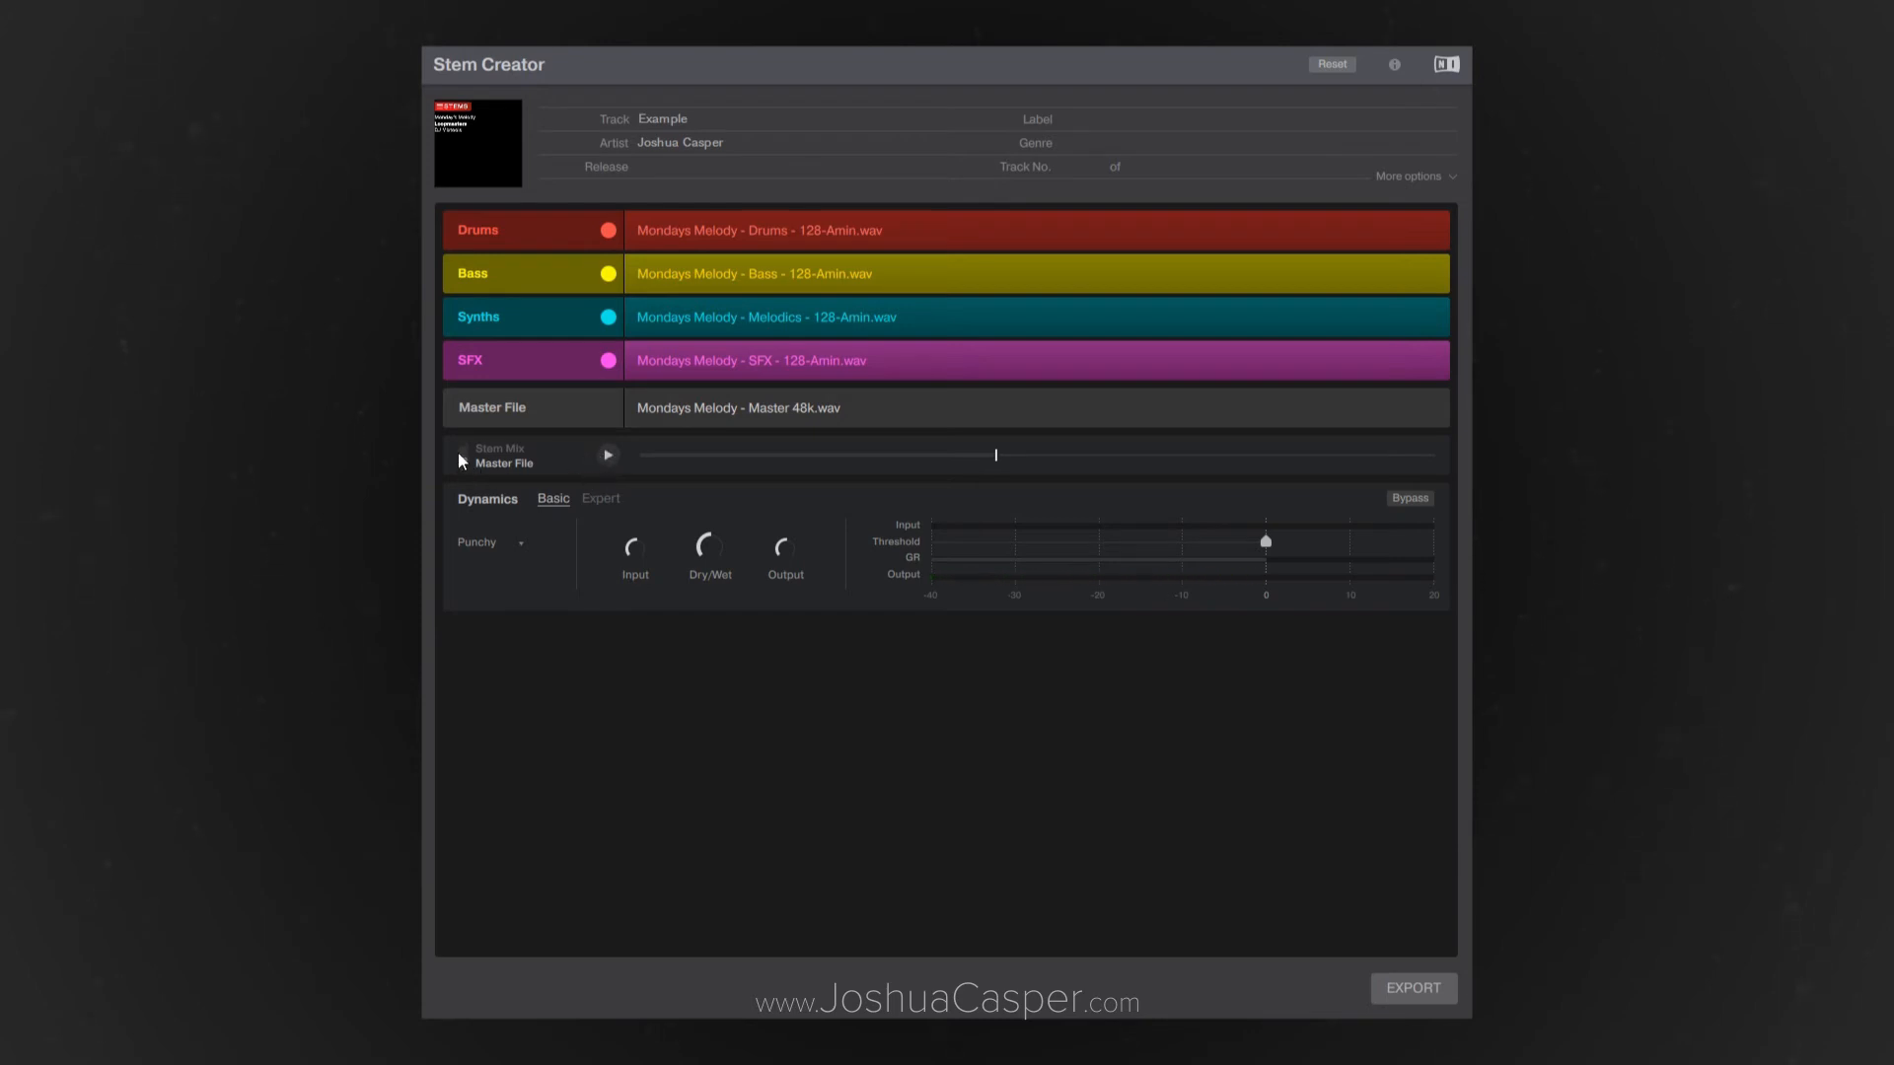
mouse_move(998, 471)
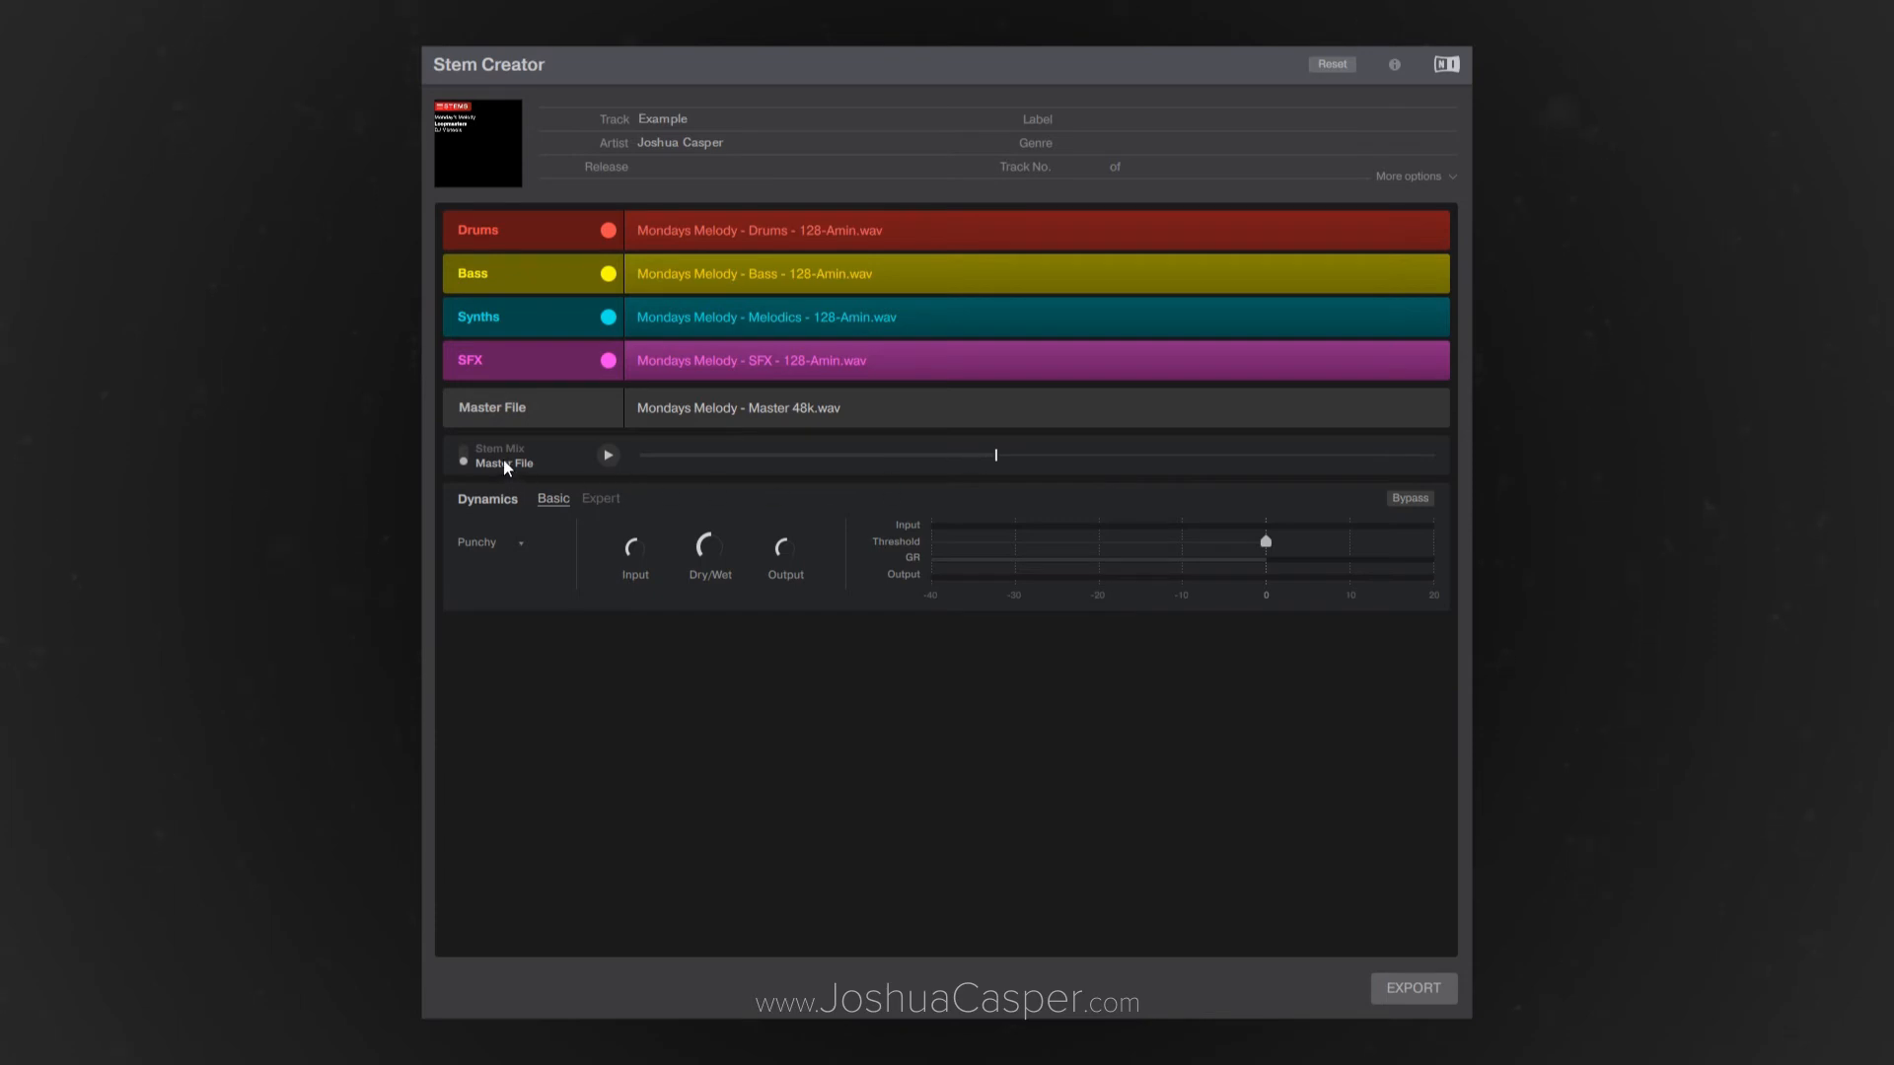
mouse_move(519, 470)
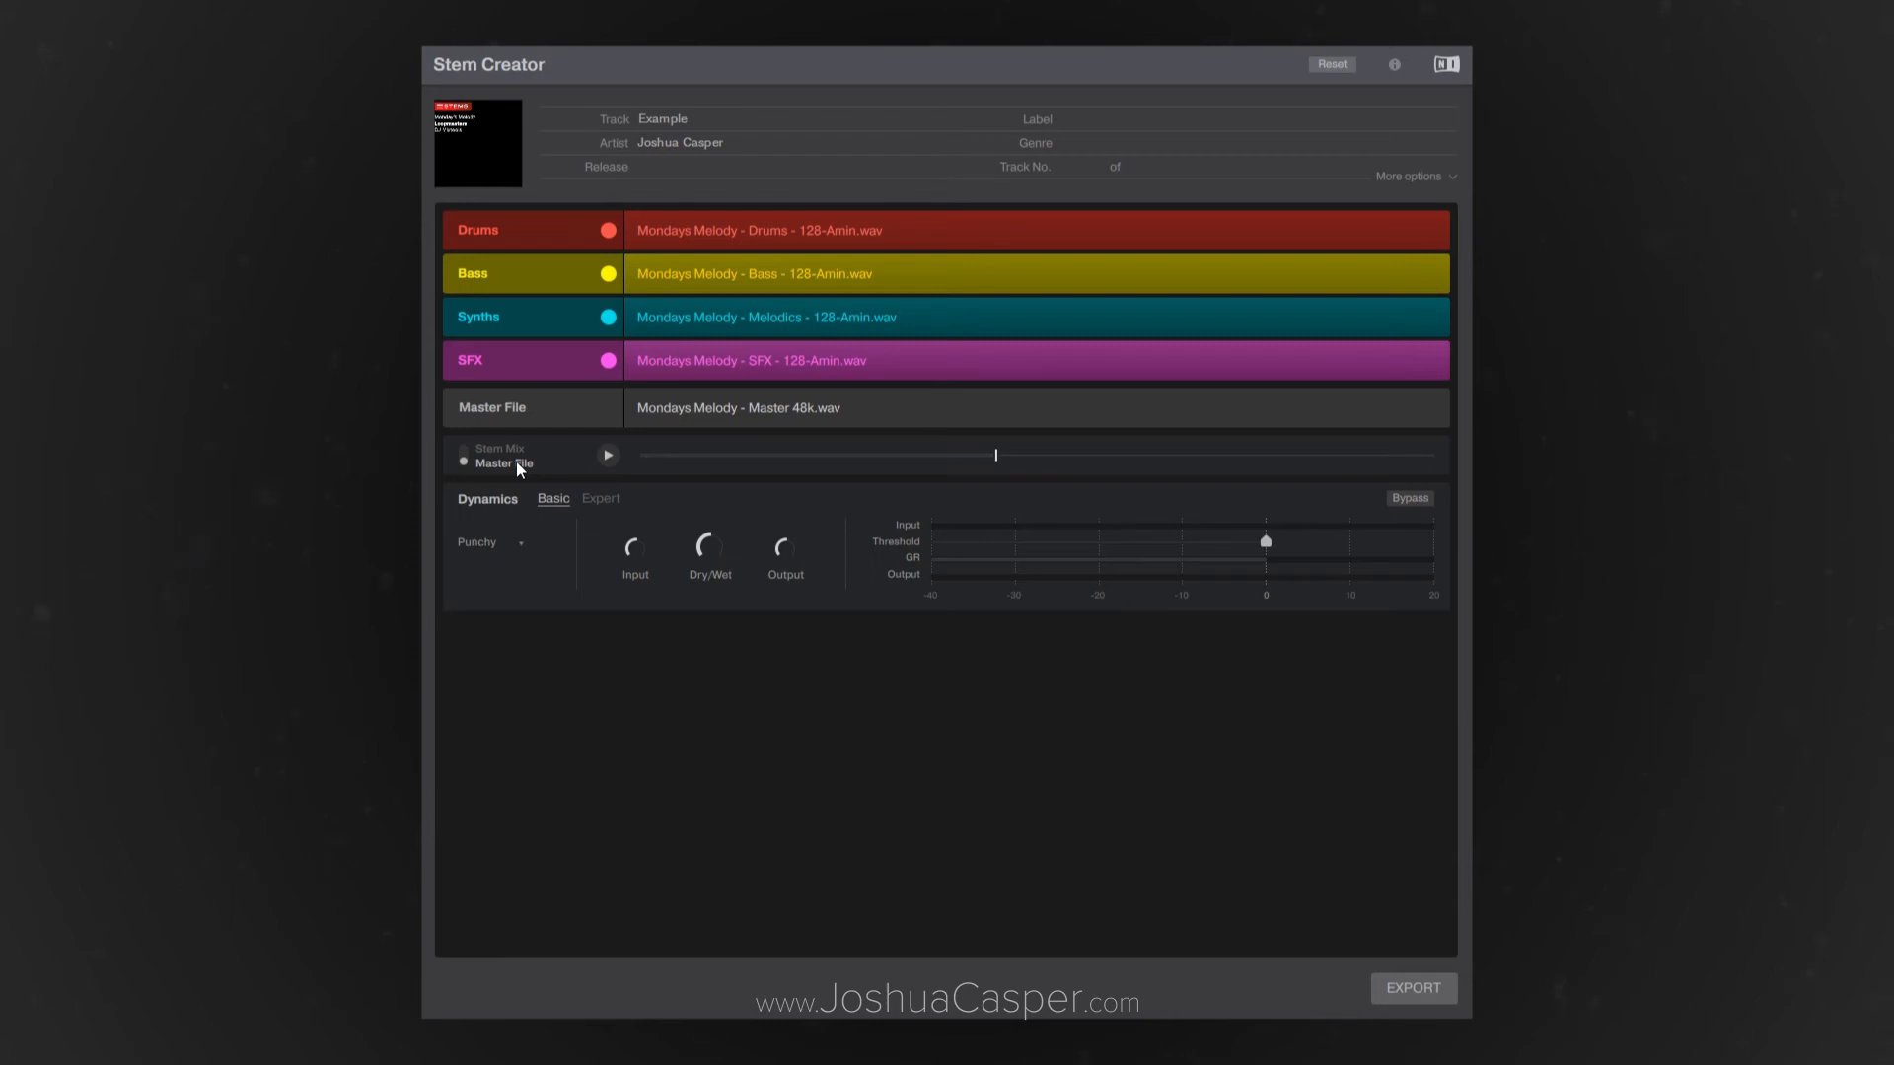
mouse_move(487, 511)
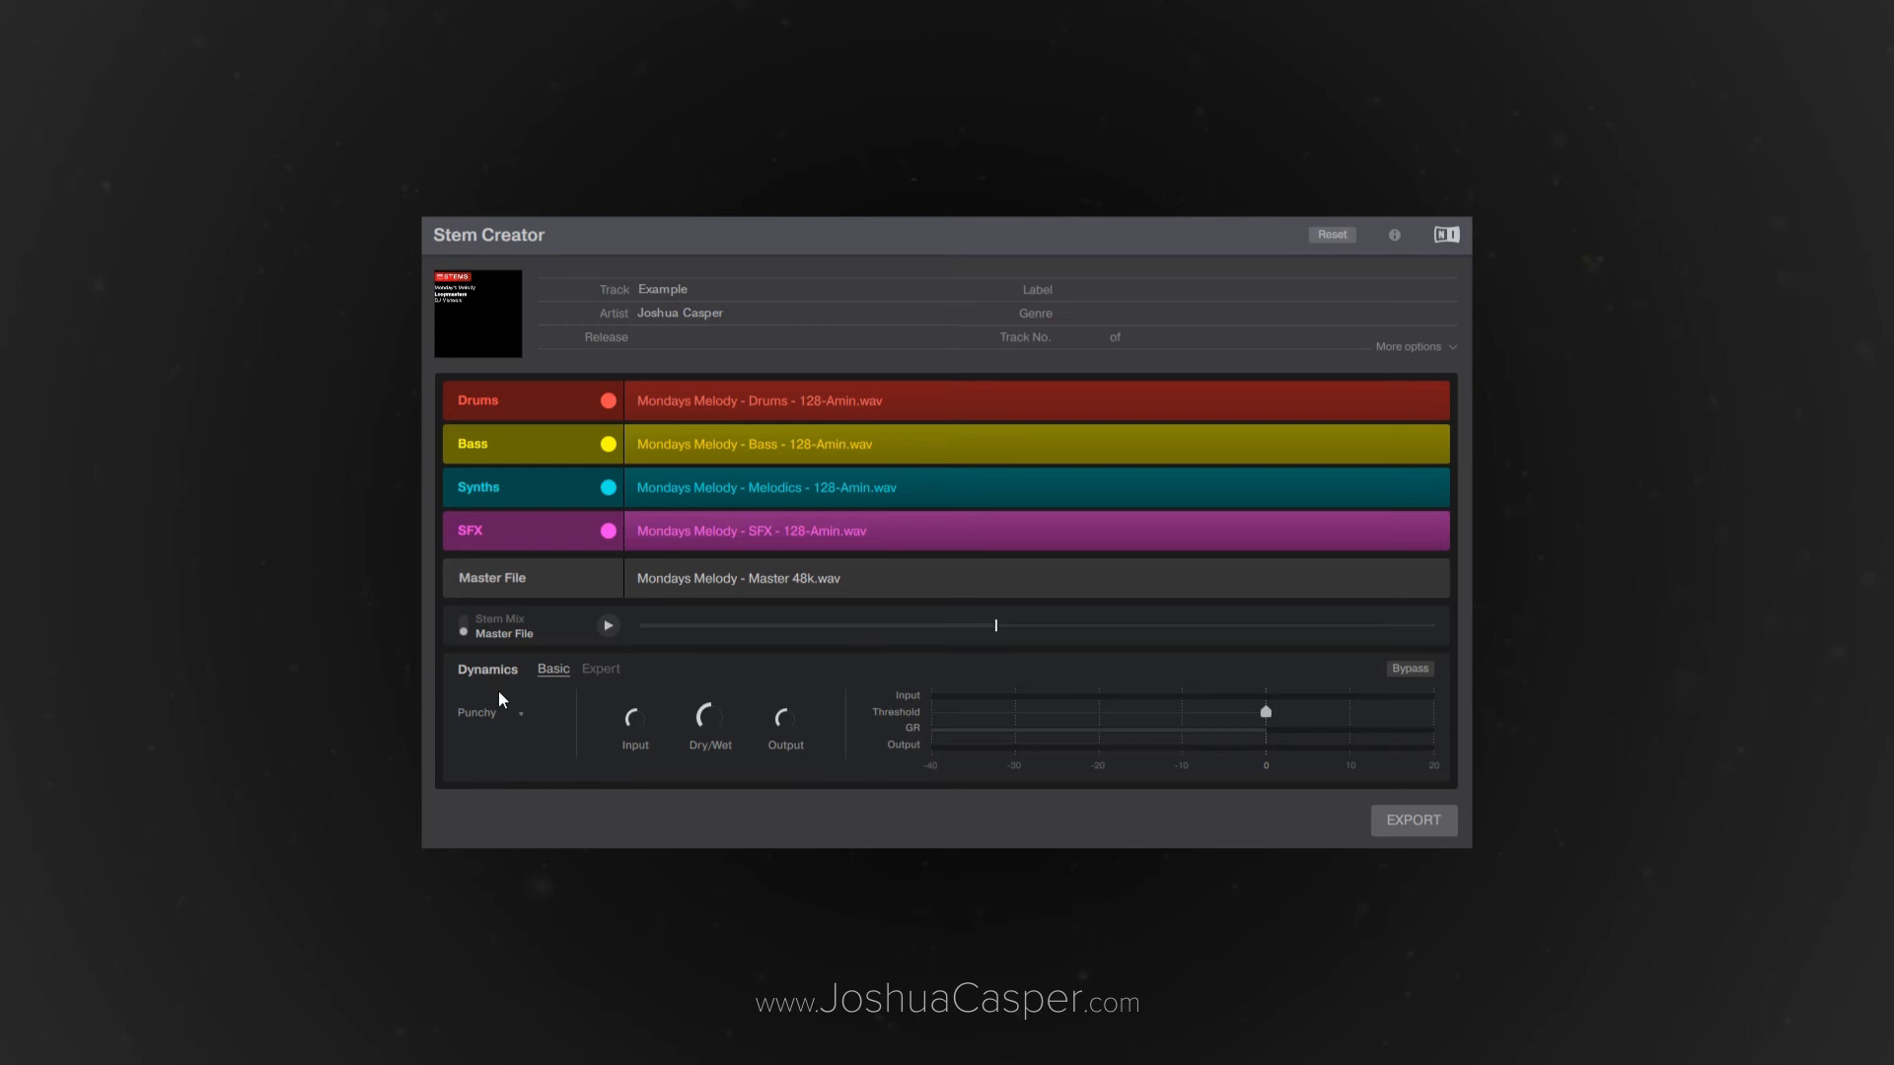
mouse_move(594, 686)
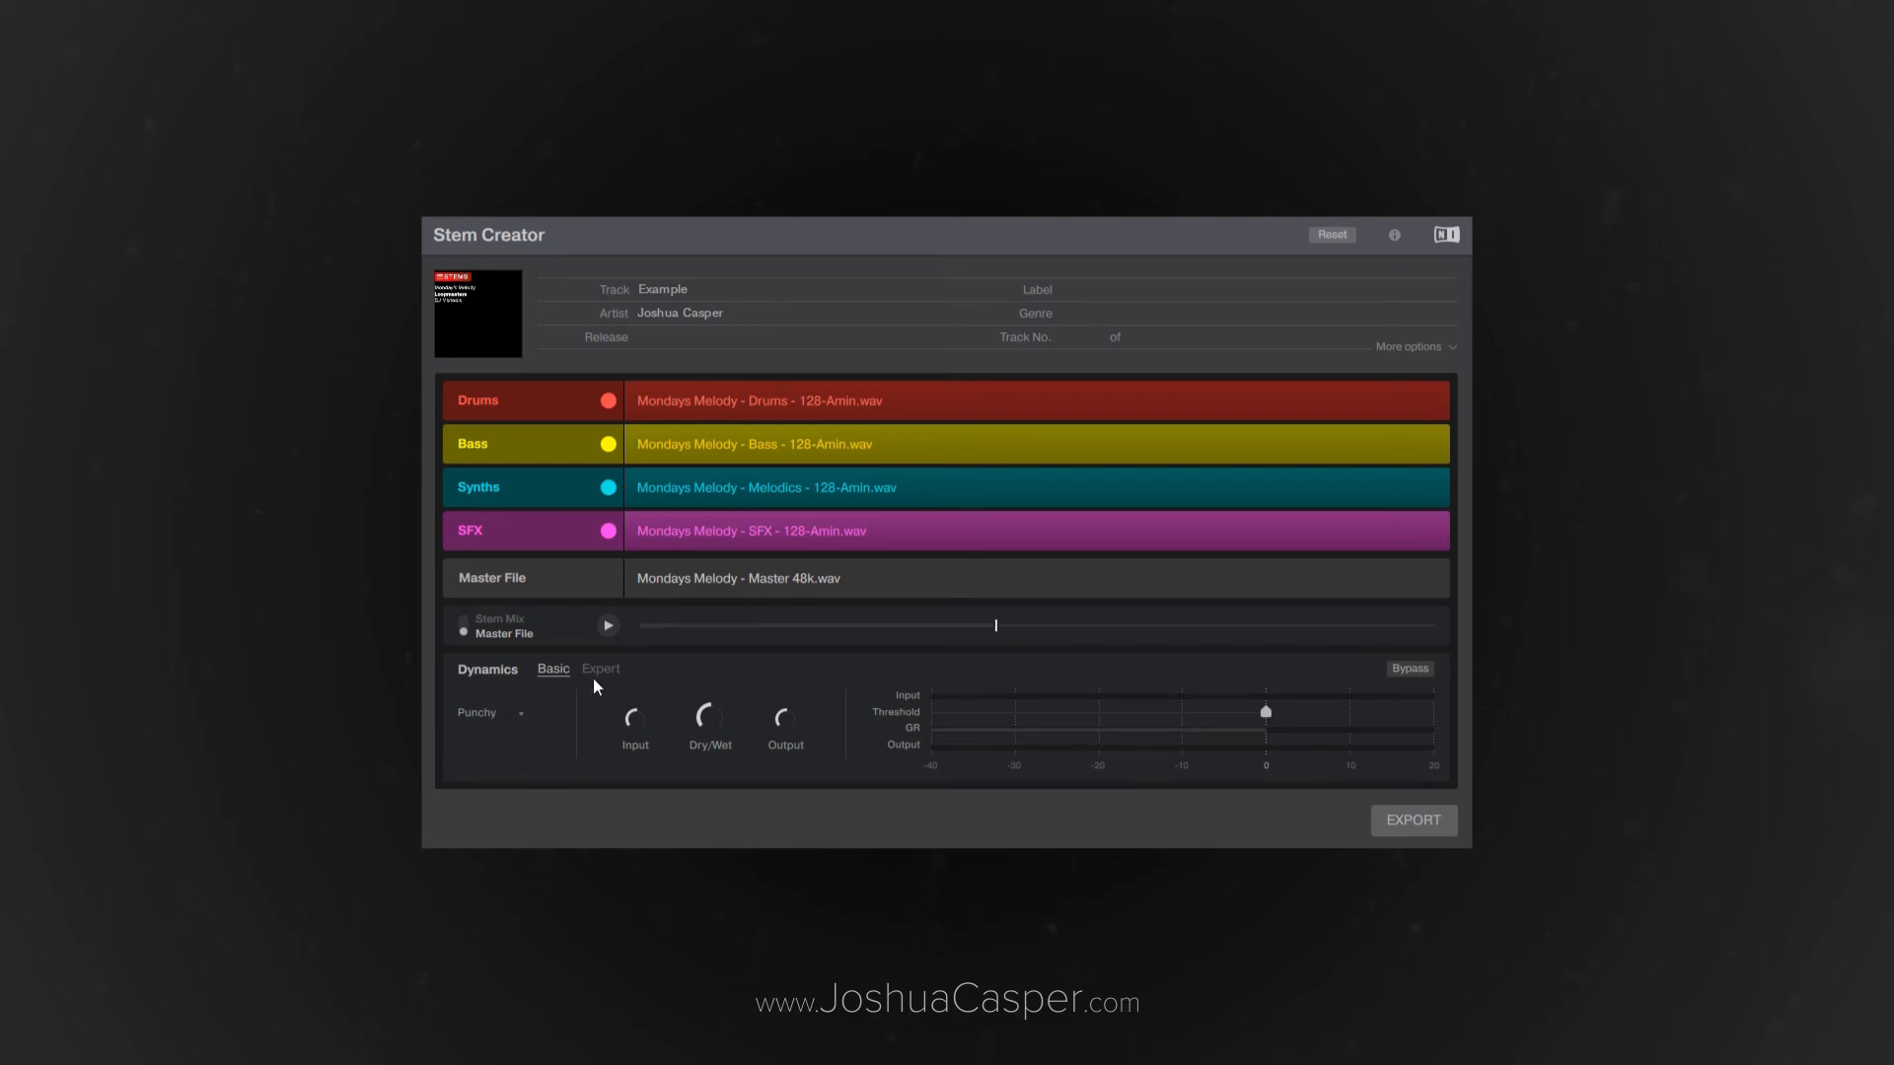
mouse_move(601, 683)
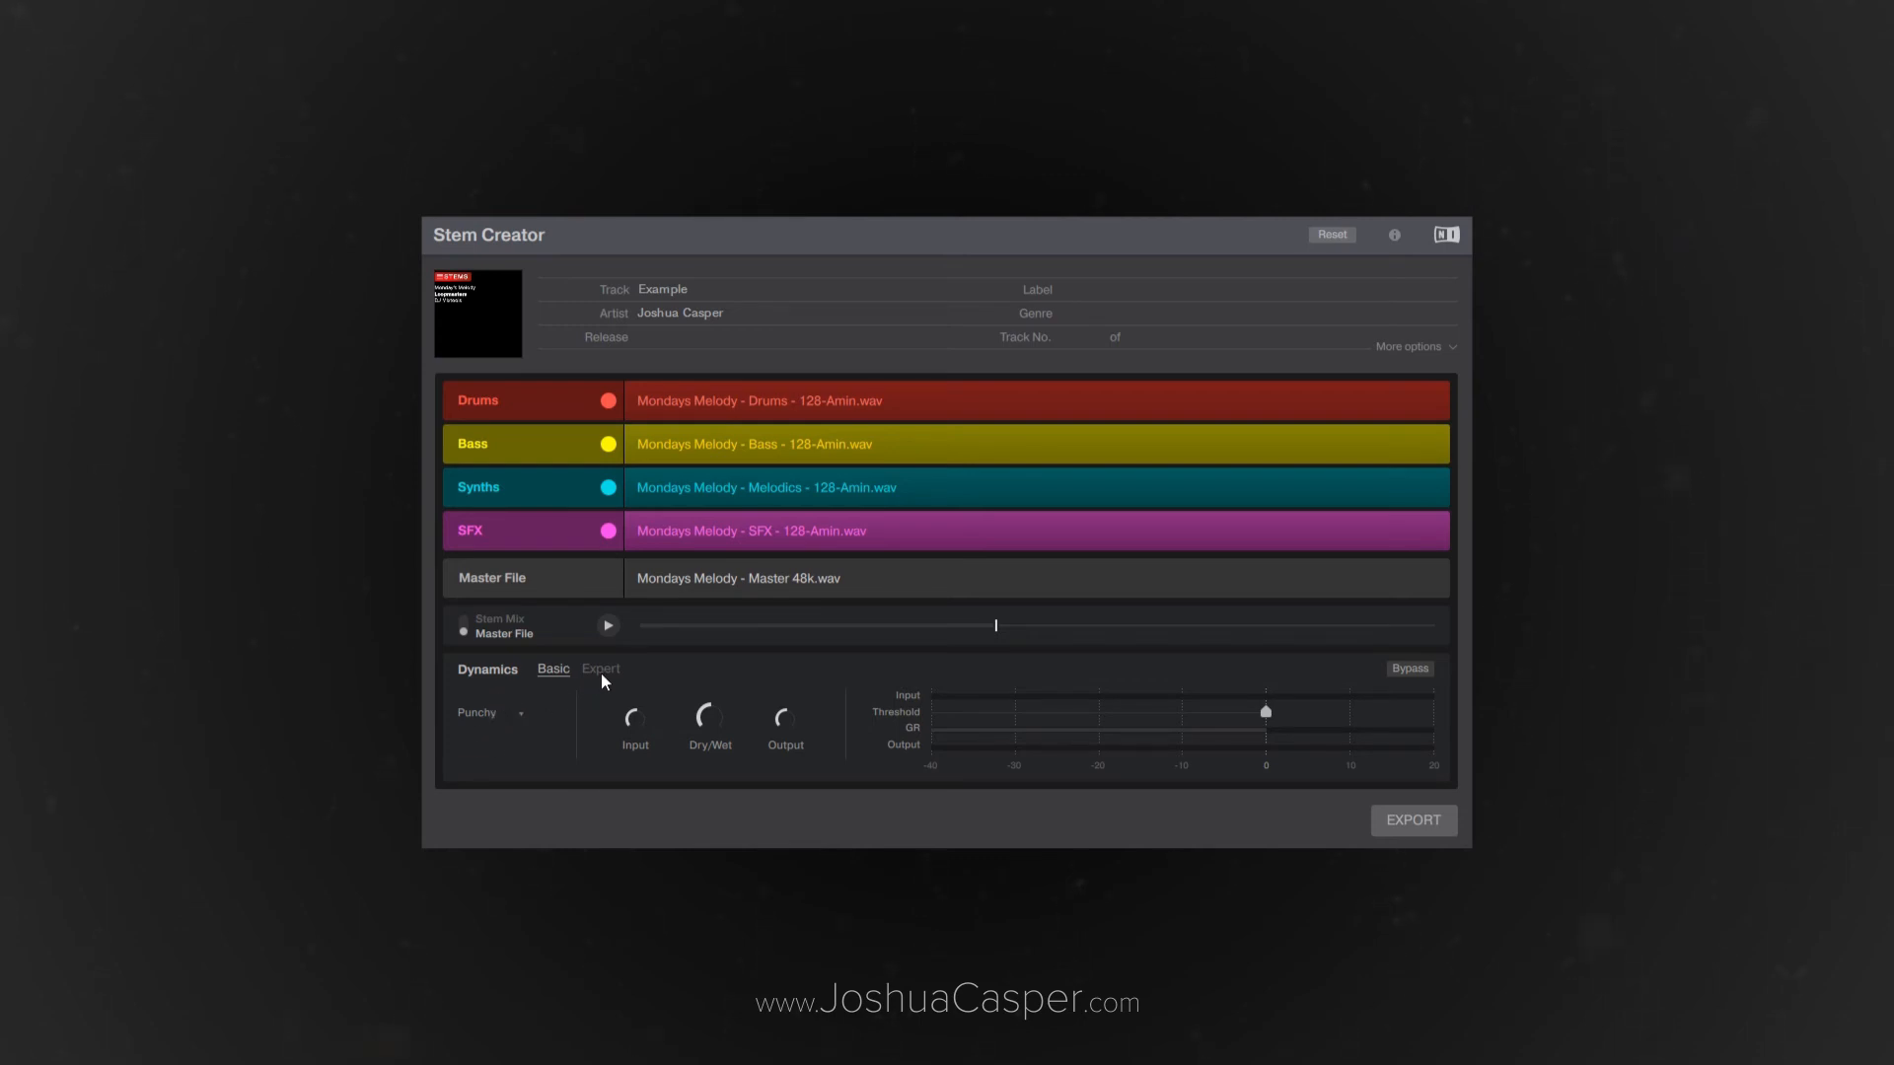
left_click(600, 669)
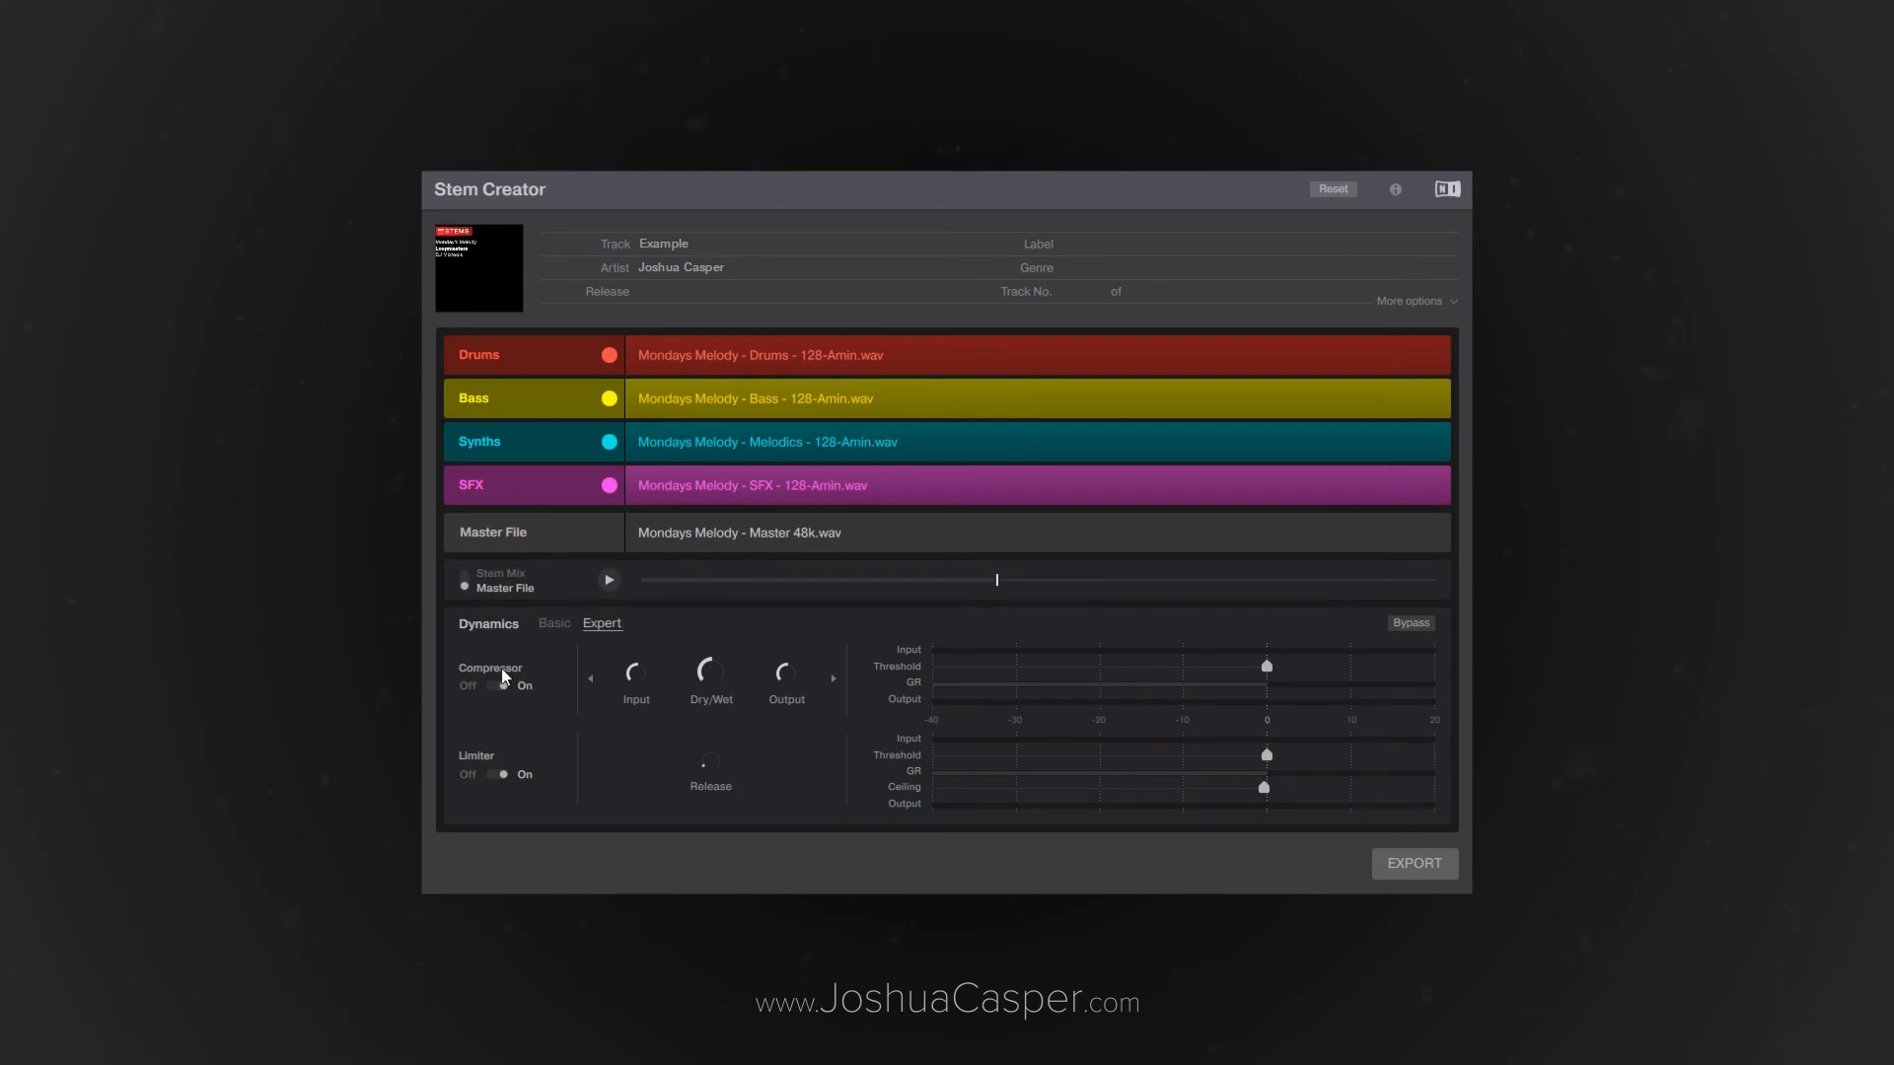
mouse_move(552, 541)
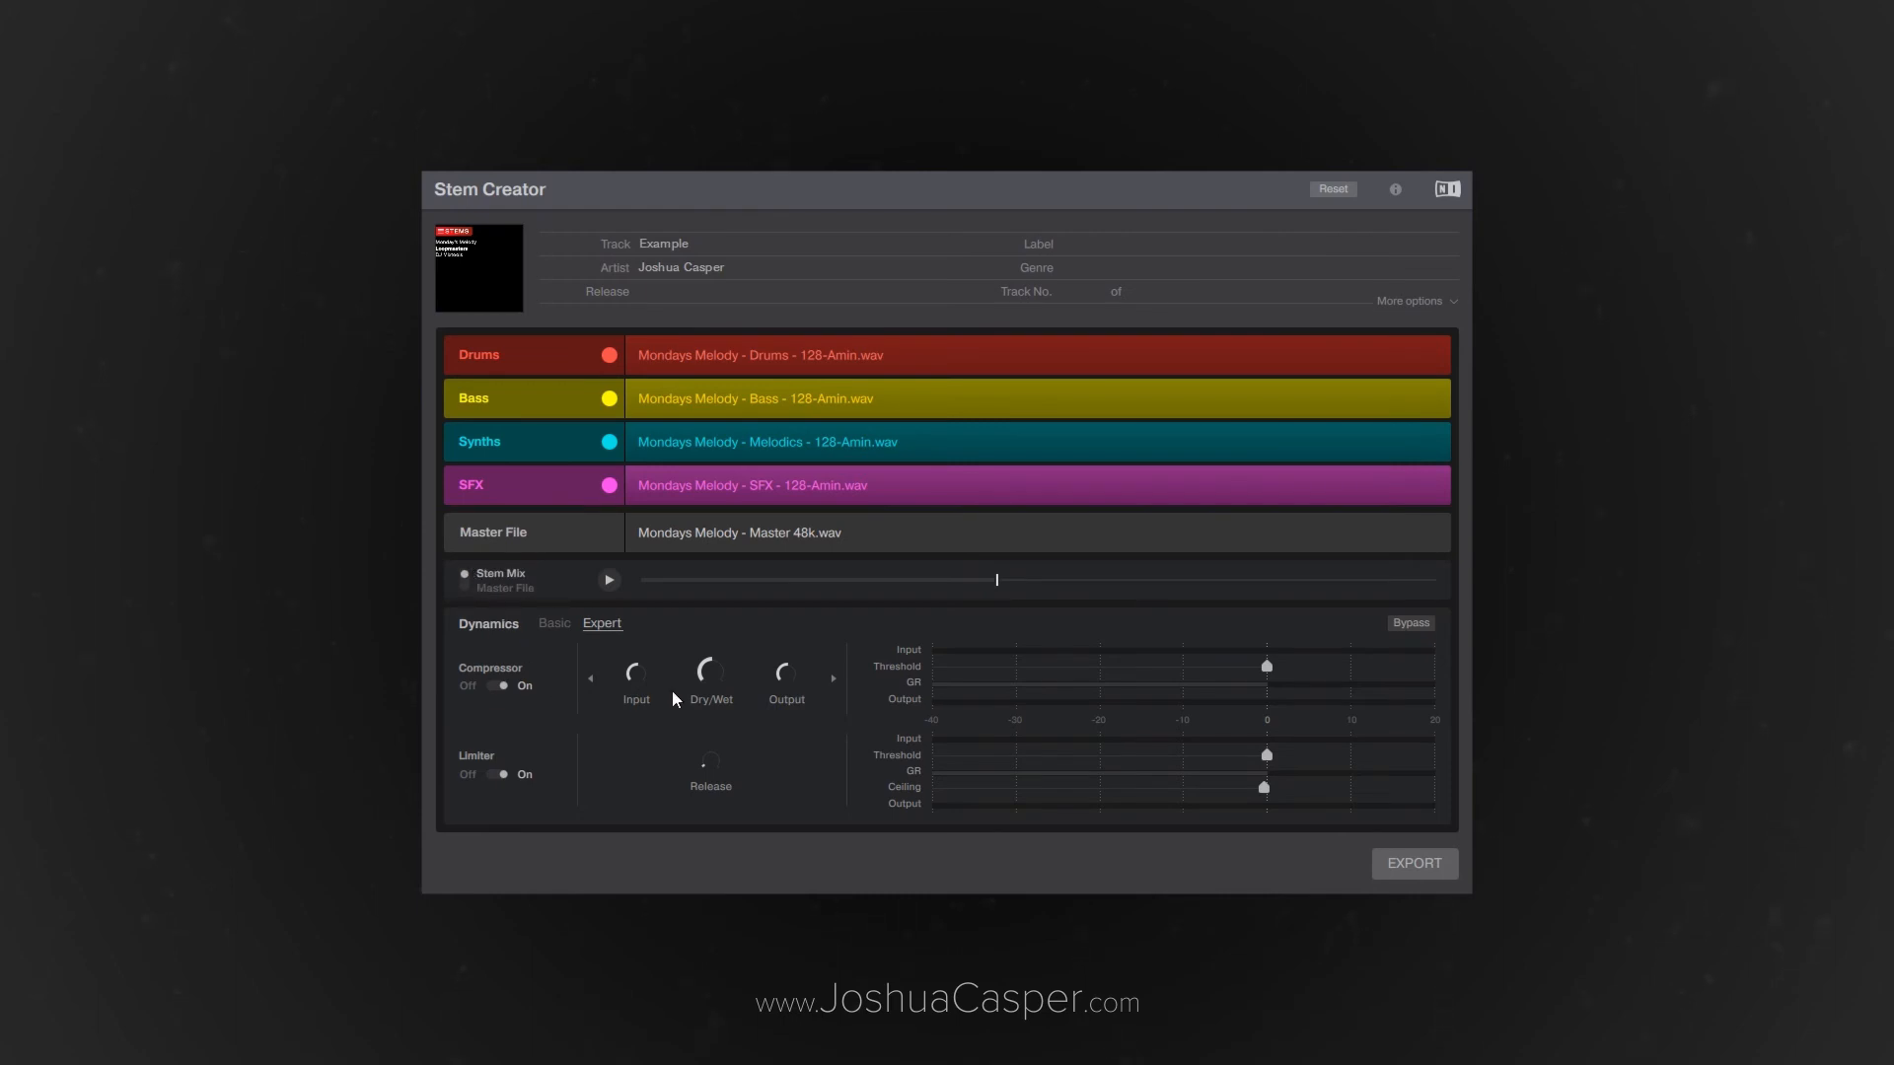
mouse_move(736, 612)
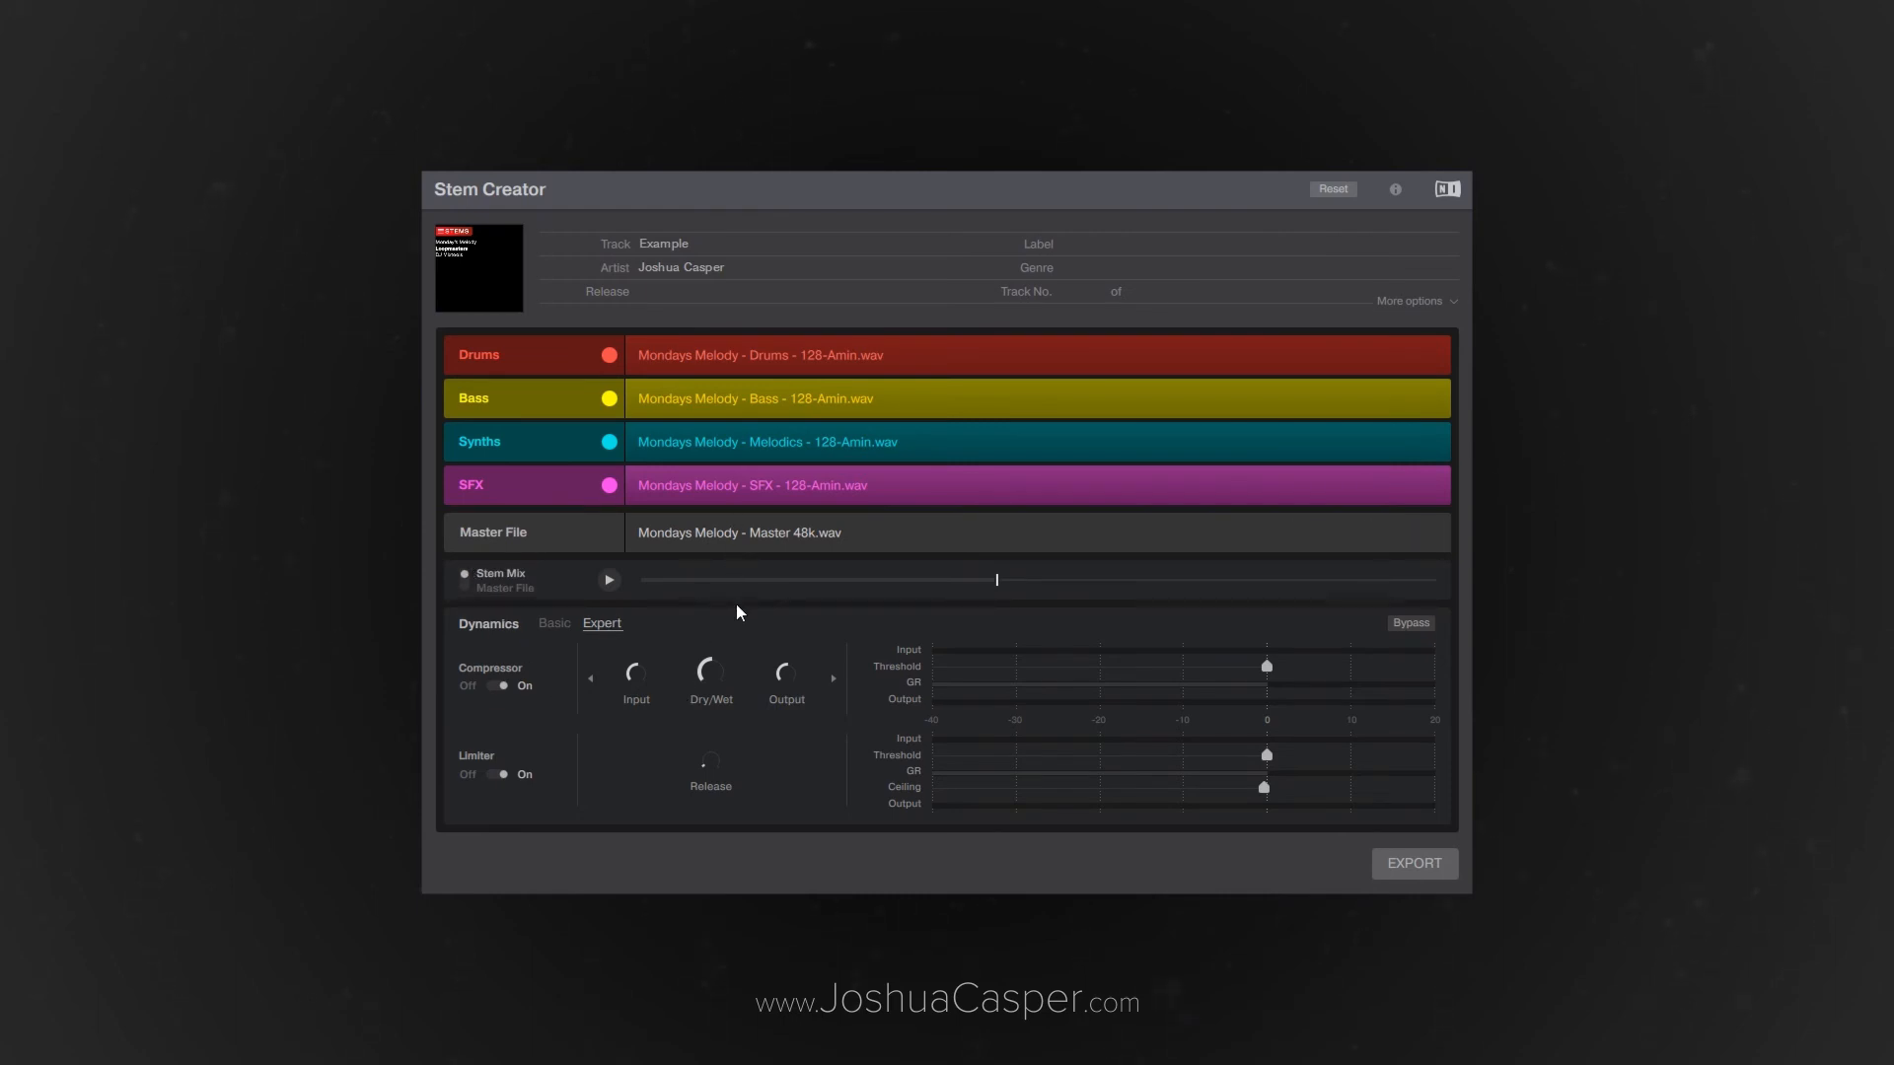
mouse_move(559, 653)
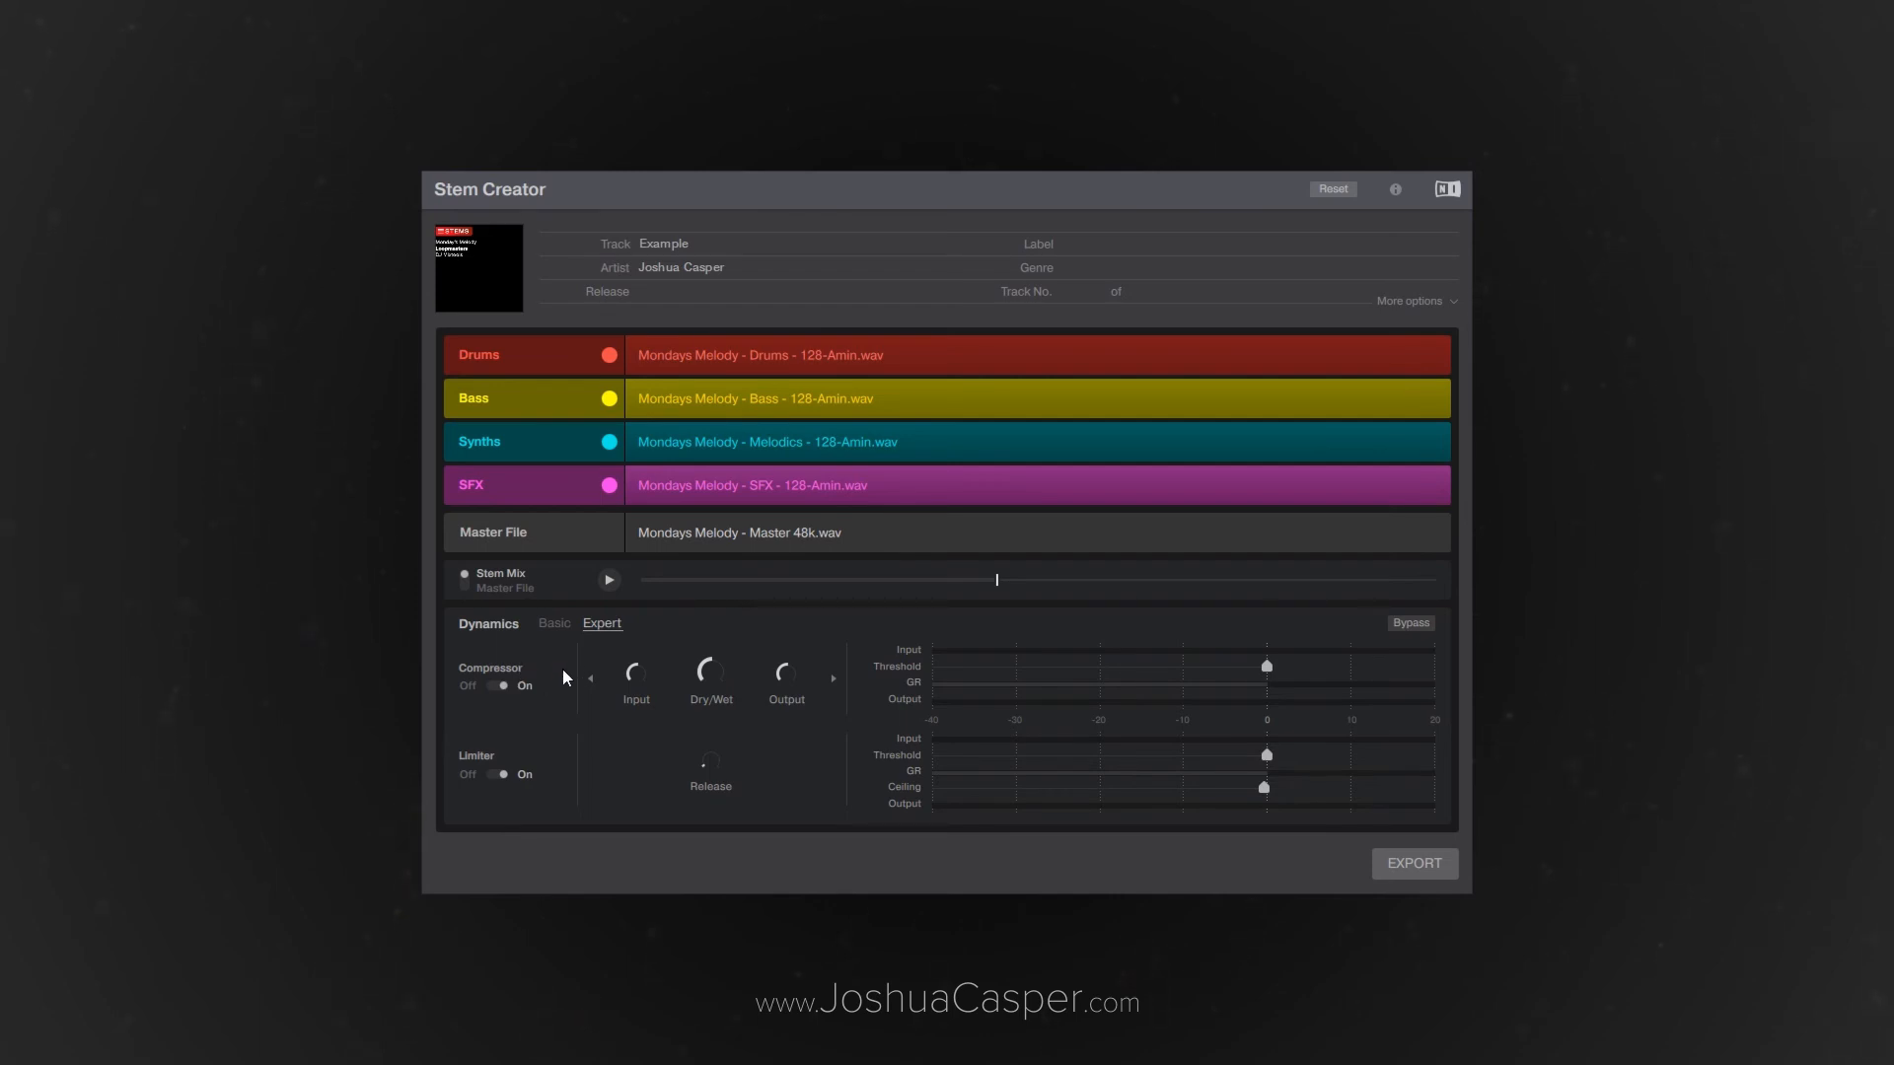
mouse_move(711, 677)
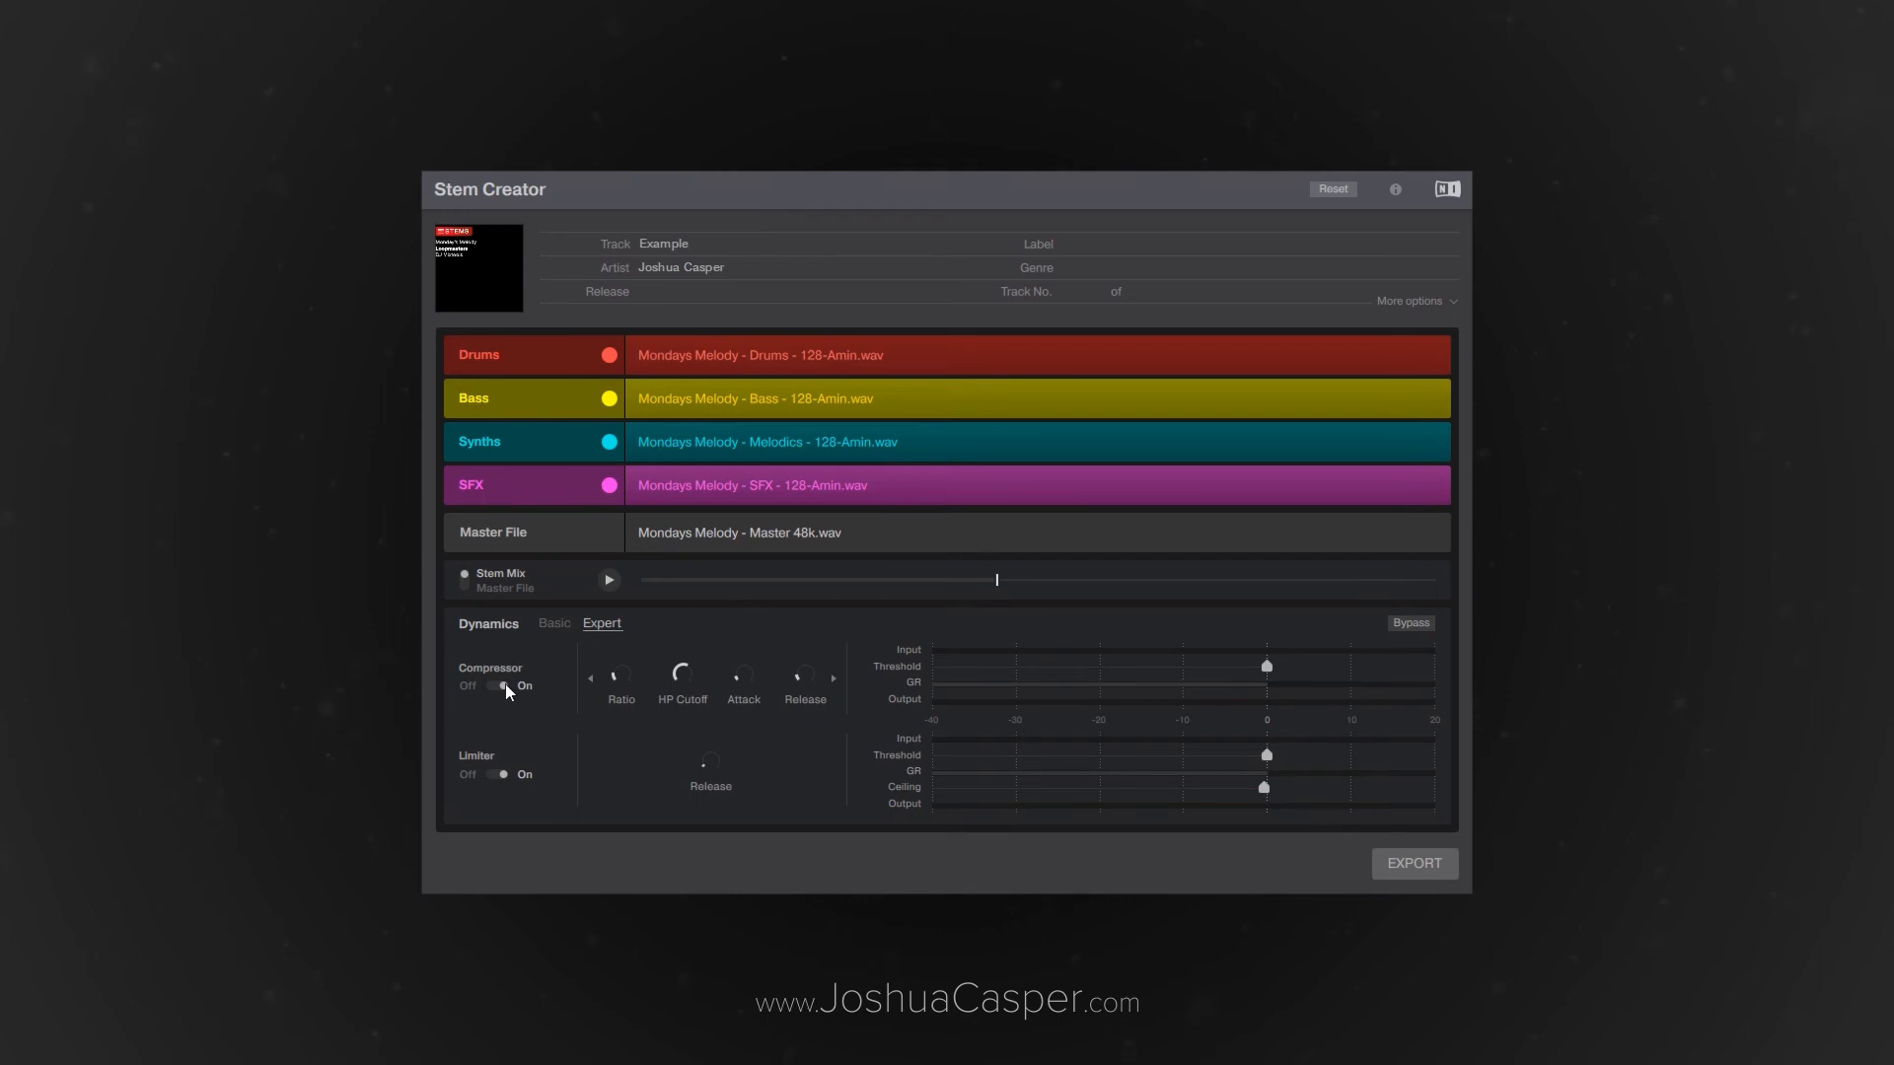
Switch the compressor off, limiter on, and compare Stem Mix against Master File playback
left_click(489, 685)
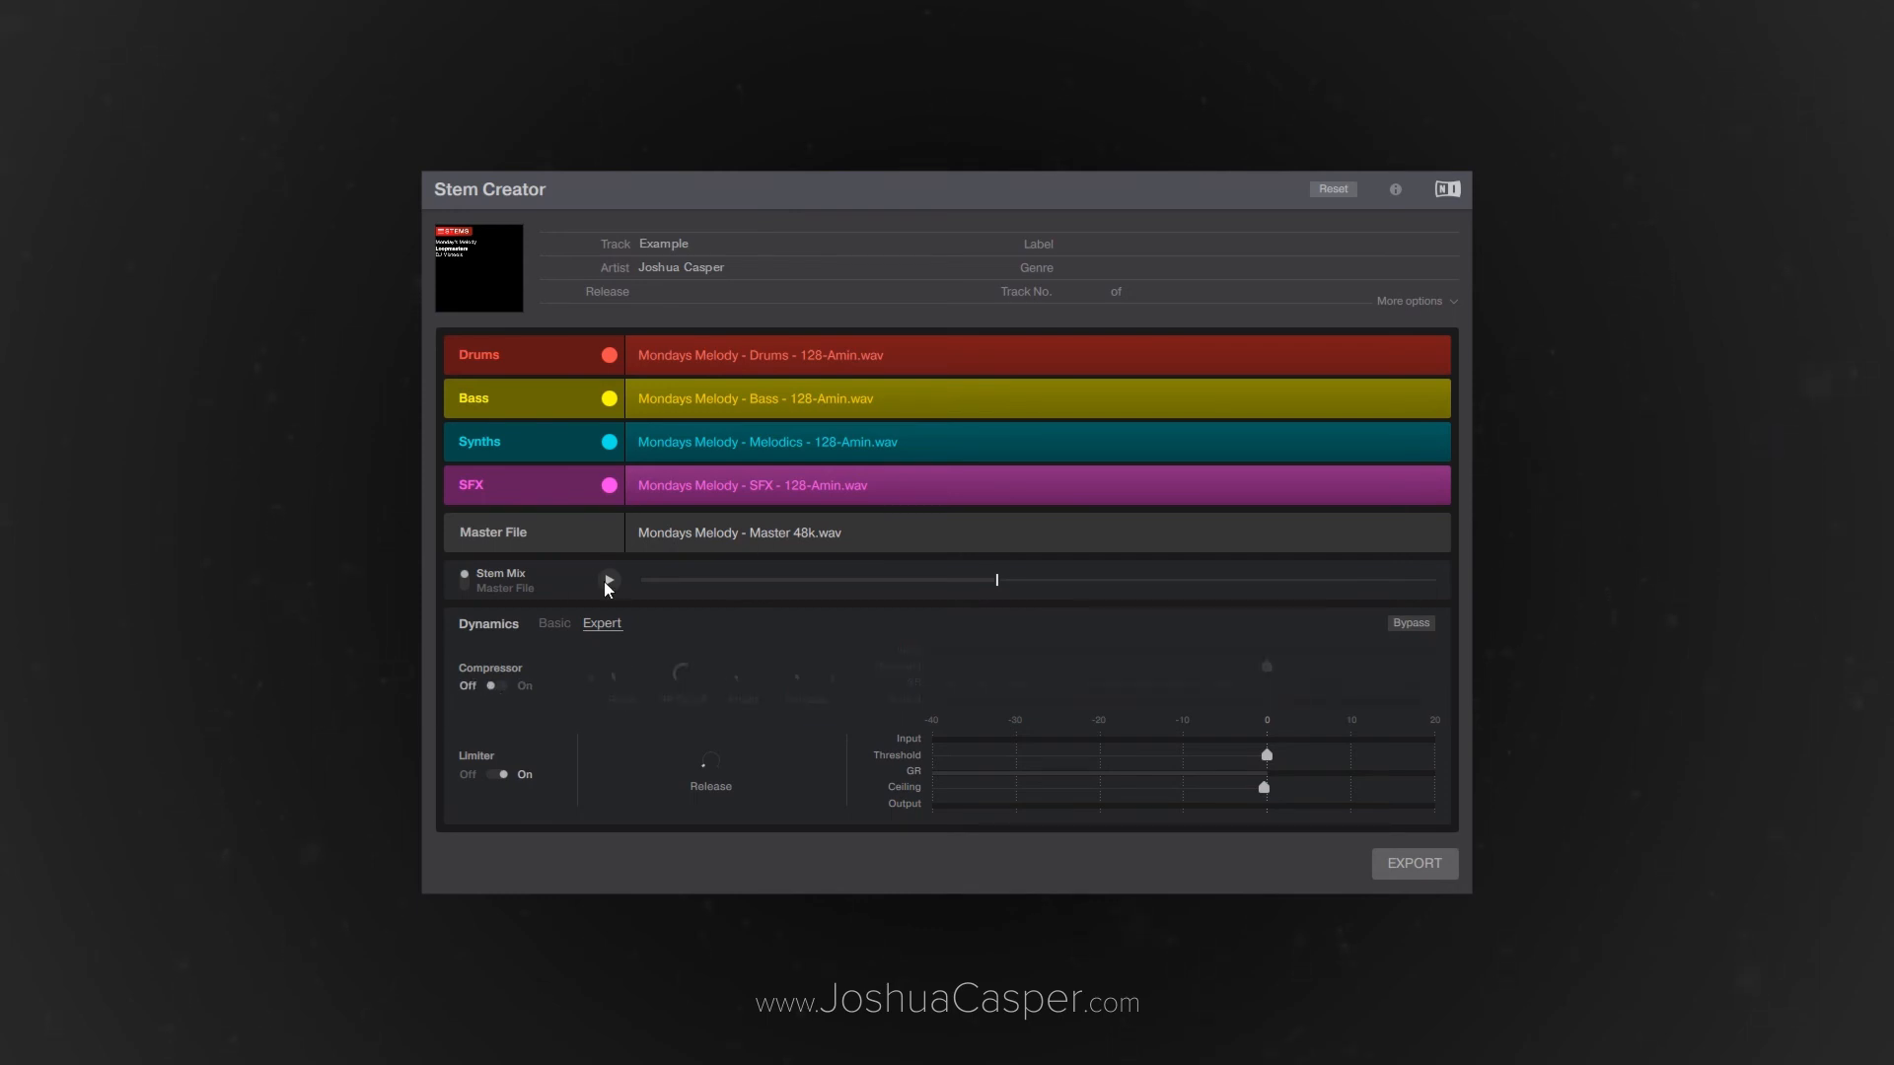
left_click(610, 580)
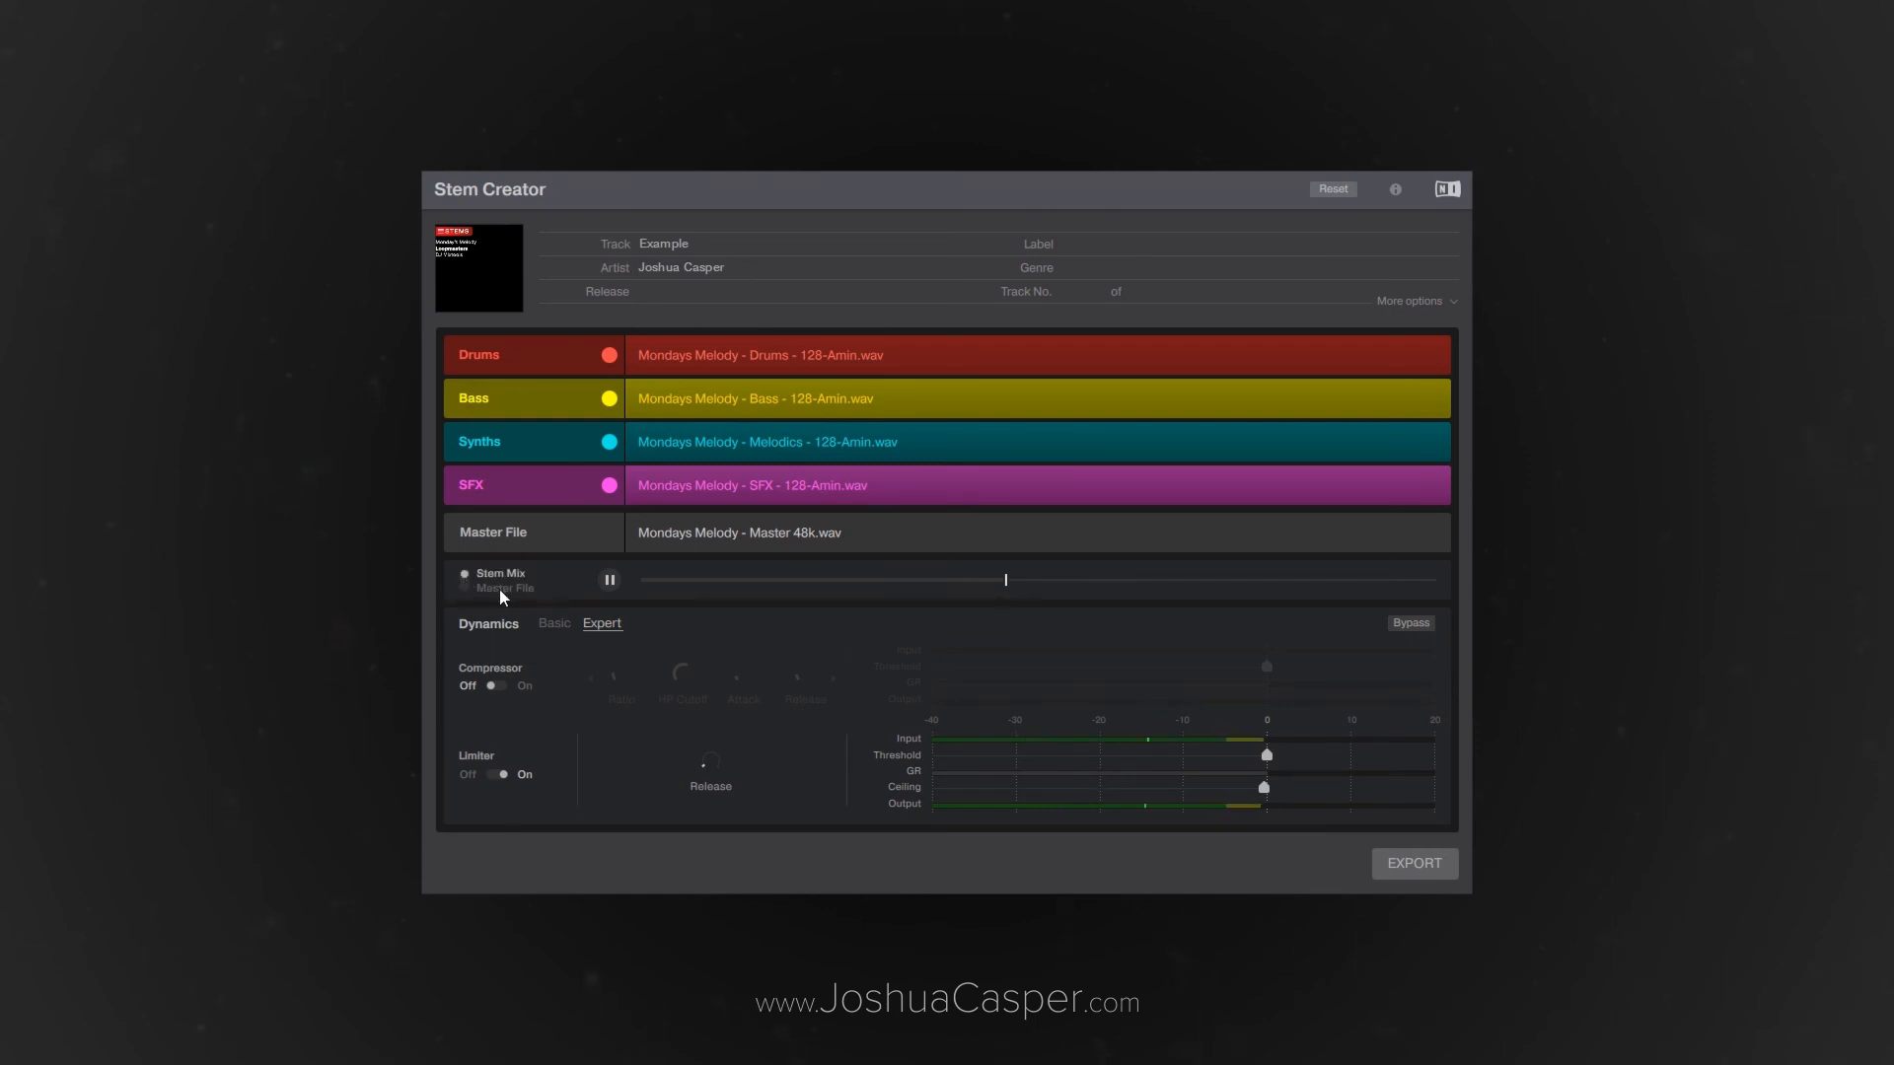
left_click(463, 588)
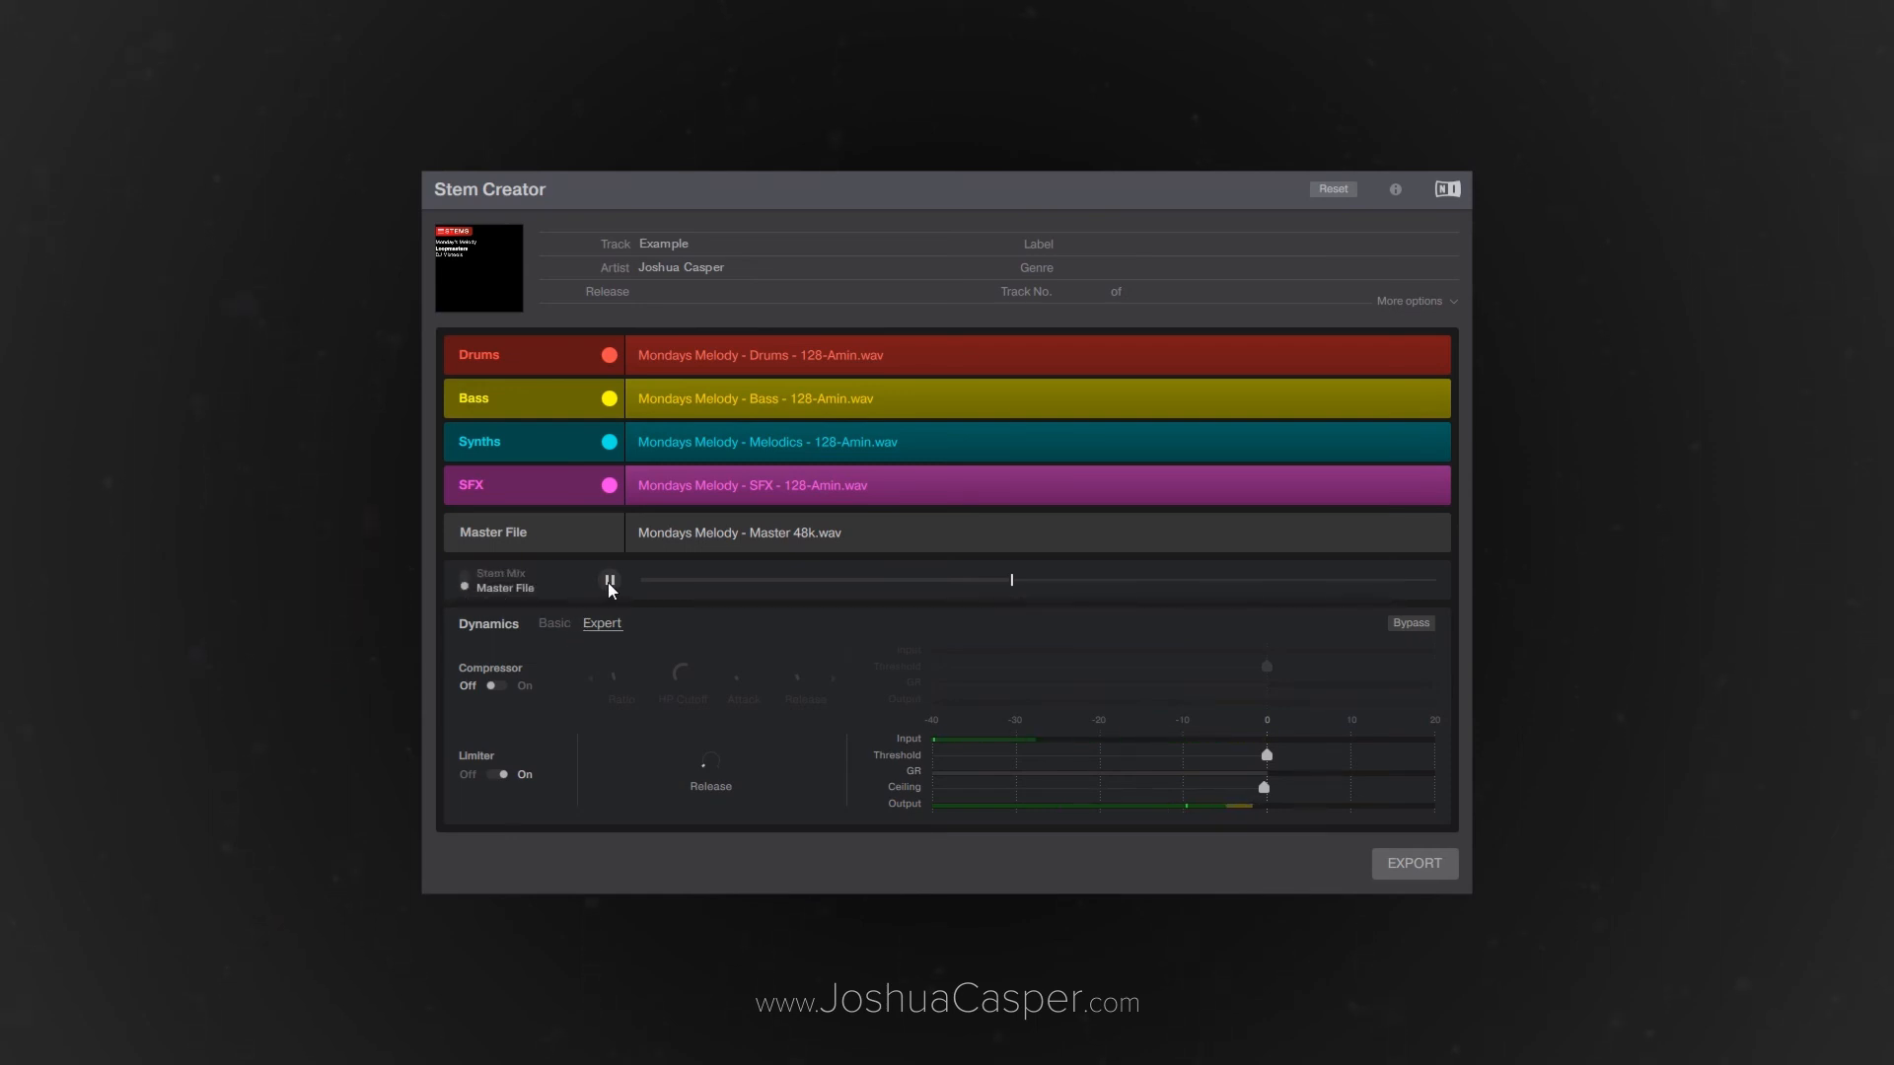
left_click(610, 580)
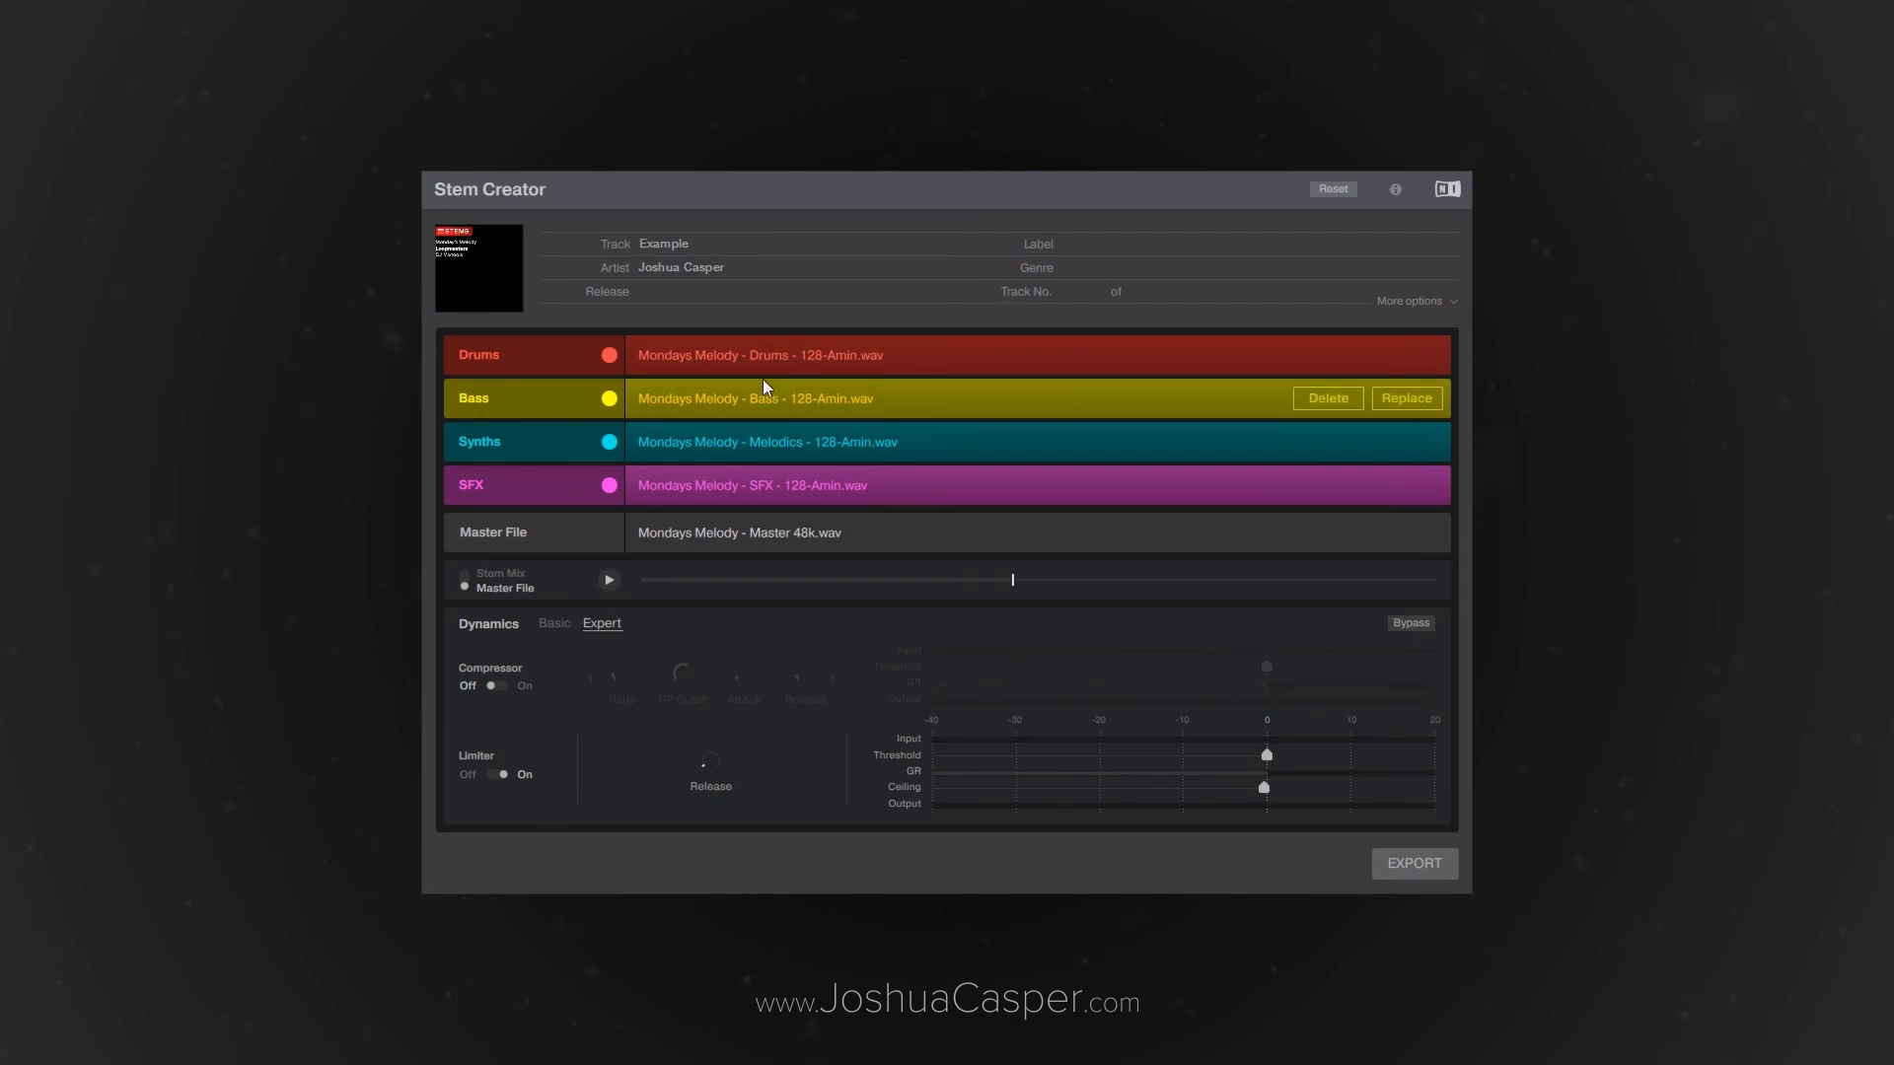
mouse_move(698, 486)
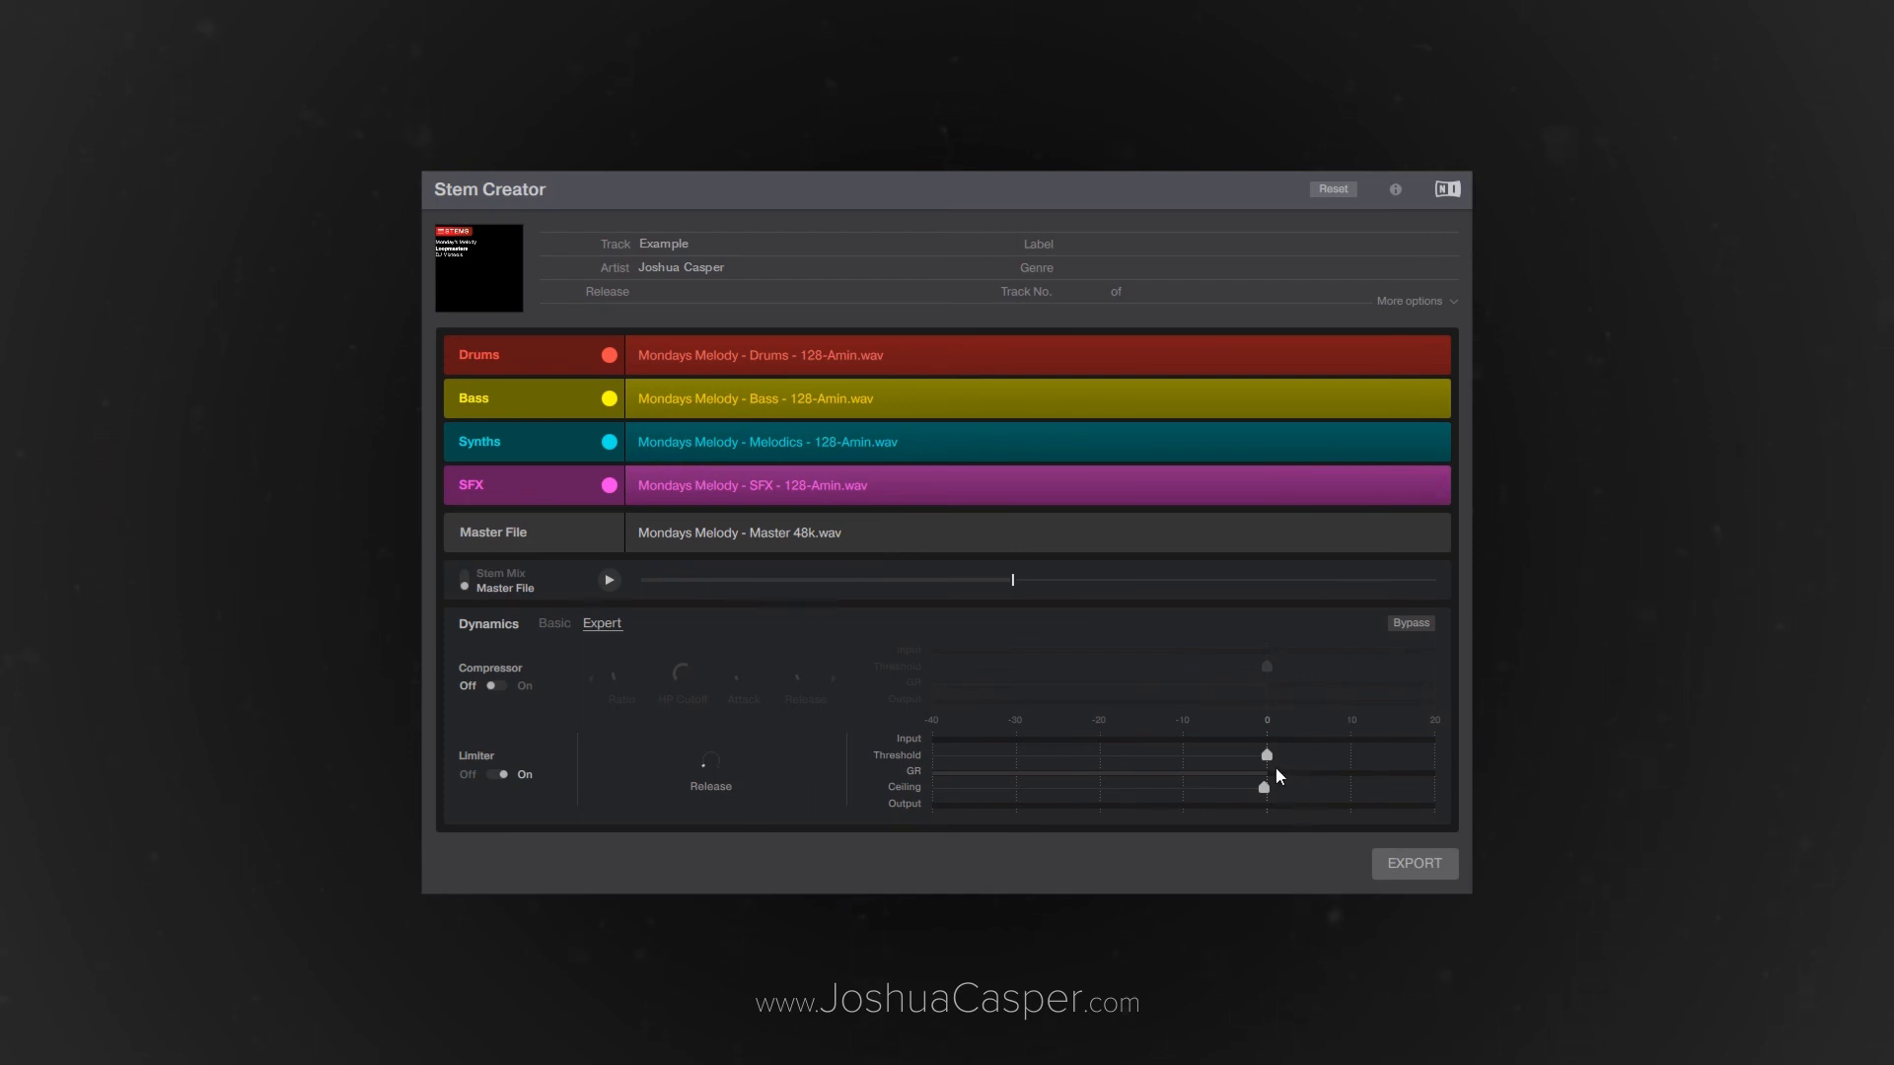
mouse_move(678, 687)
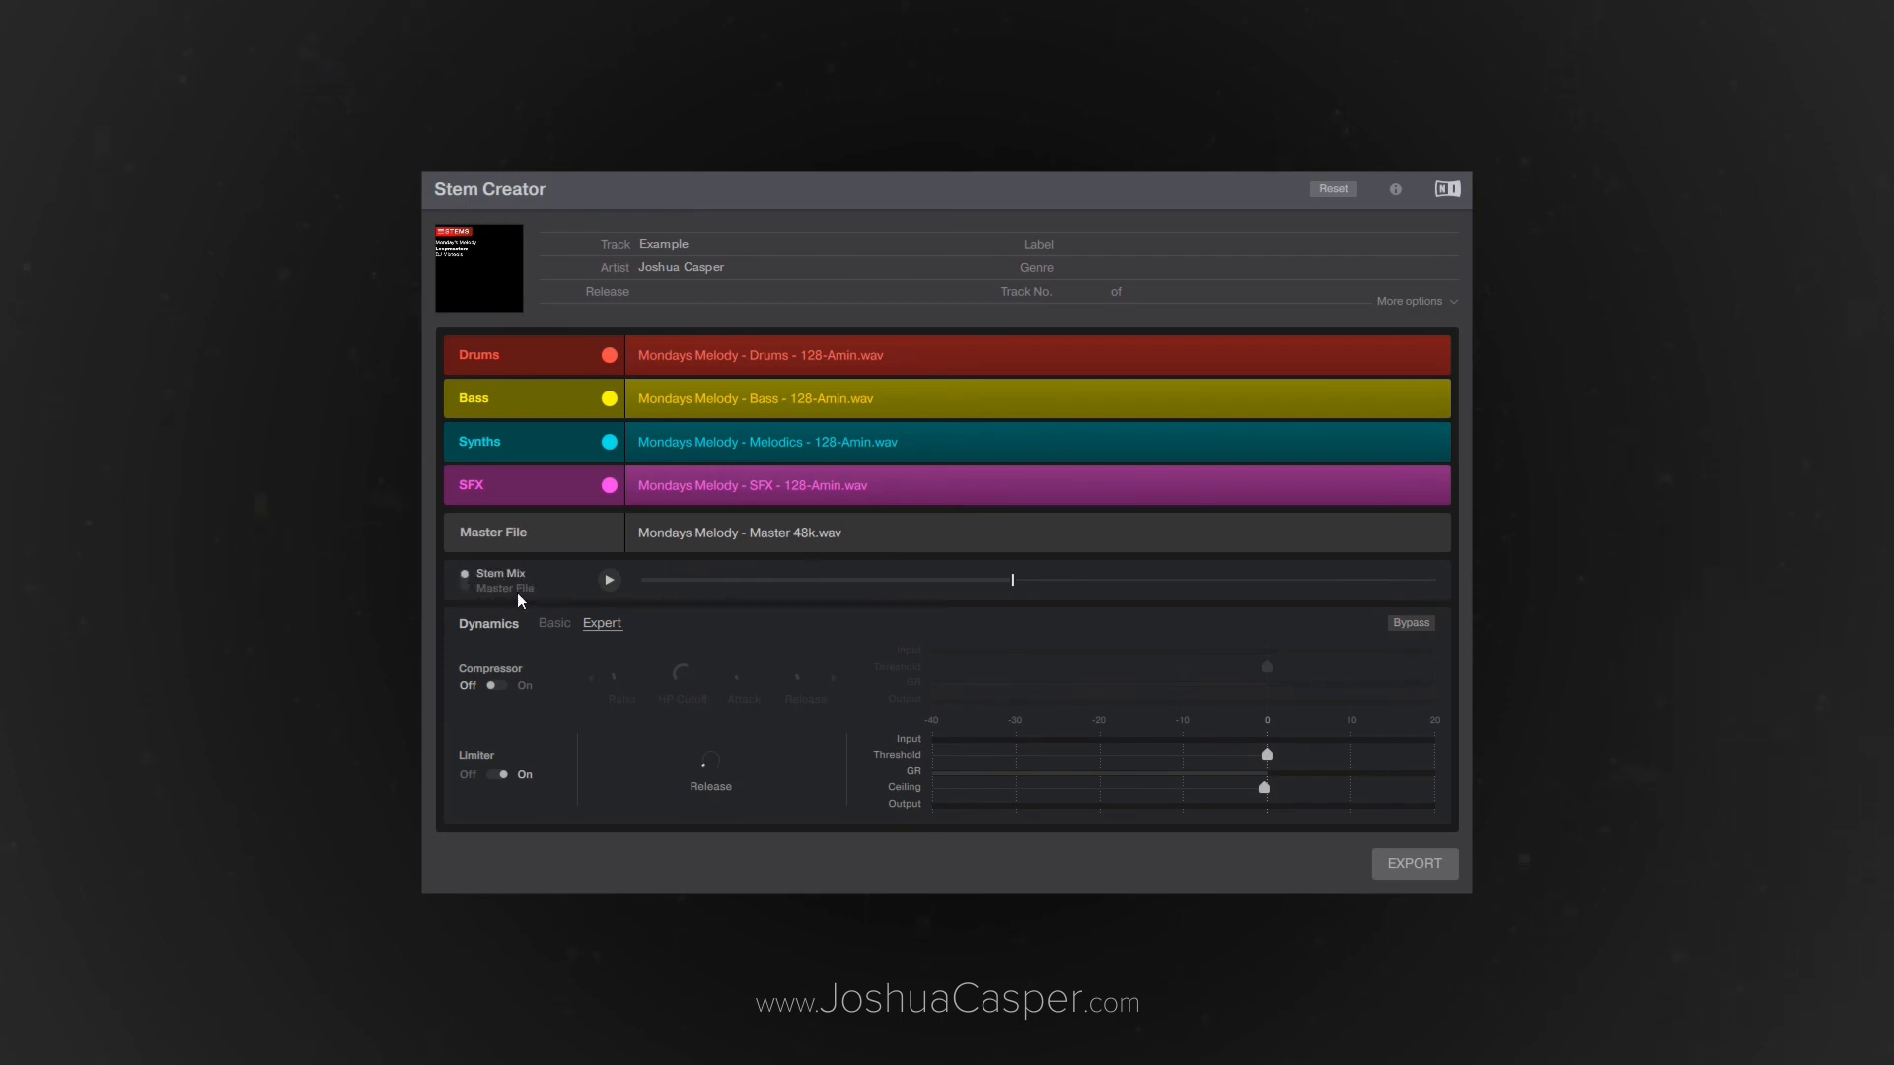
left_click(610, 580)
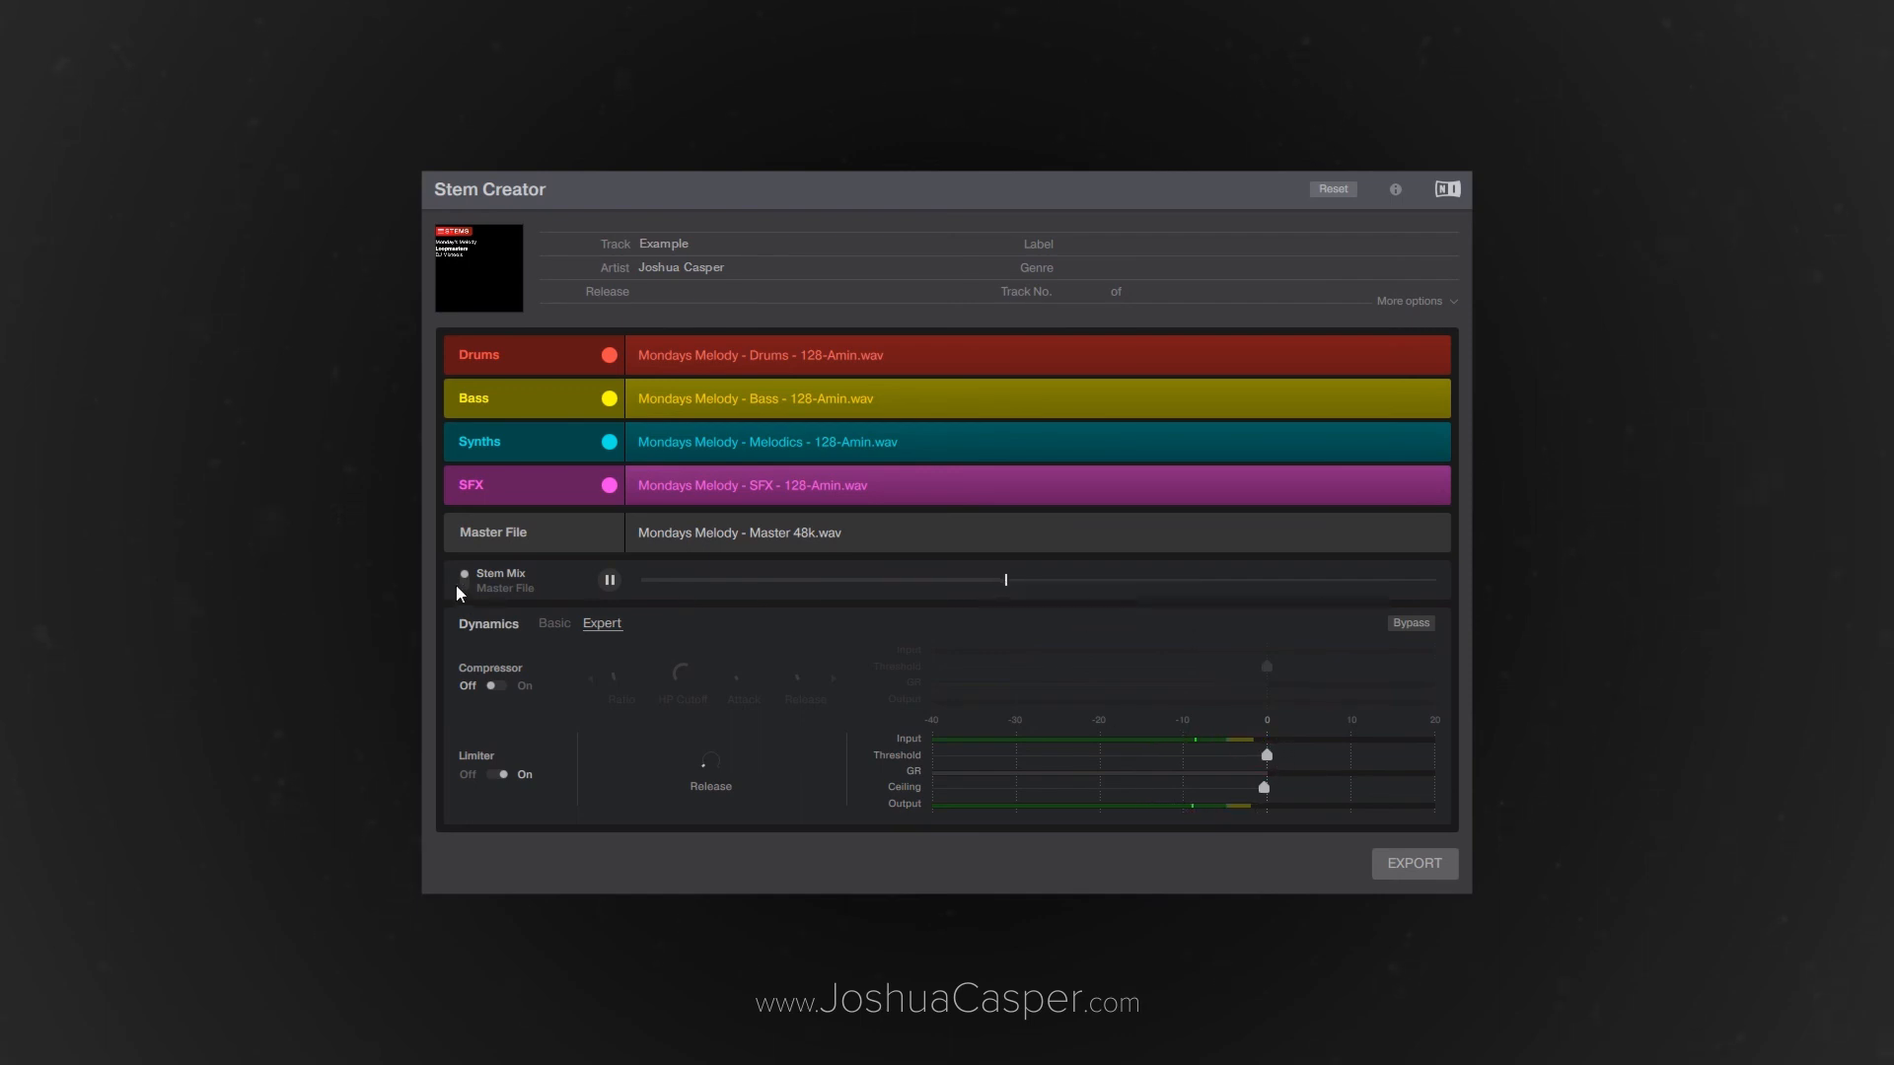
left_click(610, 580)
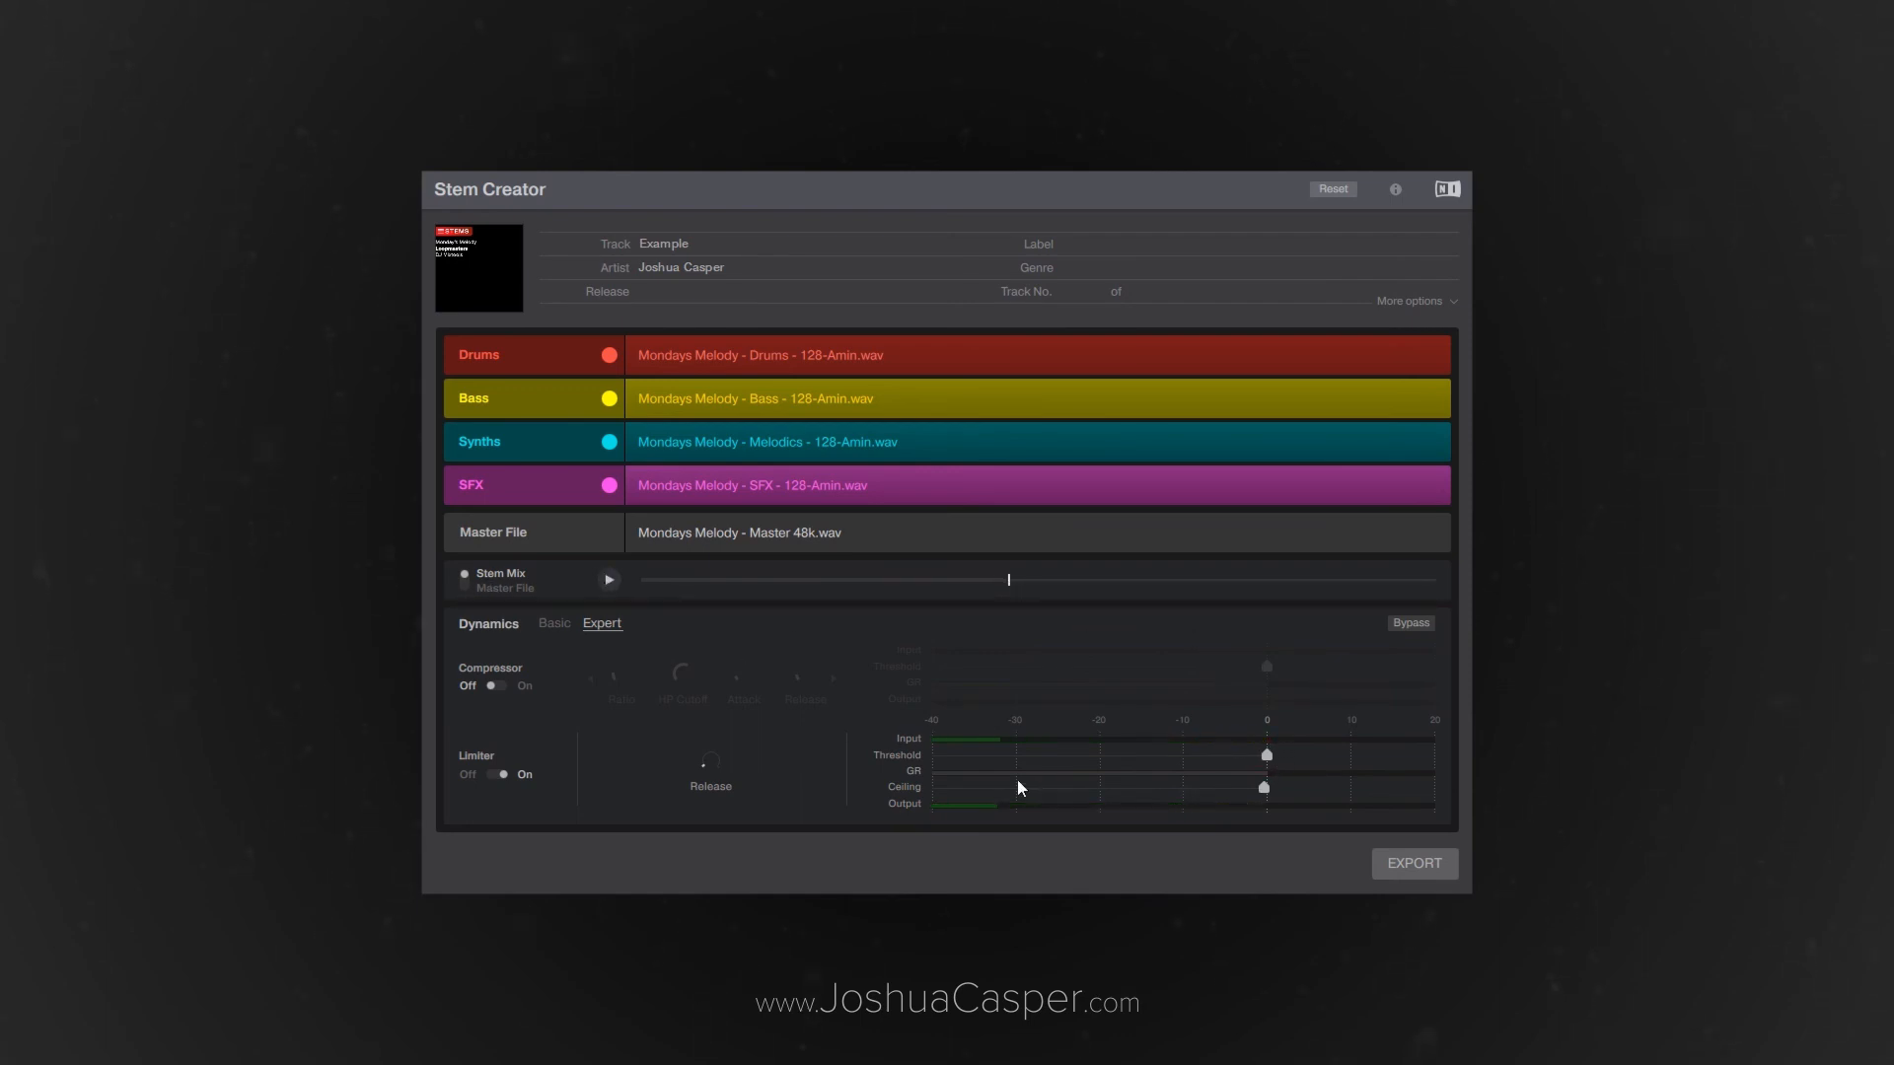
mouse_move(621, 766)
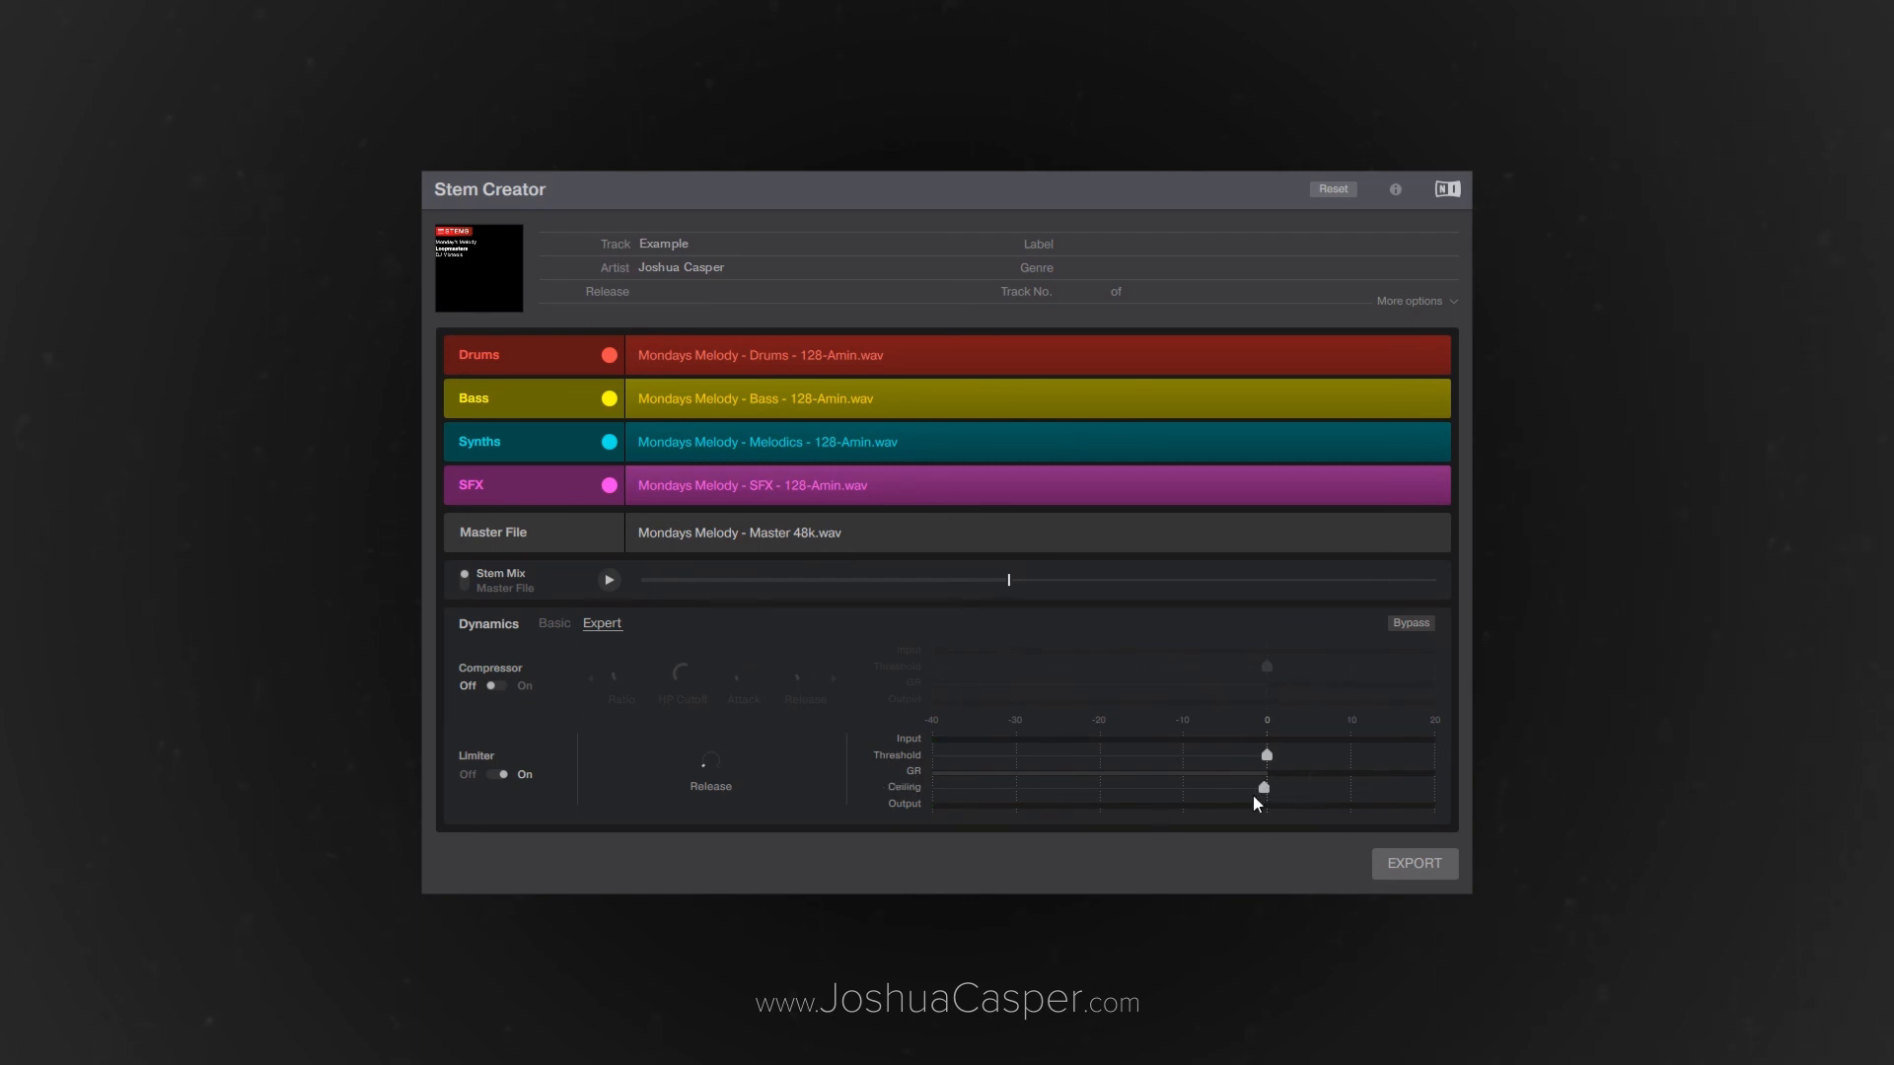
mouse_move(482, 589)
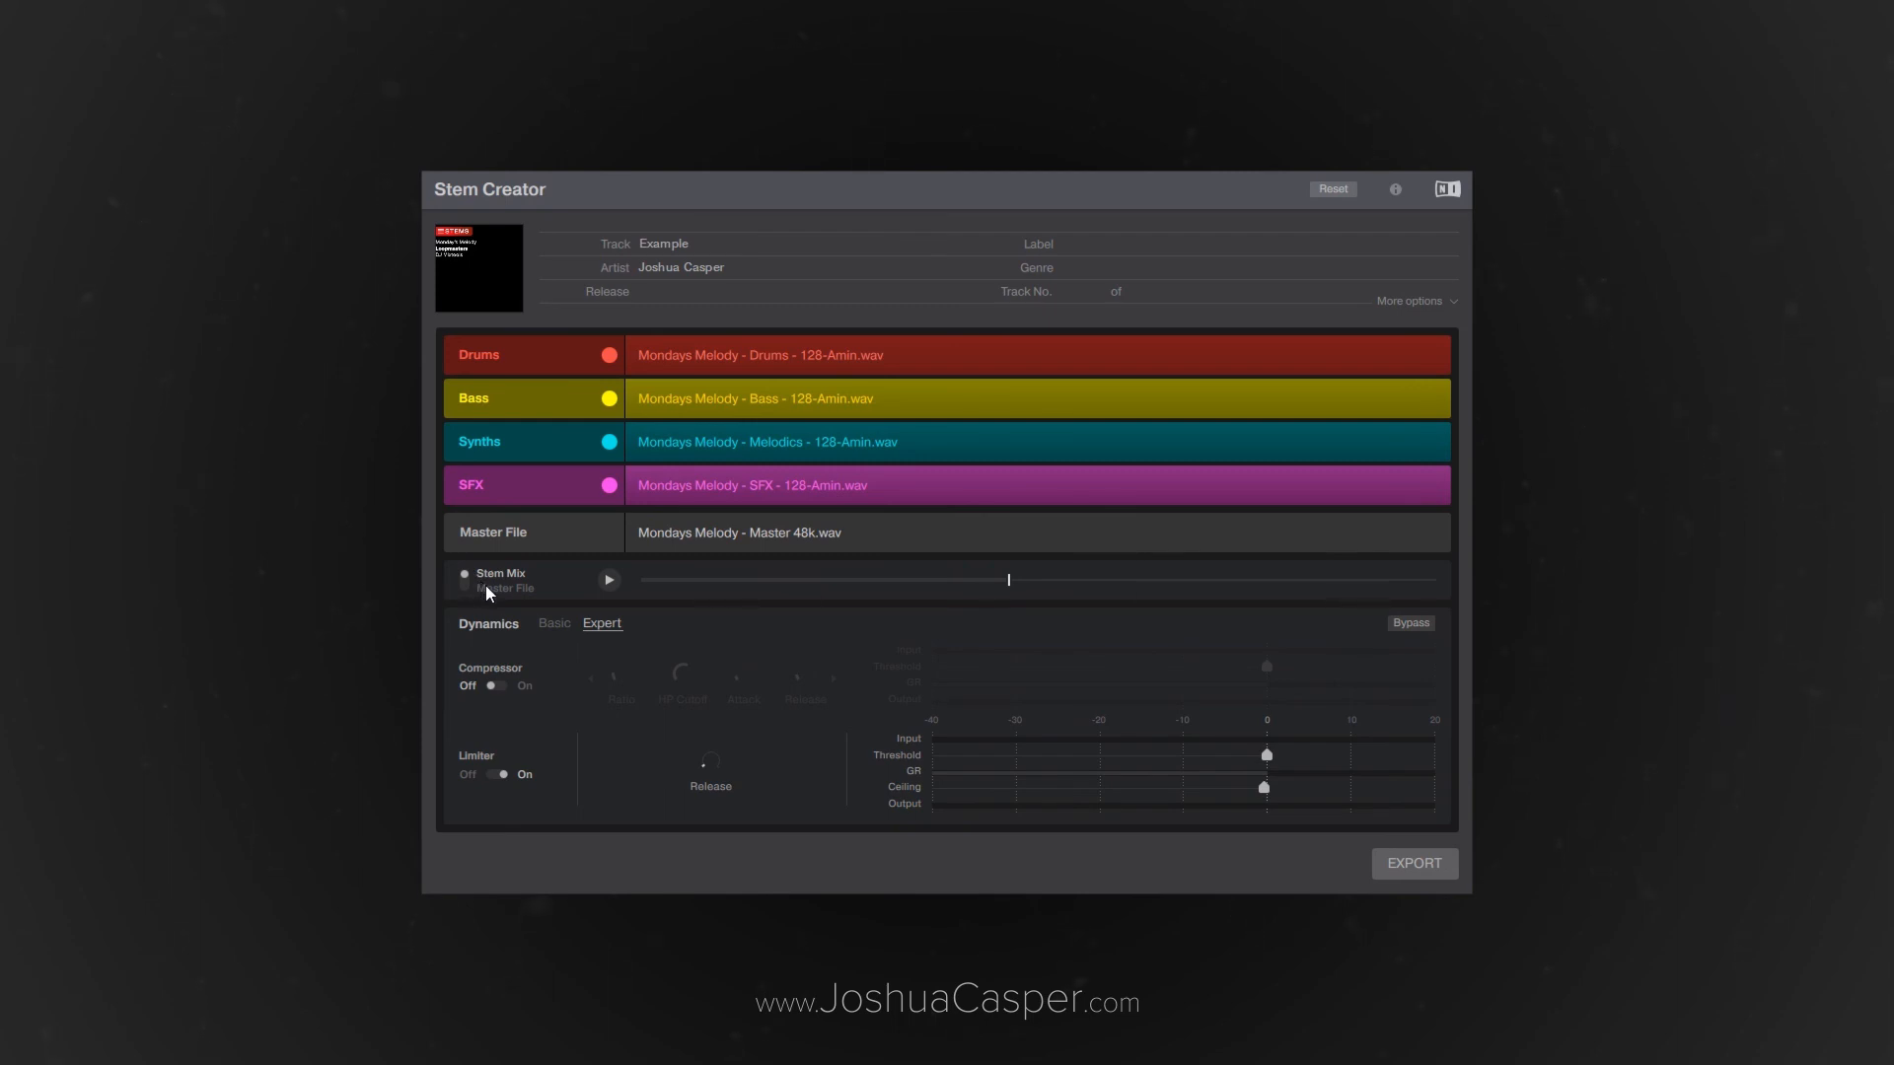
mouse_move(490, 594)
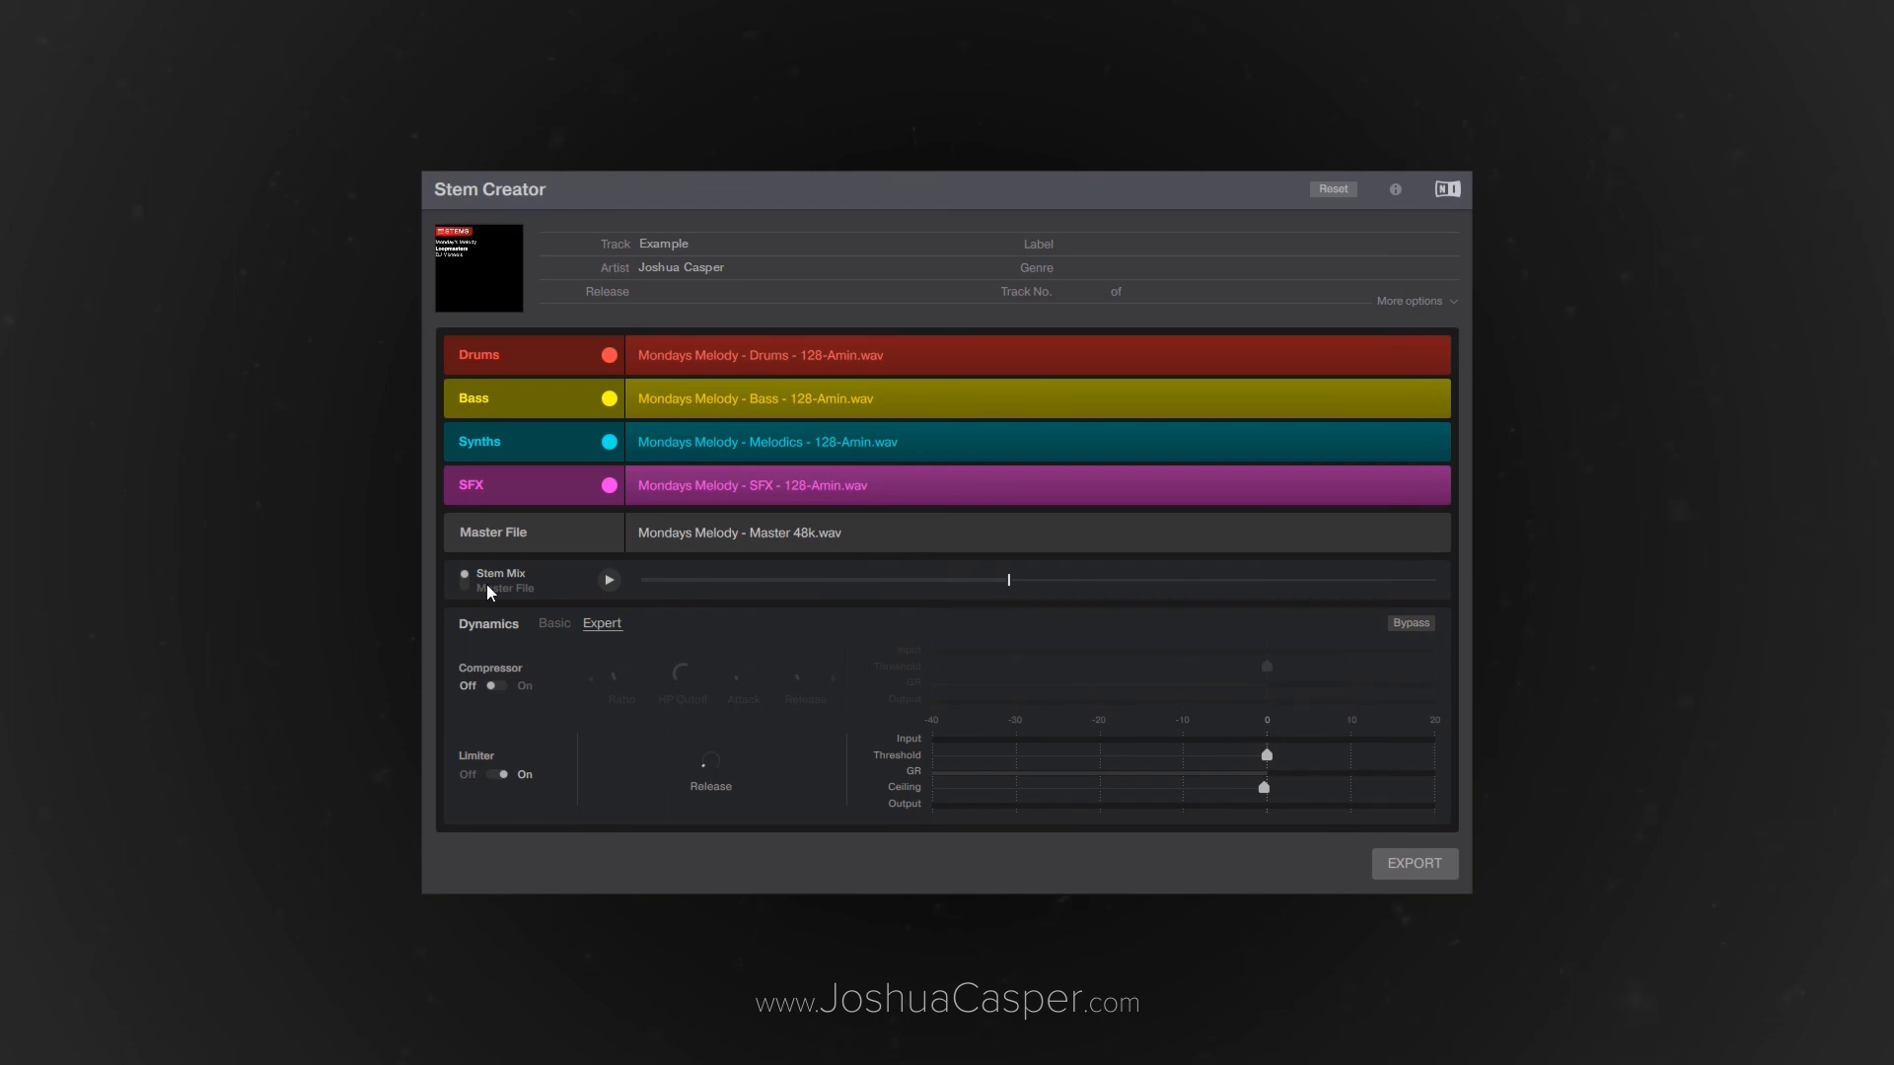
mouse_move(993, 718)
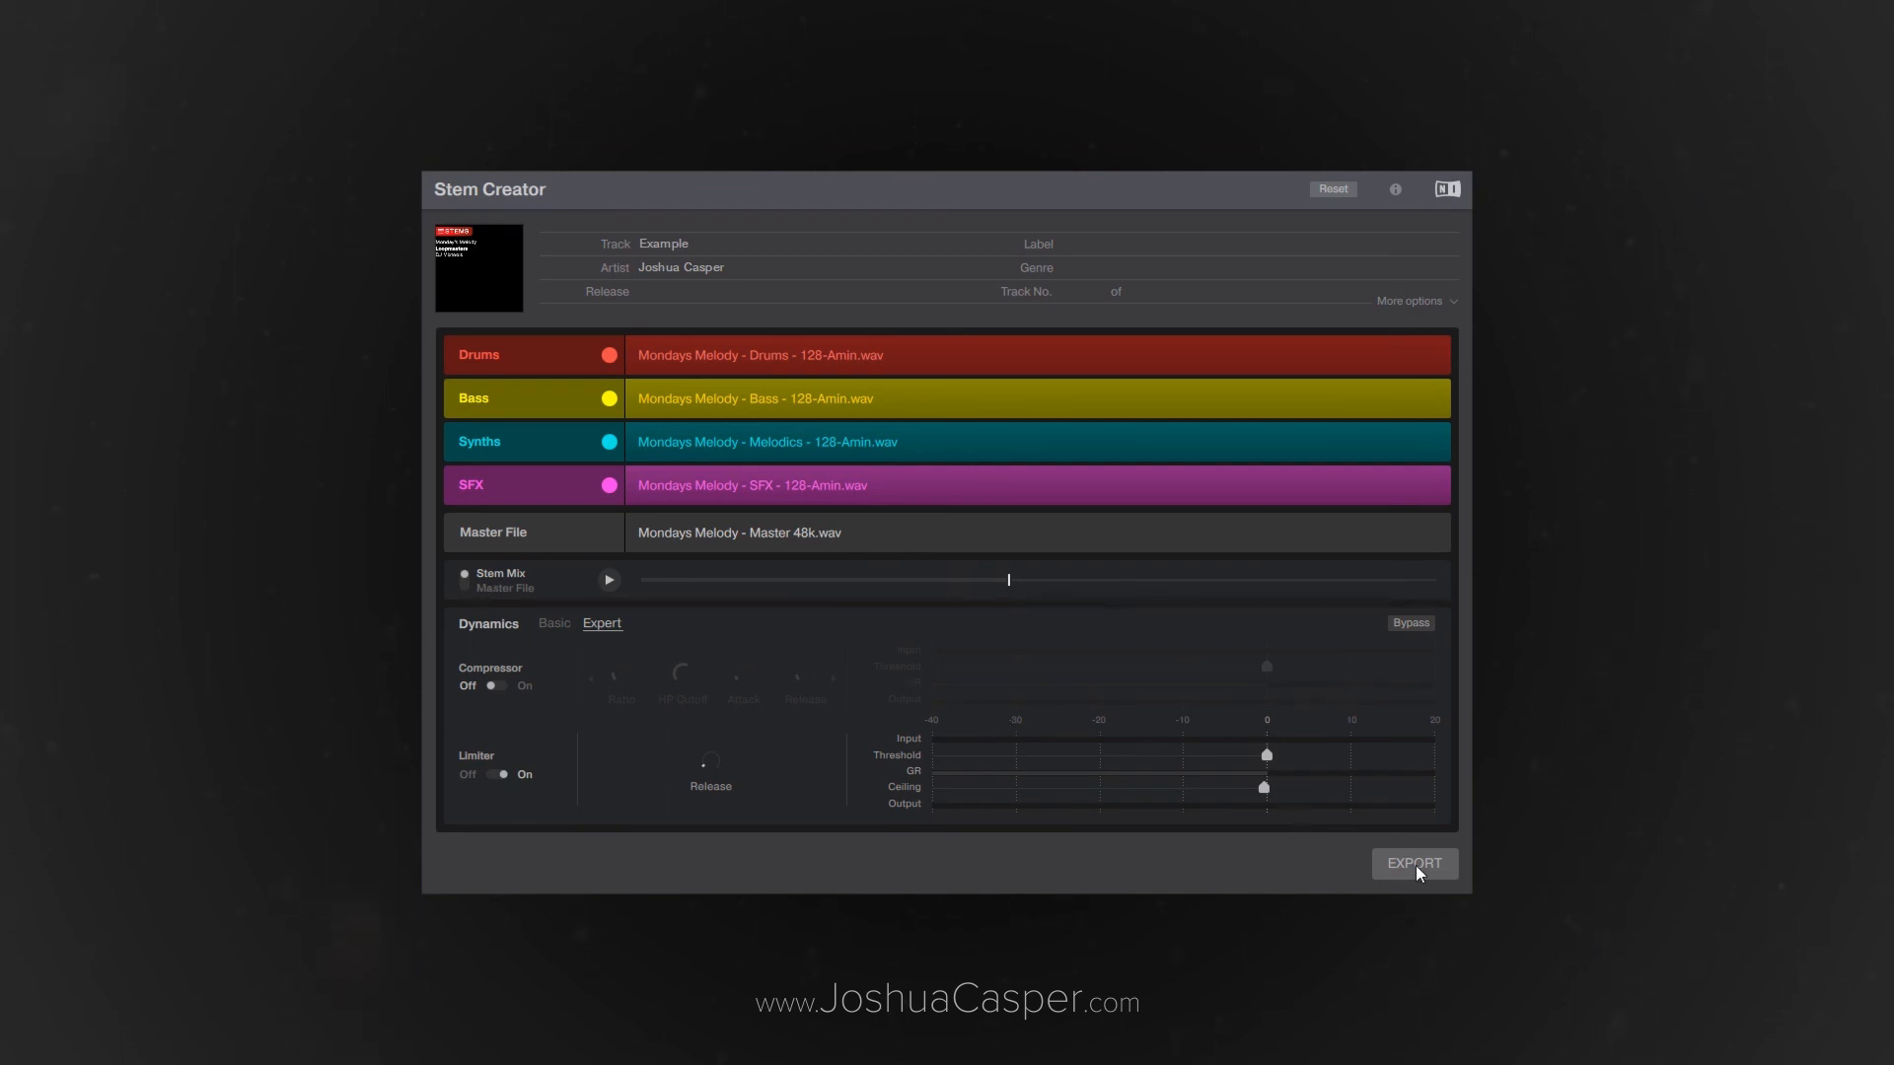
left_click(1412, 862)
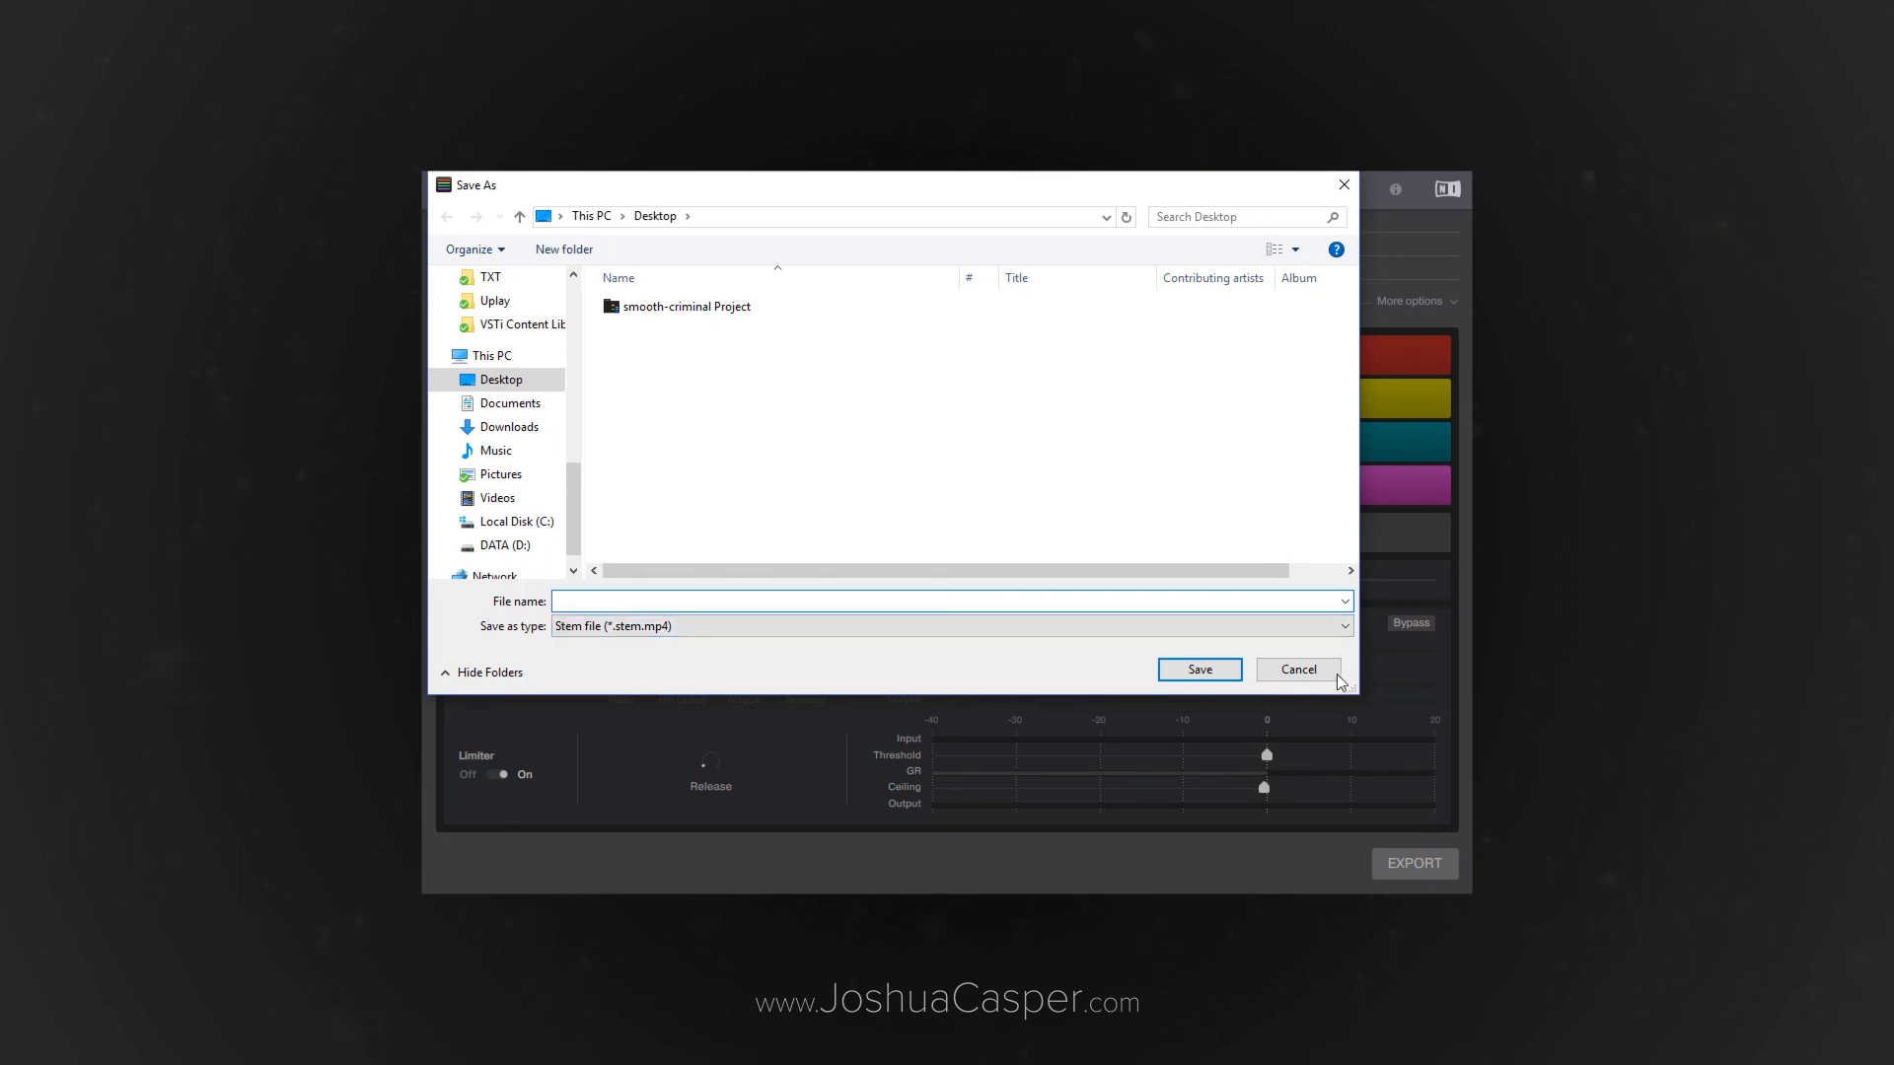
left_click(1296, 668)
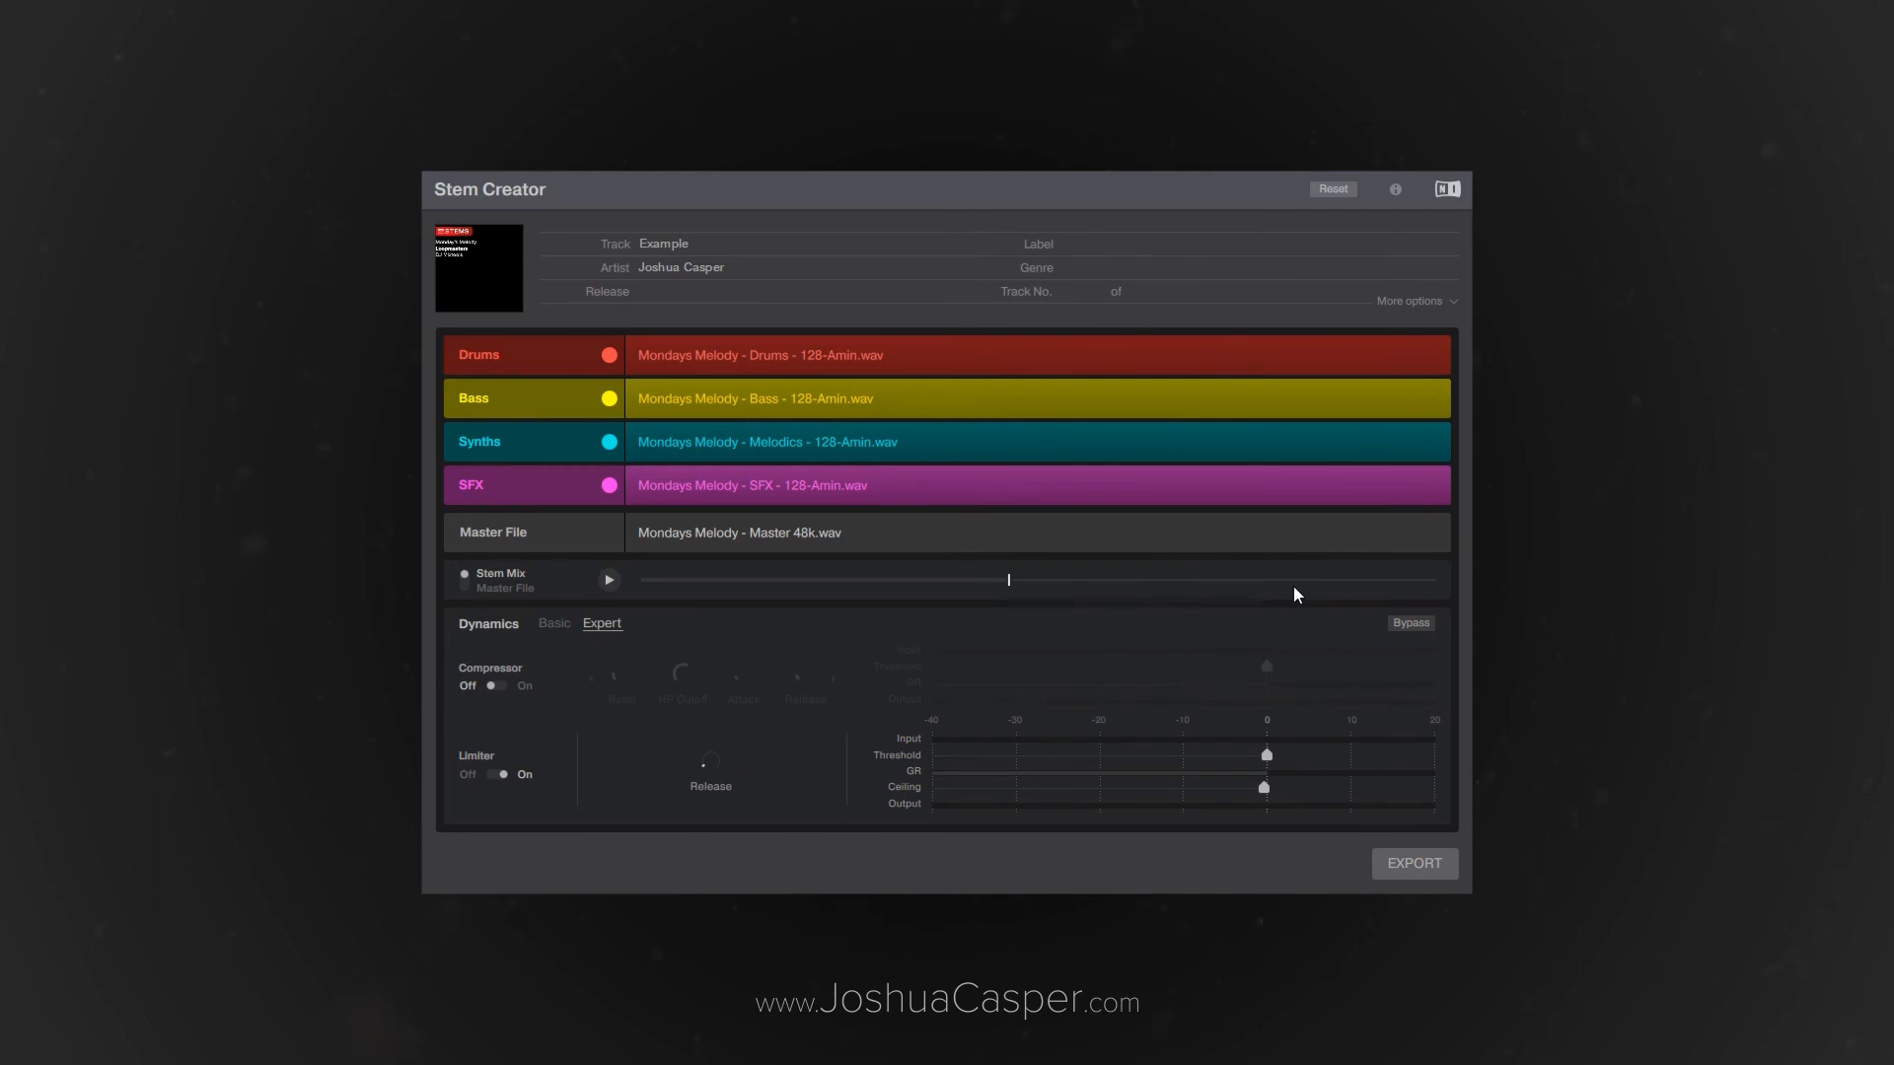